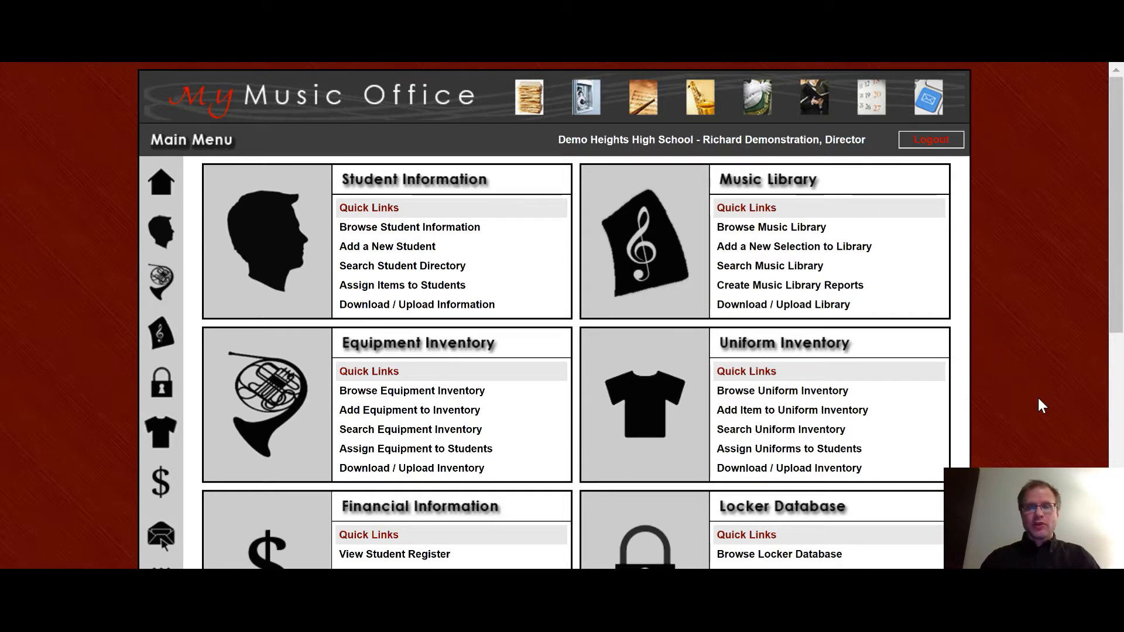
Scroll the Main Menu down to the Financial Information section
{"action": "scroll", "scroll_direction": "down", "scroll_amount": 3}
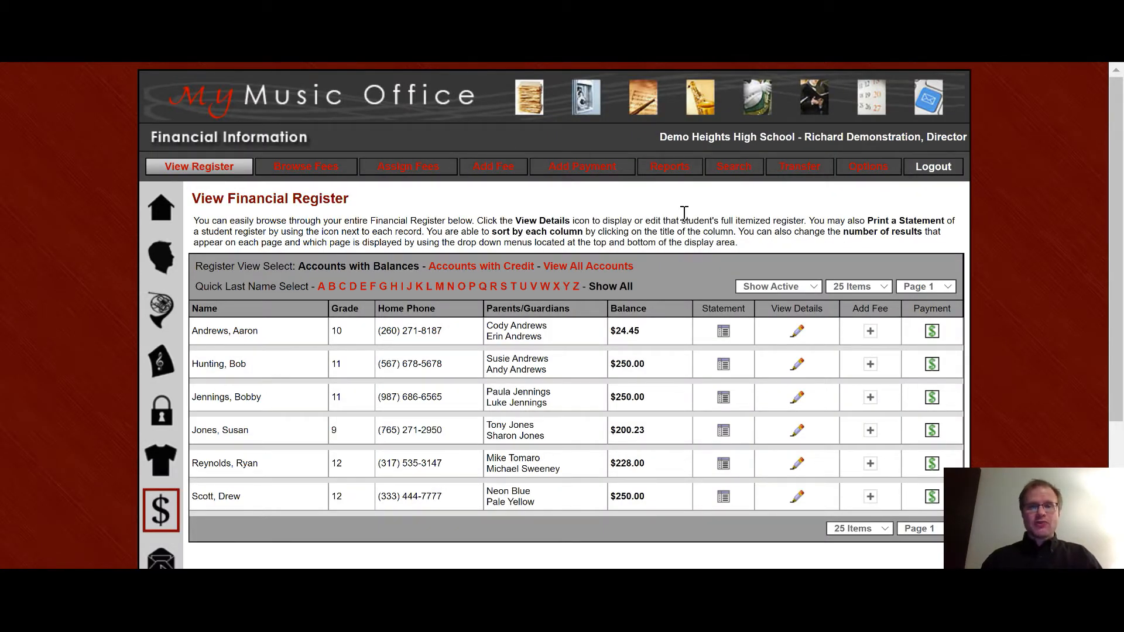
{"action": "mouse_move", "coordinate": [211, 190]}
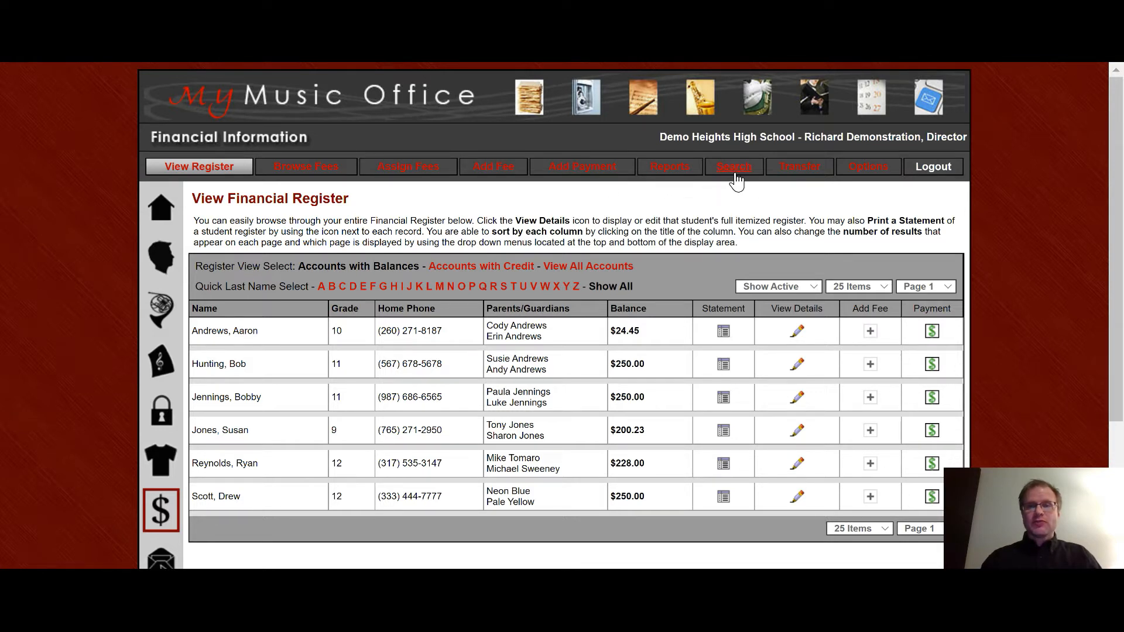
{"action": "mouse_move", "coordinate": [876, 183]}
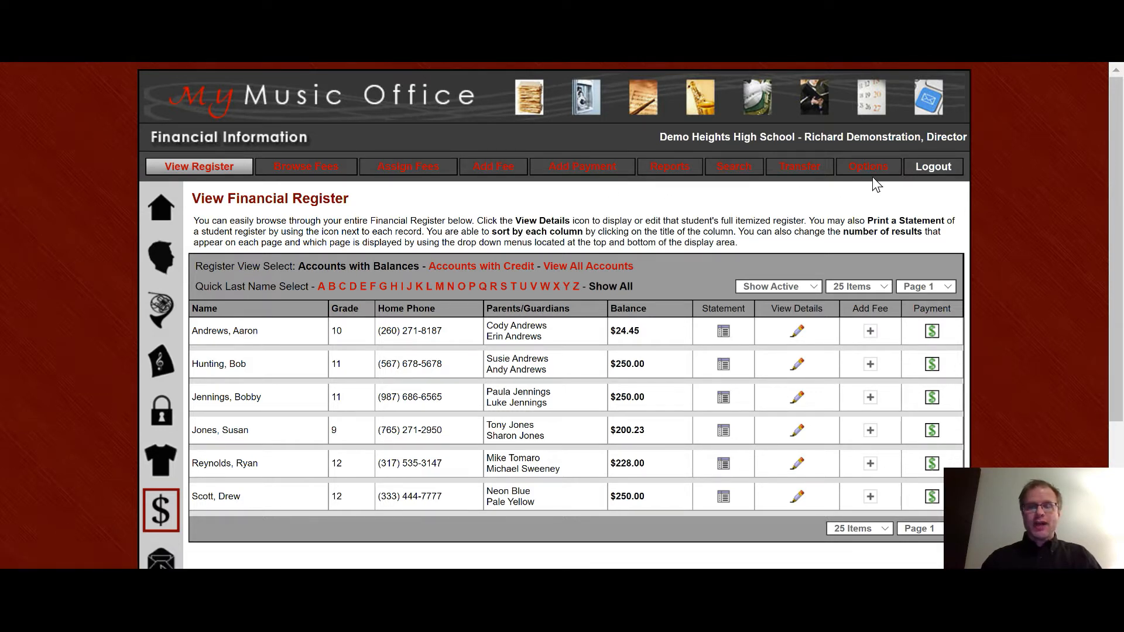
{"action": "mouse_move", "coordinate": [566, 207]}
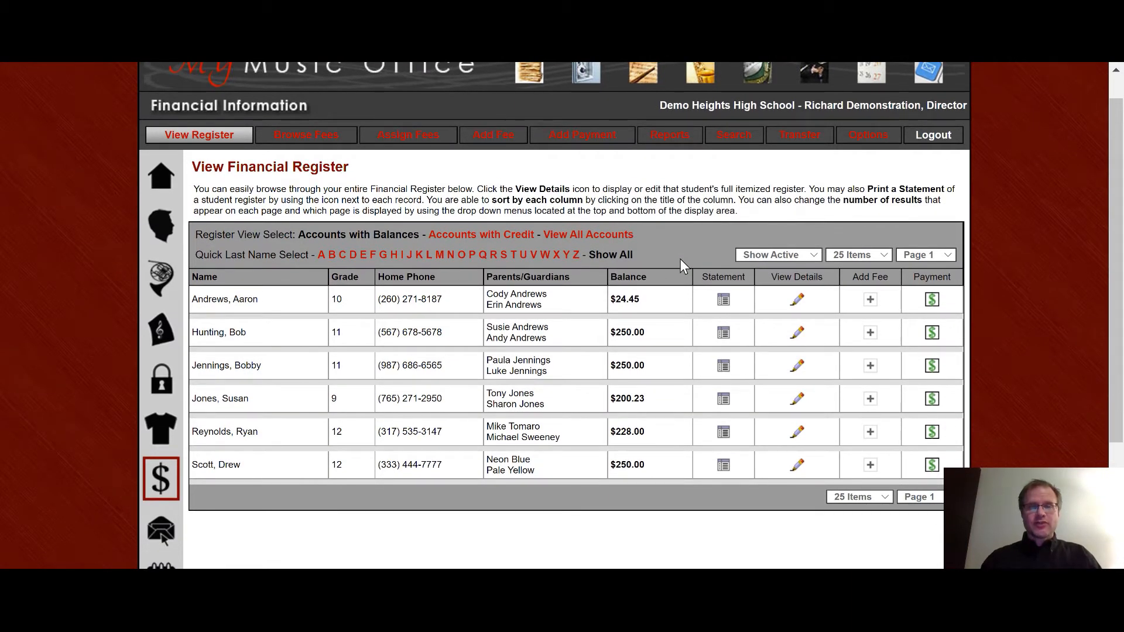
{"action": "mouse_move", "coordinate": [358, 239]}
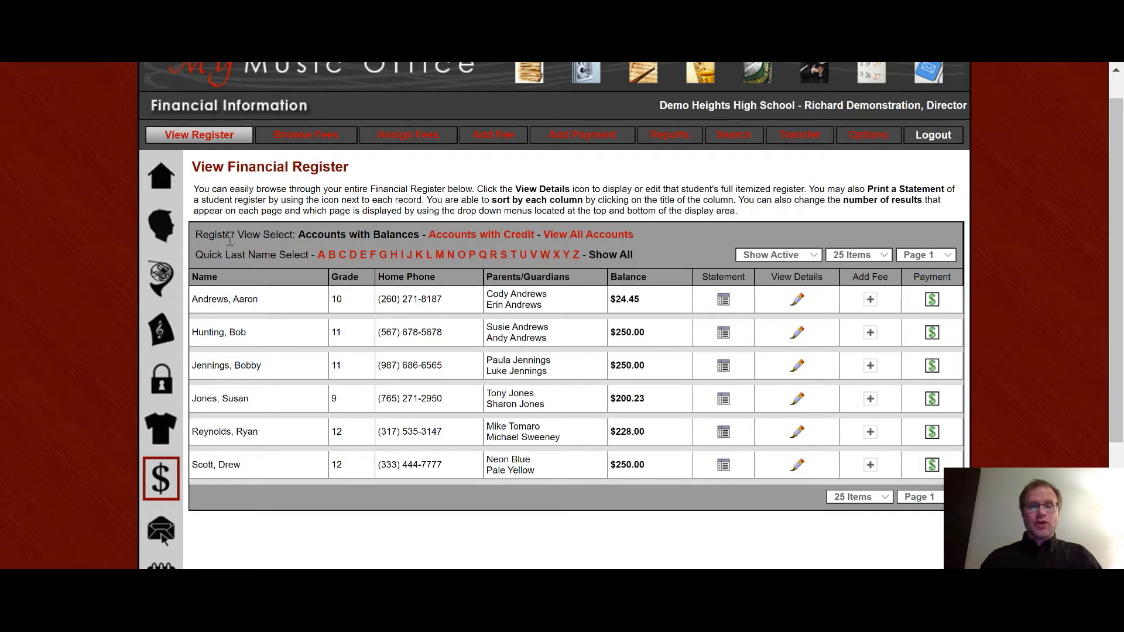
Show accounts with credit, then all accounts, then remove the last-name filter with Show All
{"action": "left_click", "coordinate": [480, 234]}
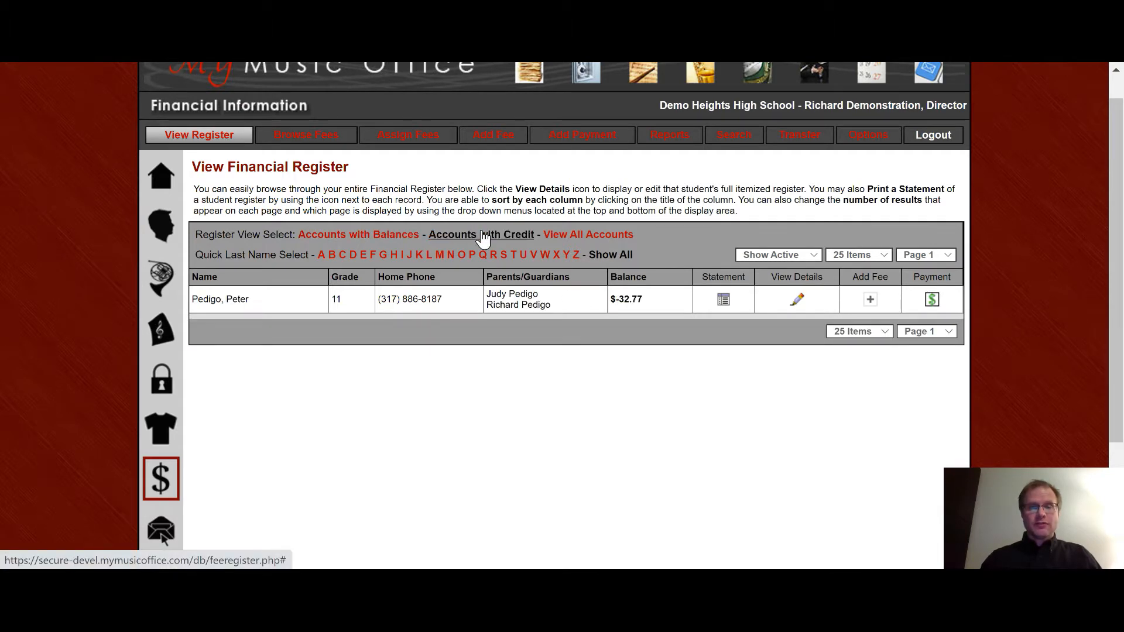
{"action": "left_click", "coordinate": [588, 235]}
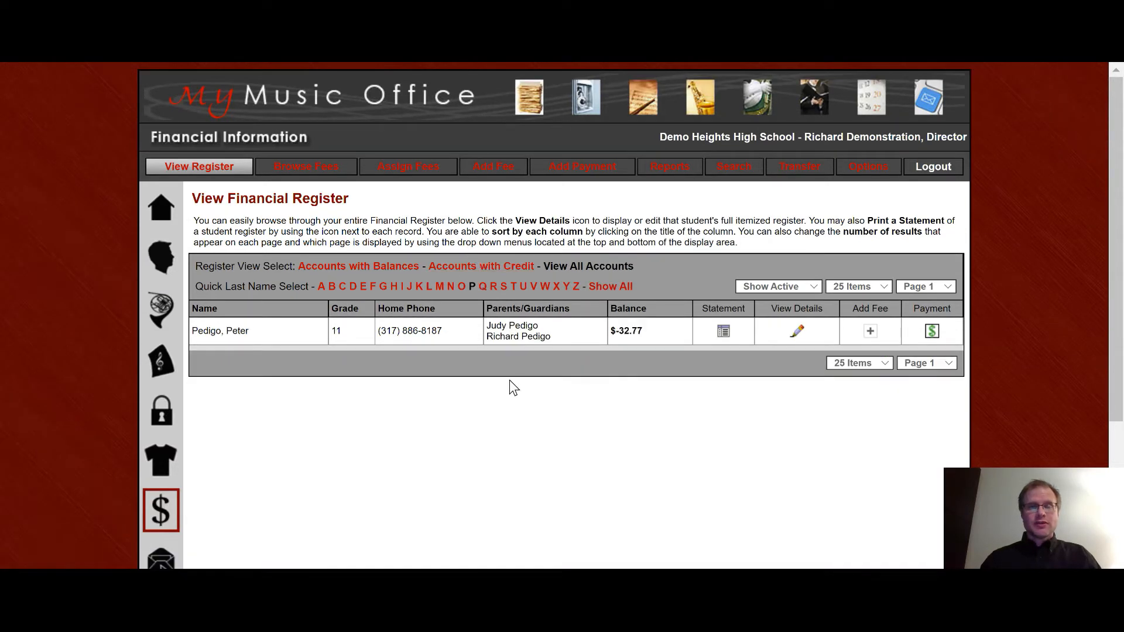
{"action": "scroll", "scroll_direction": "down", "scroll_amount": 3}
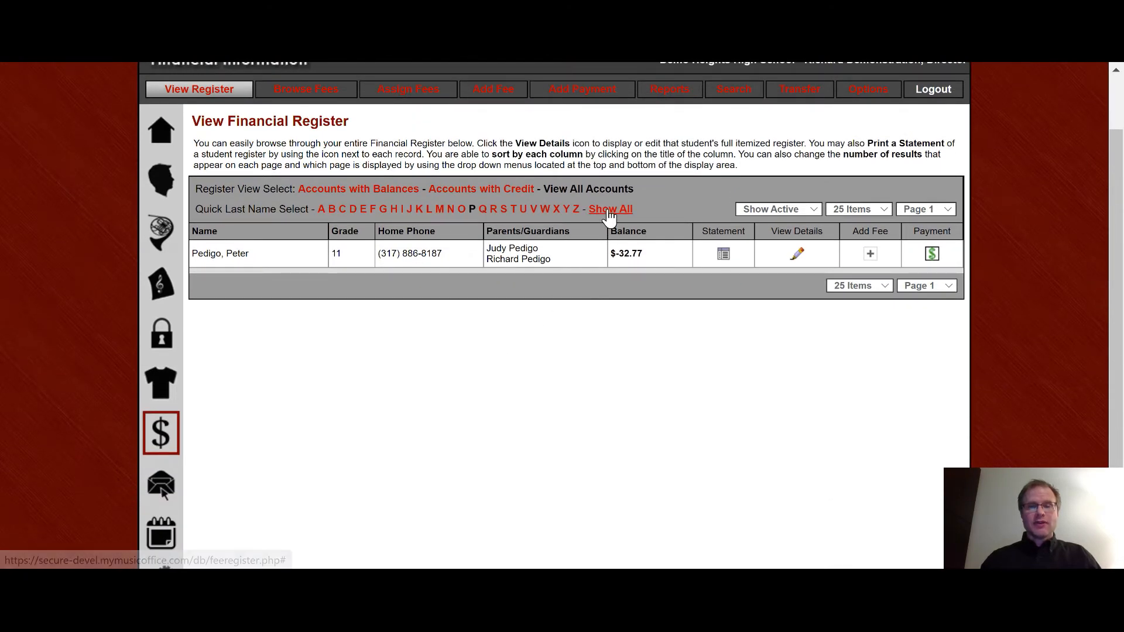
{"action": "left_click", "coordinate": [610, 208]}
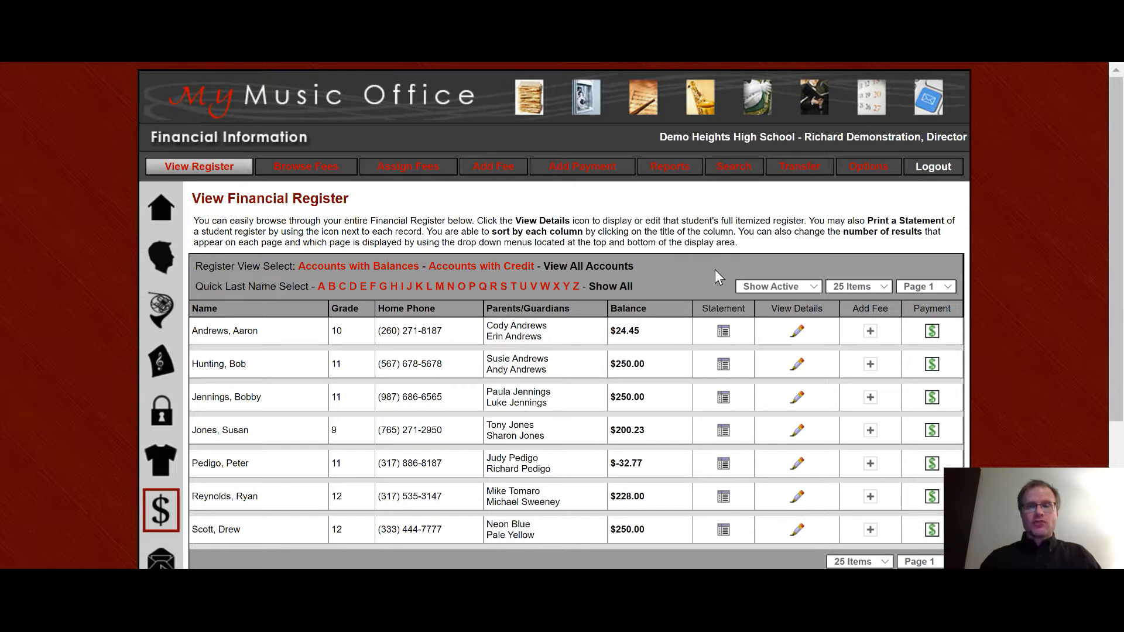
{"action": "left_click", "coordinate": [779, 287]}
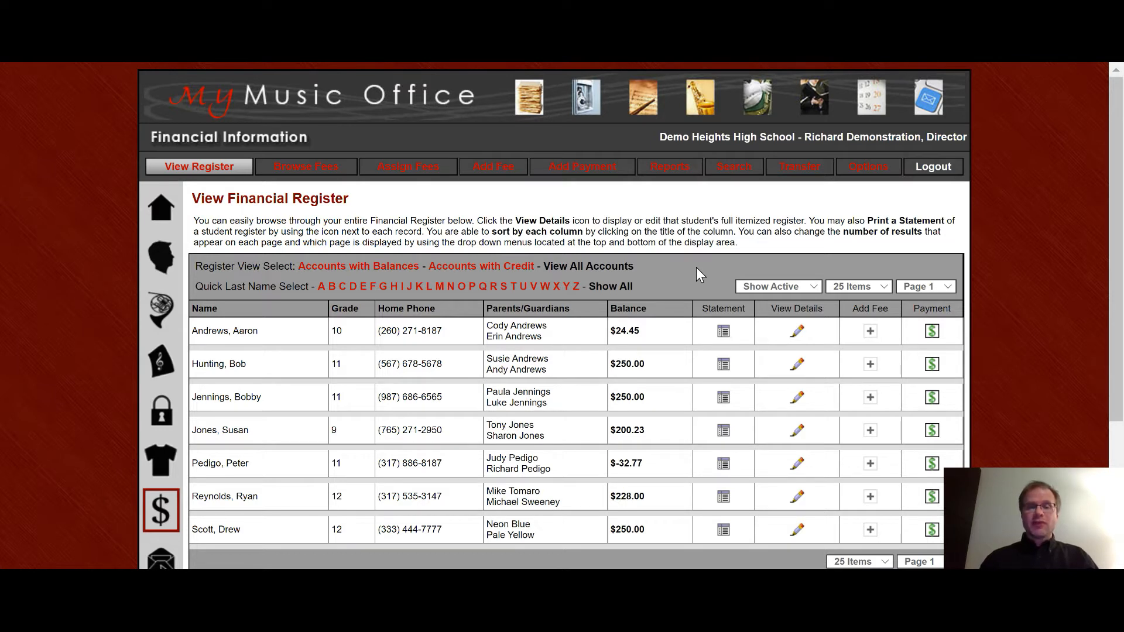
{"action": "left_click", "coordinate": [778, 287]}
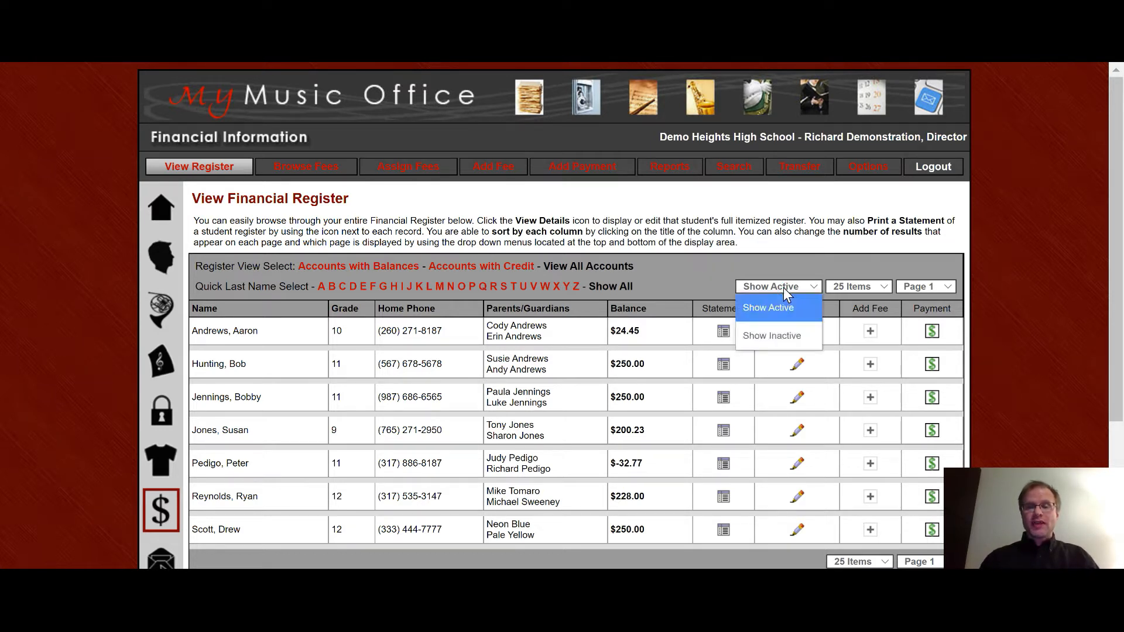
{"action": "left_click", "coordinate": [777, 308]}
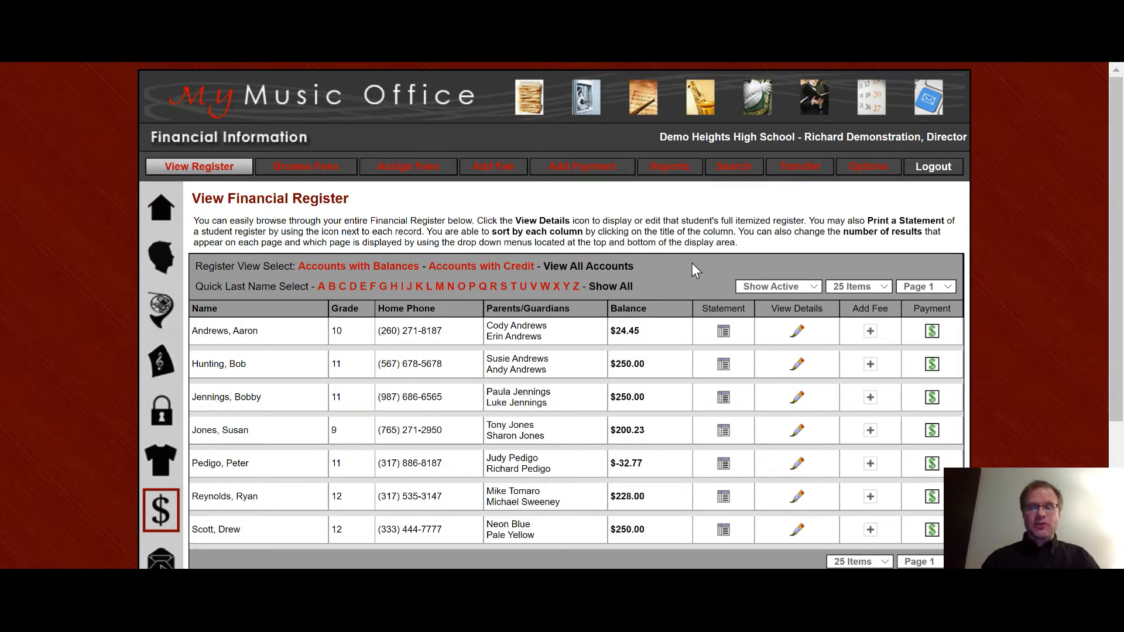
{"action": "mouse_move", "coordinate": [867, 290]}
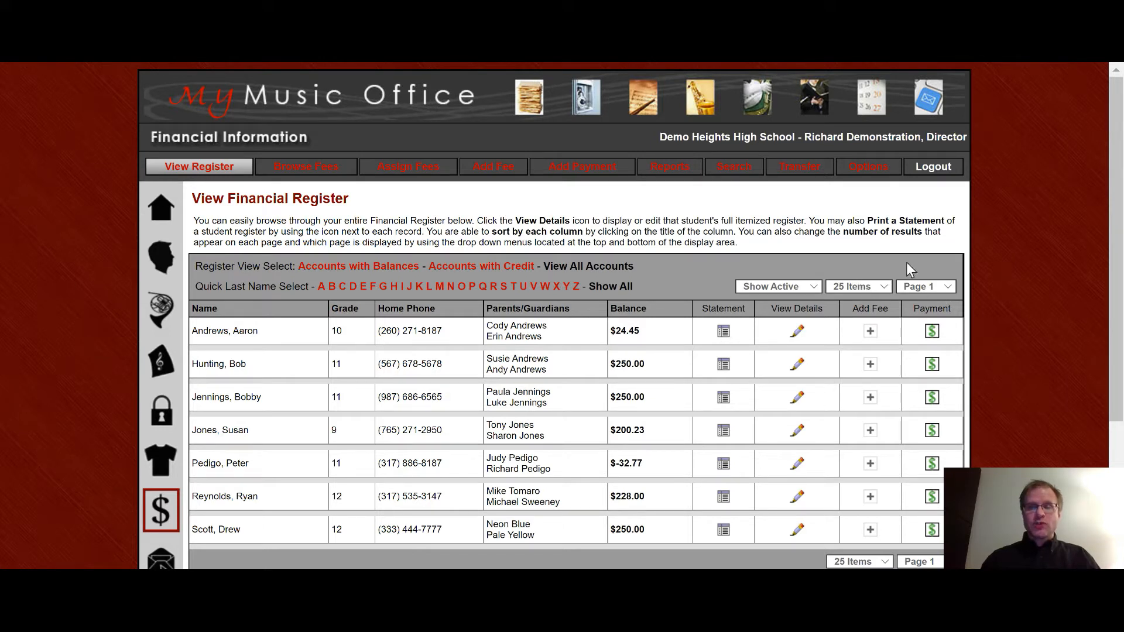
{"action": "mouse_move", "coordinate": [658, 265]}
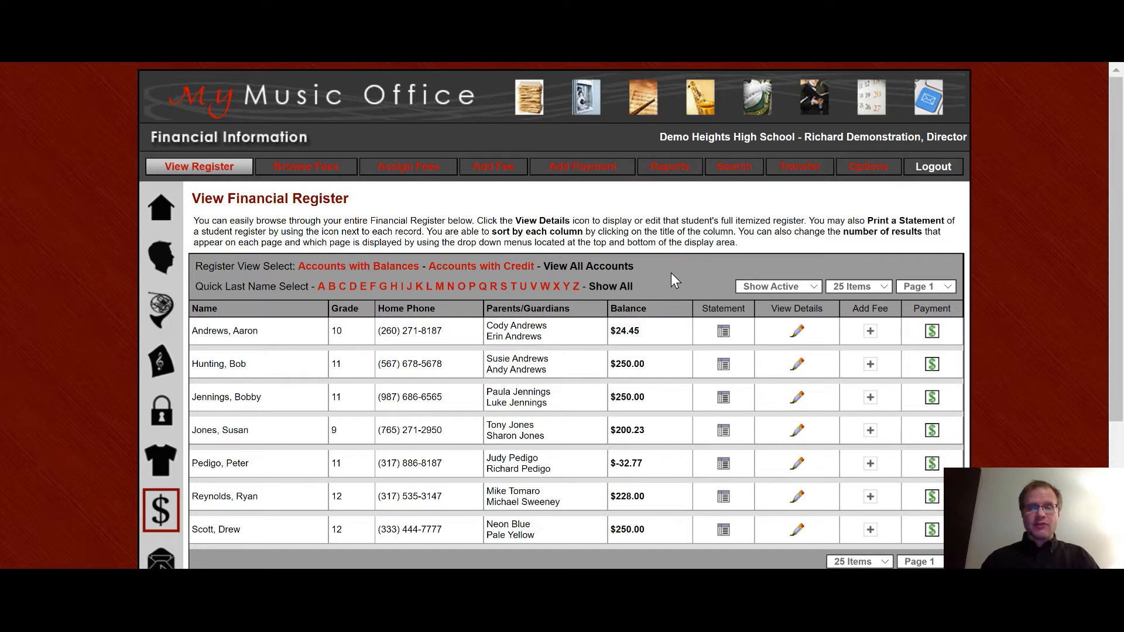
{"action": "scroll", "scroll_direction": "down", "scroll_amount": 3}
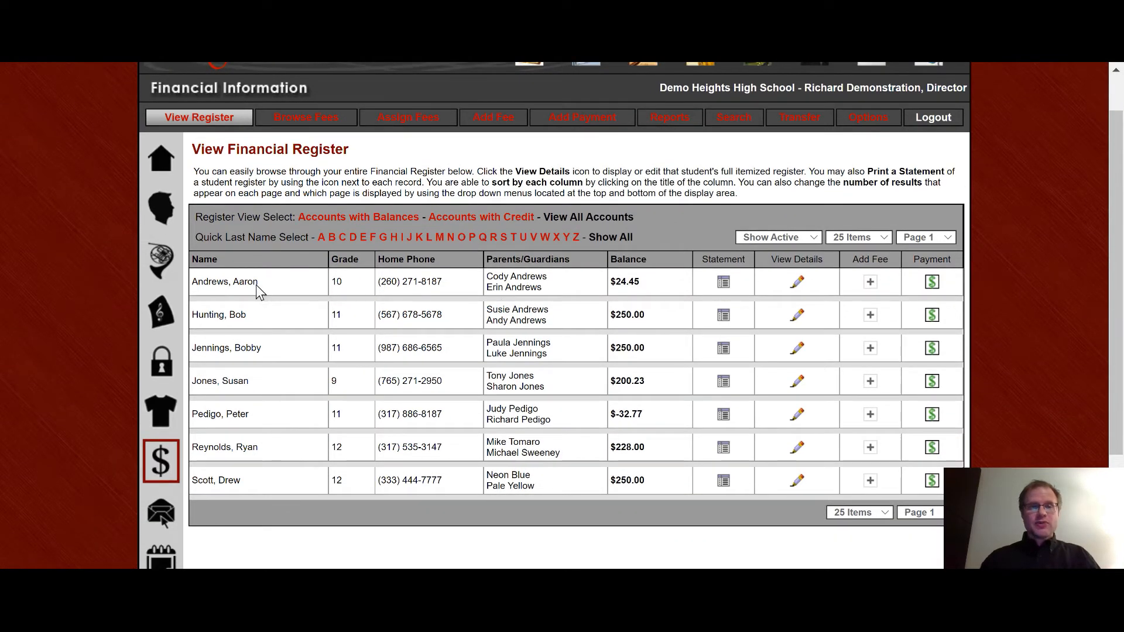
{"action": "mouse_move", "coordinate": [543, 281]}
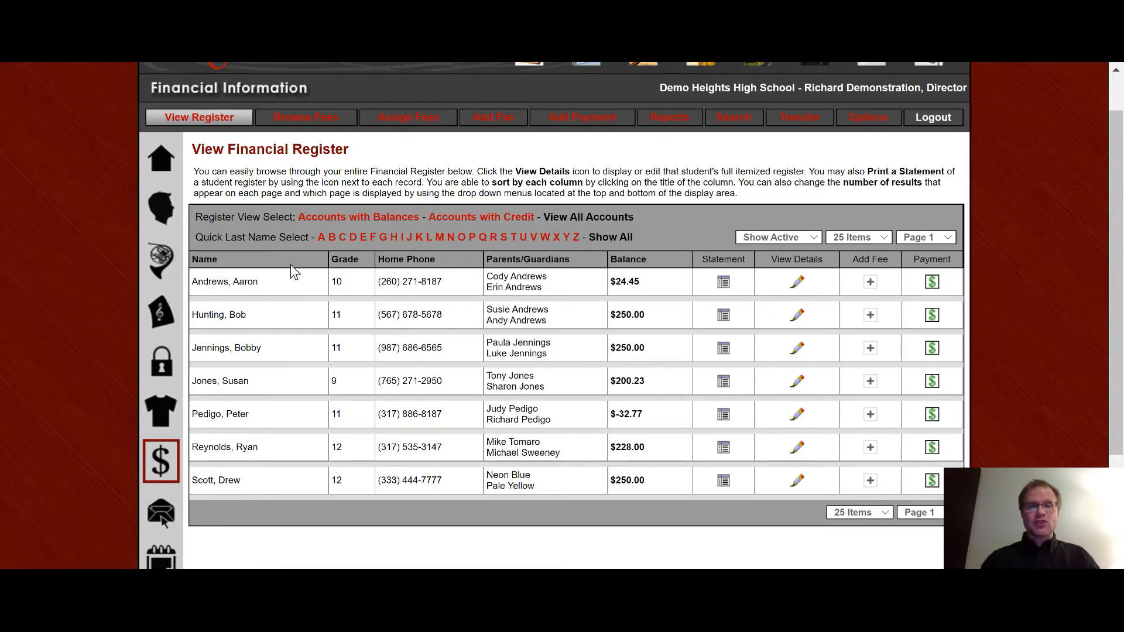
{"action": "left_click", "coordinate": [343, 259]}
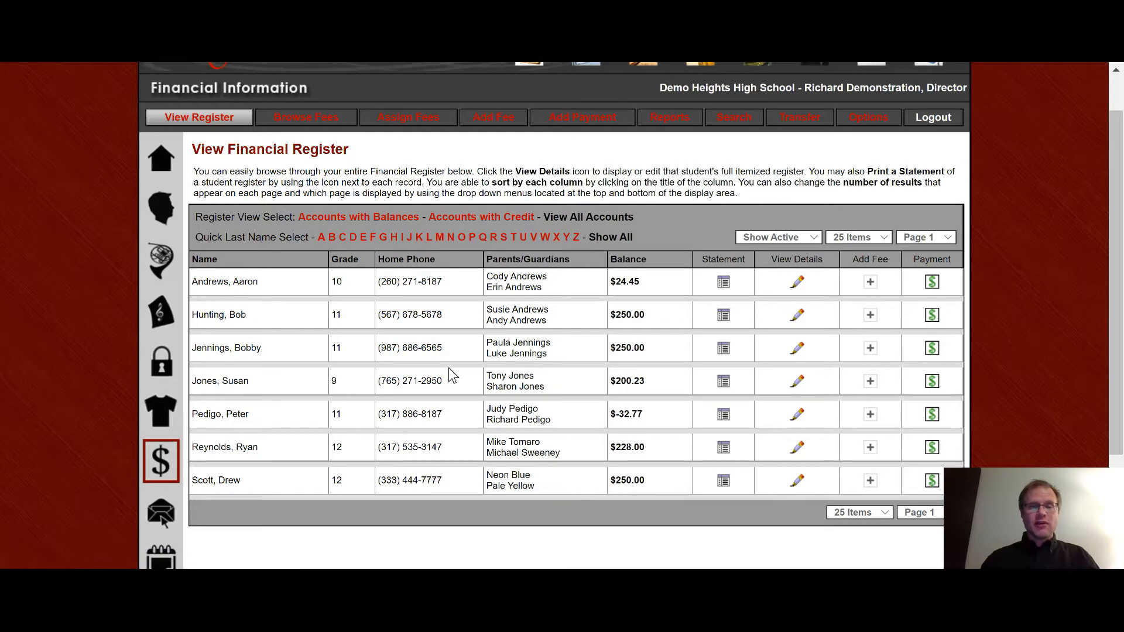
{"action": "mouse_move", "coordinate": [681, 306]}
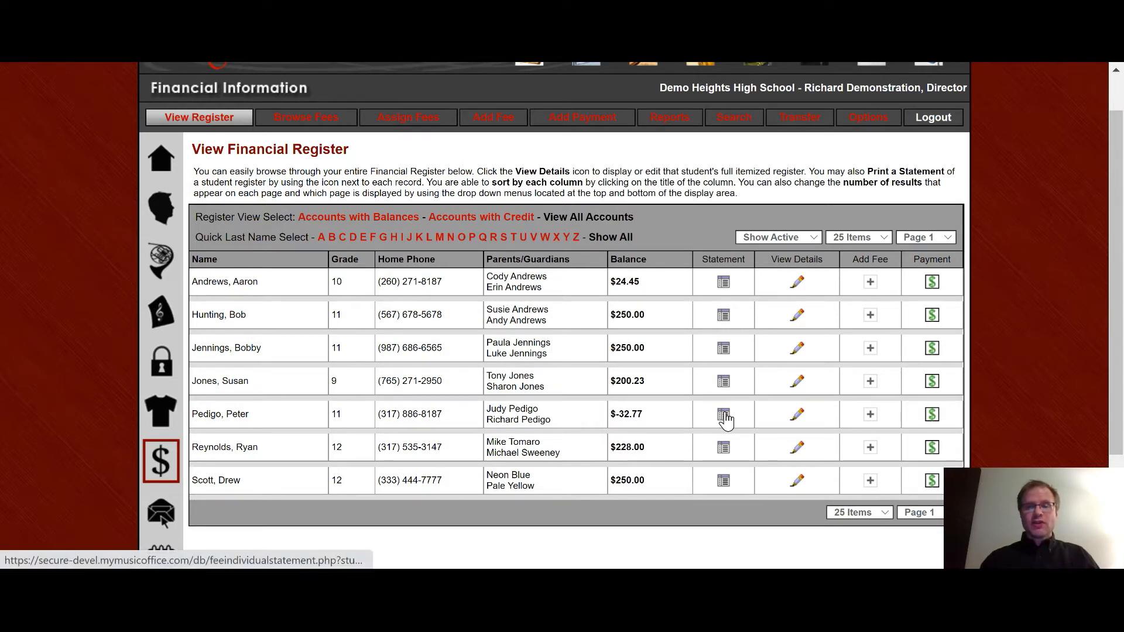
{"action": "left_click", "coordinate": [722, 414]}
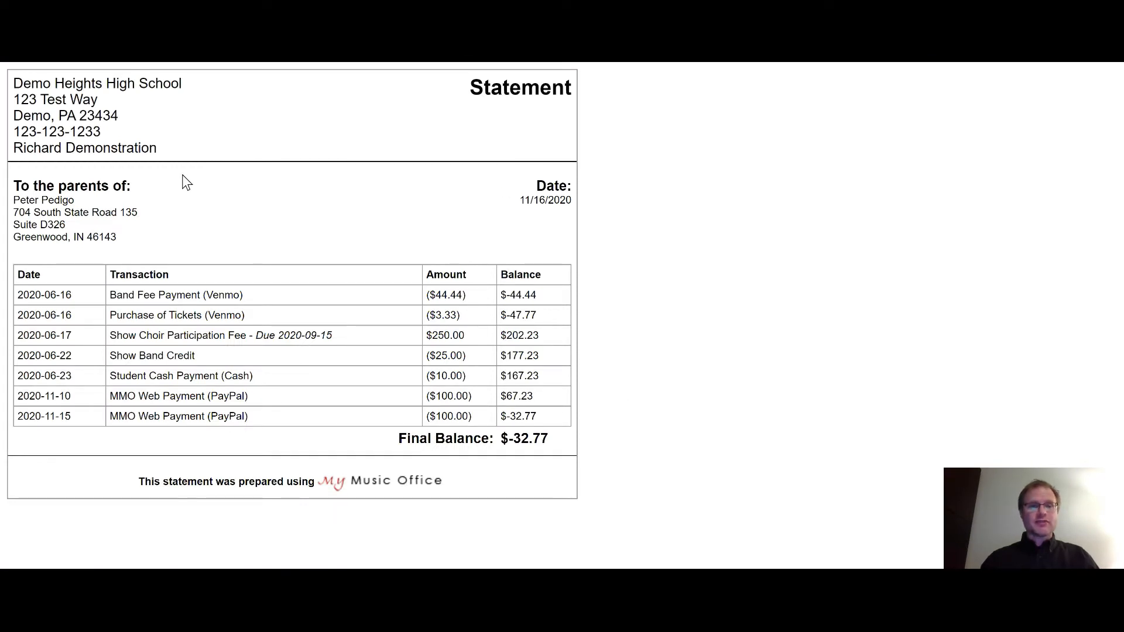
{"action": "left_click_drag", "start_coordinate": [18, 83], "coordinate": [156, 147]}
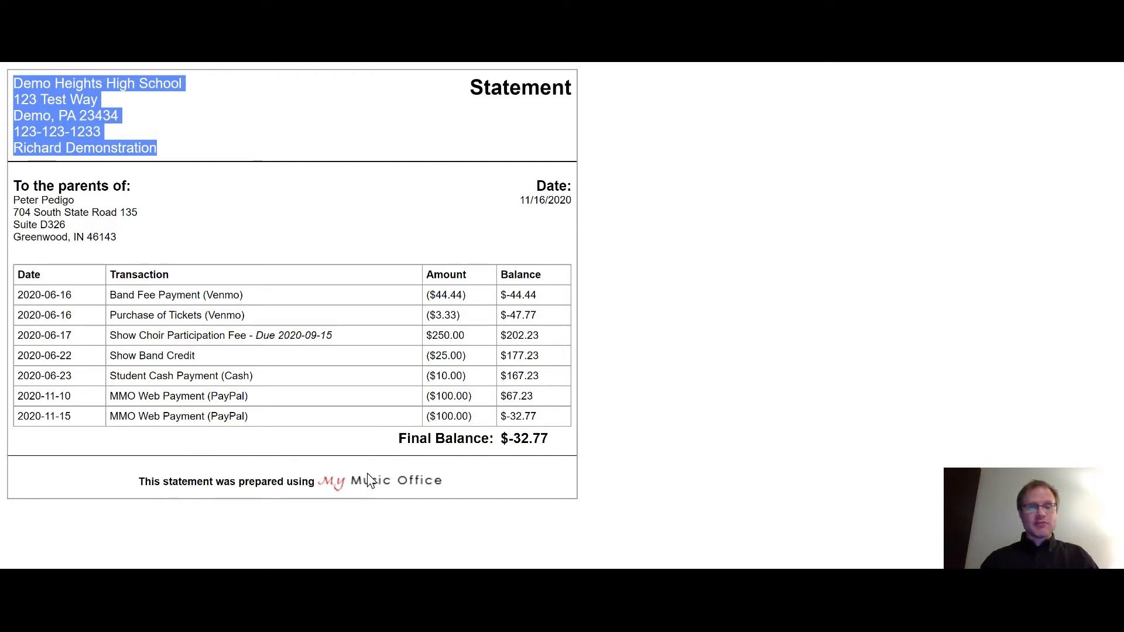
{"action": "left_click", "coordinate": [604, 428]}
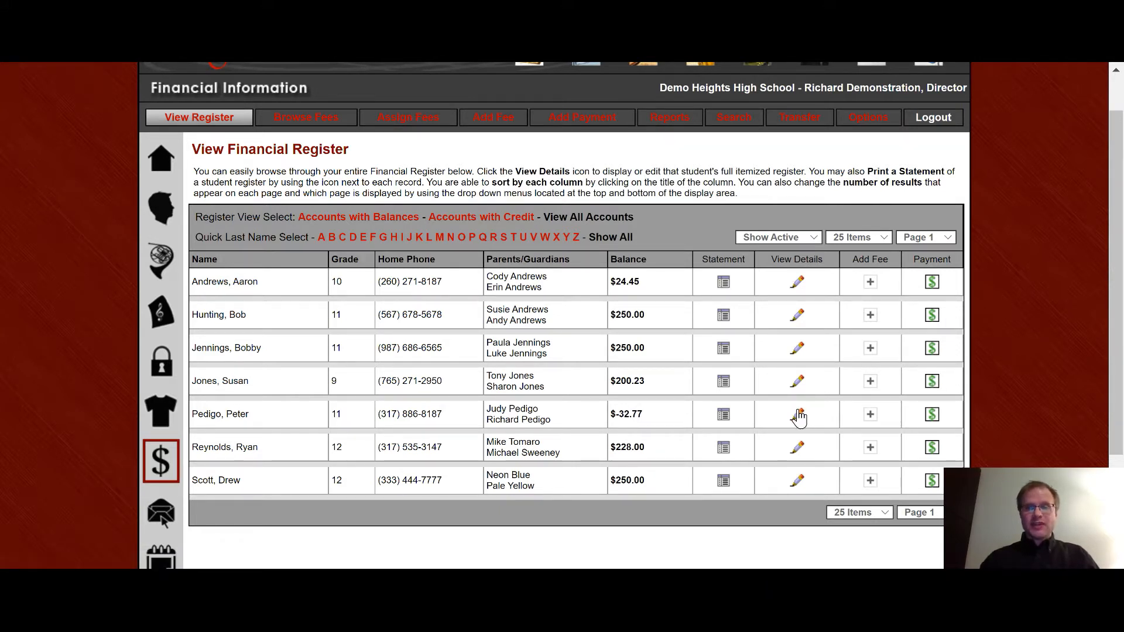
View the credit account's itemized register and open its 2020-11-10 PayPal payment receipt and edit form
{"action": "left_click", "coordinate": [796, 415]}
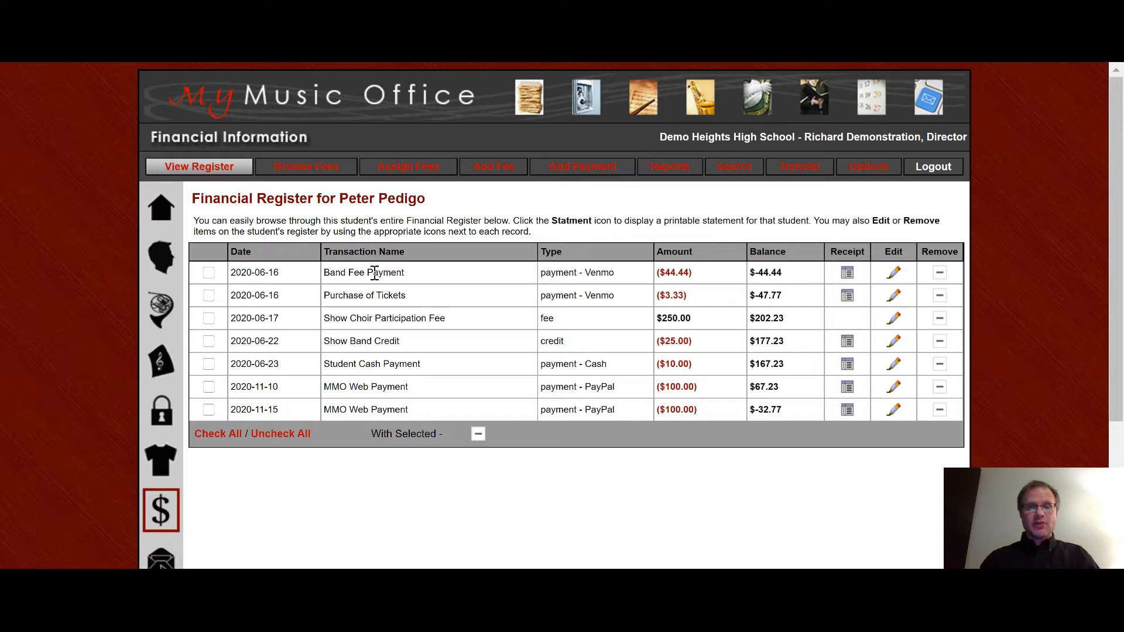
{"action": "mouse_move", "coordinate": [333, 406]}
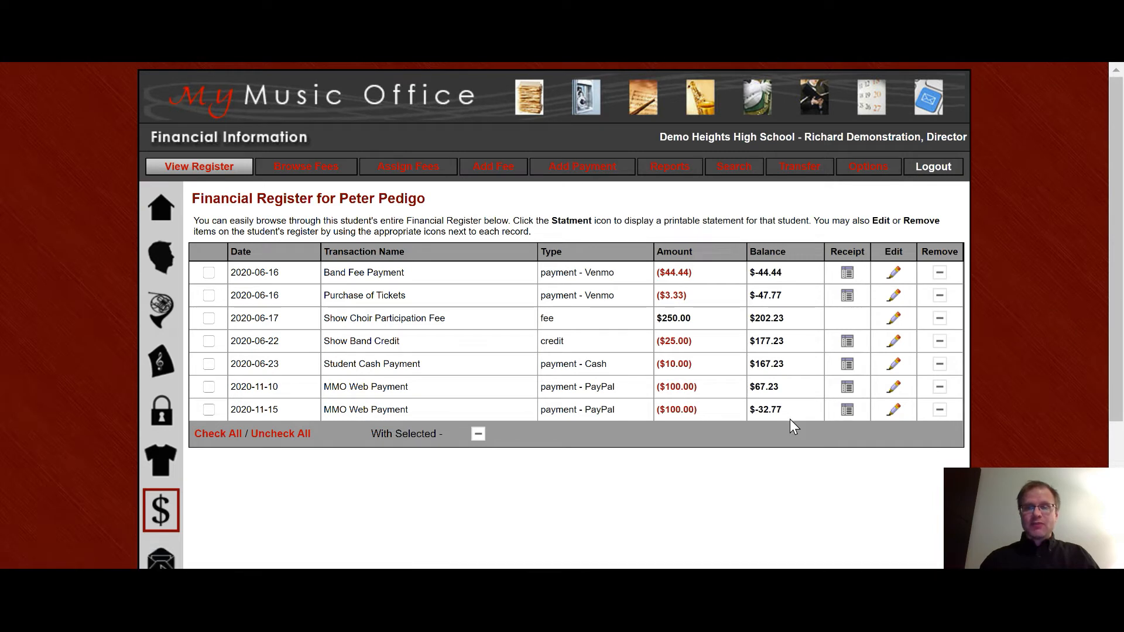
{"action": "mouse_move", "coordinate": [654, 282]}
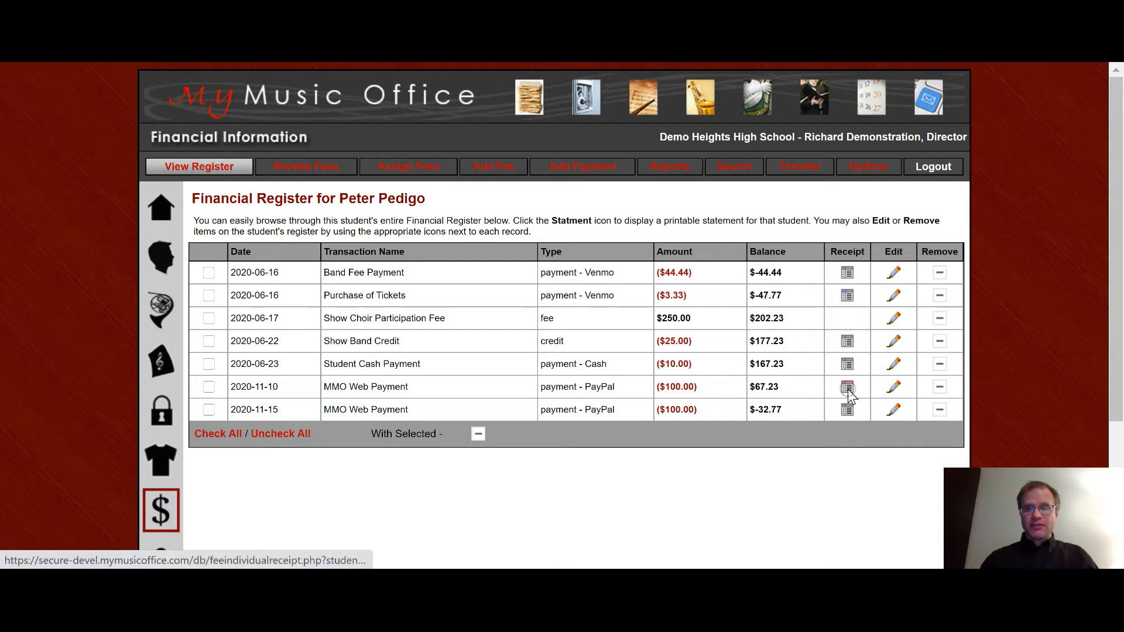
{"action": "left_click", "coordinate": [847, 387]}
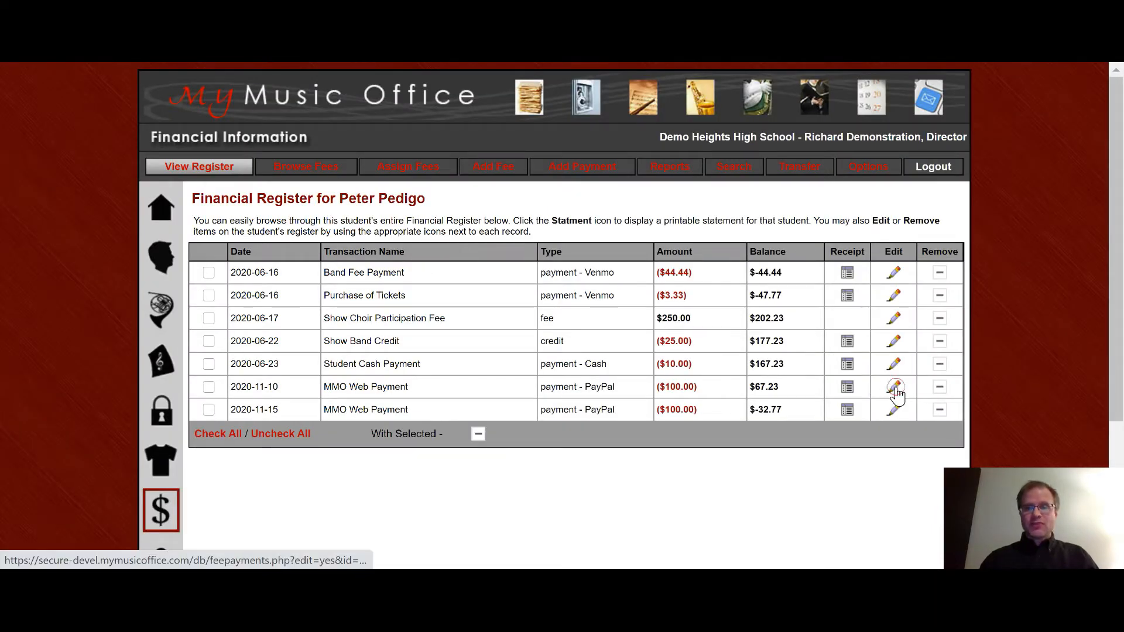
{"action": "left_click", "coordinate": [894, 387]}
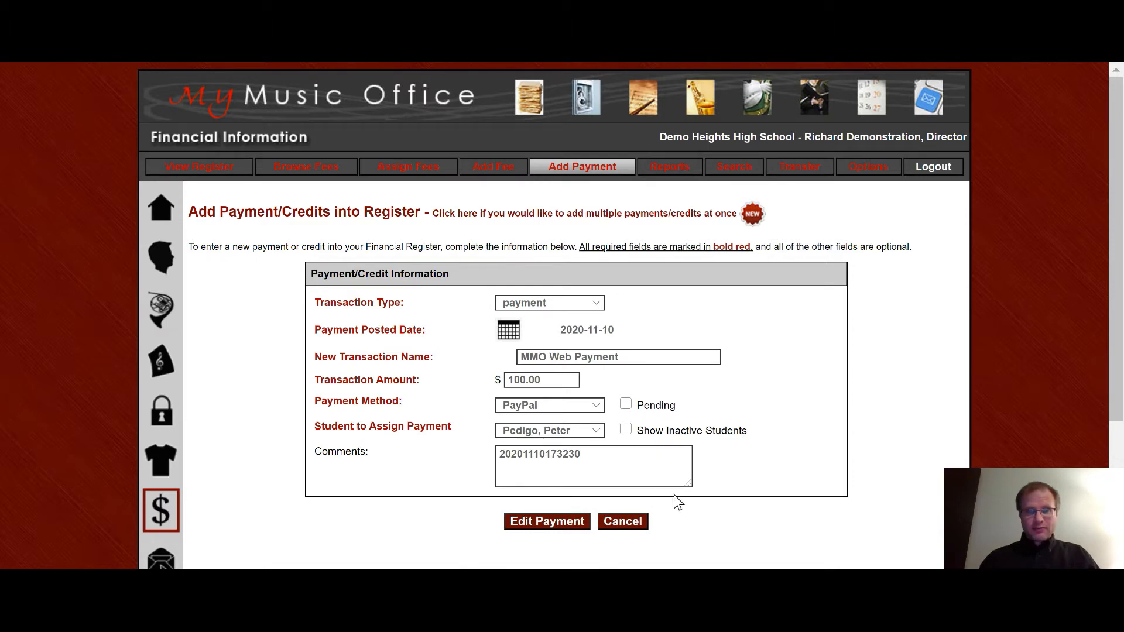
Cancel the payment edit, confirm, and return to the main financial register
{"action": "left_click", "coordinate": [621, 521]}
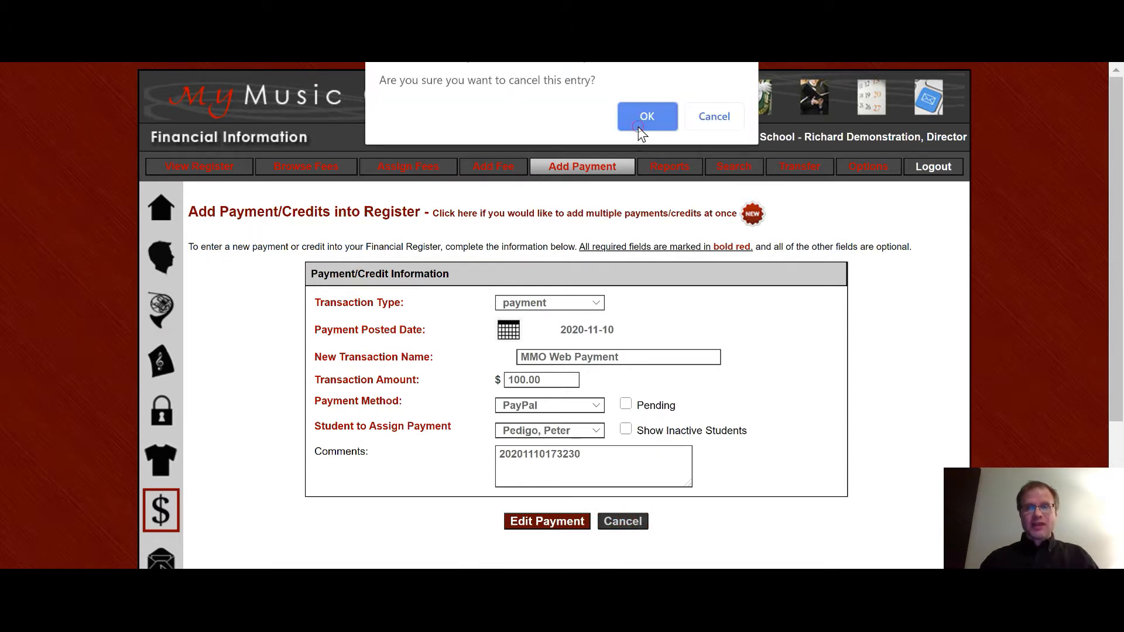
{"action": "left_click", "coordinate": [646, 116]}
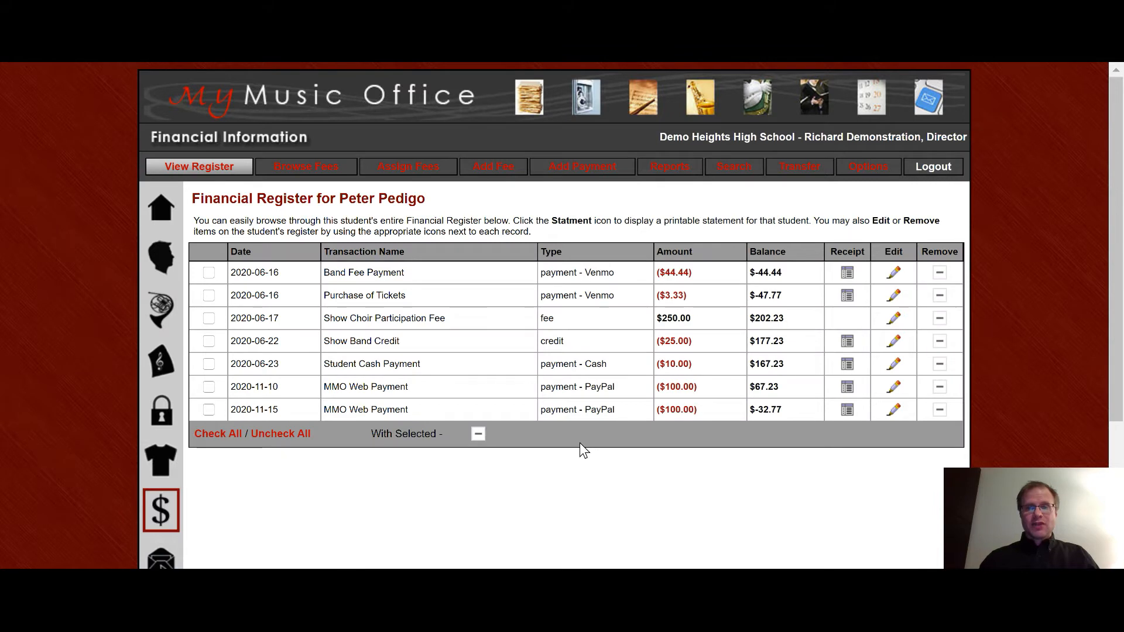
{"action": "mouse_move", "coordinate": [935, 435]}
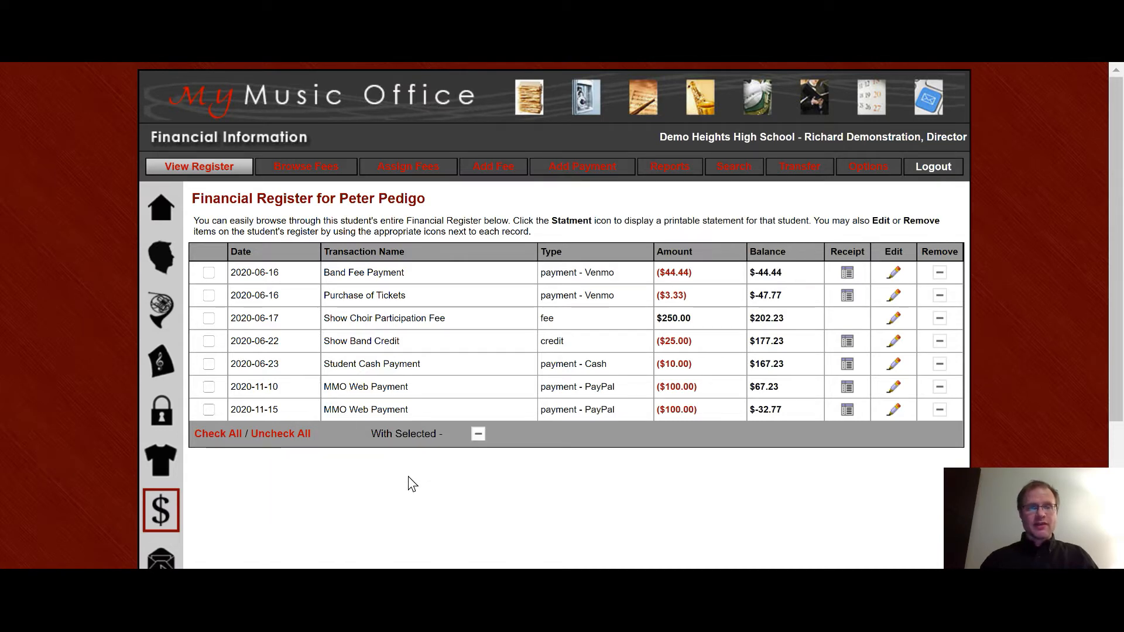
{"action": "left_click", "coordinate": [199, 167]}
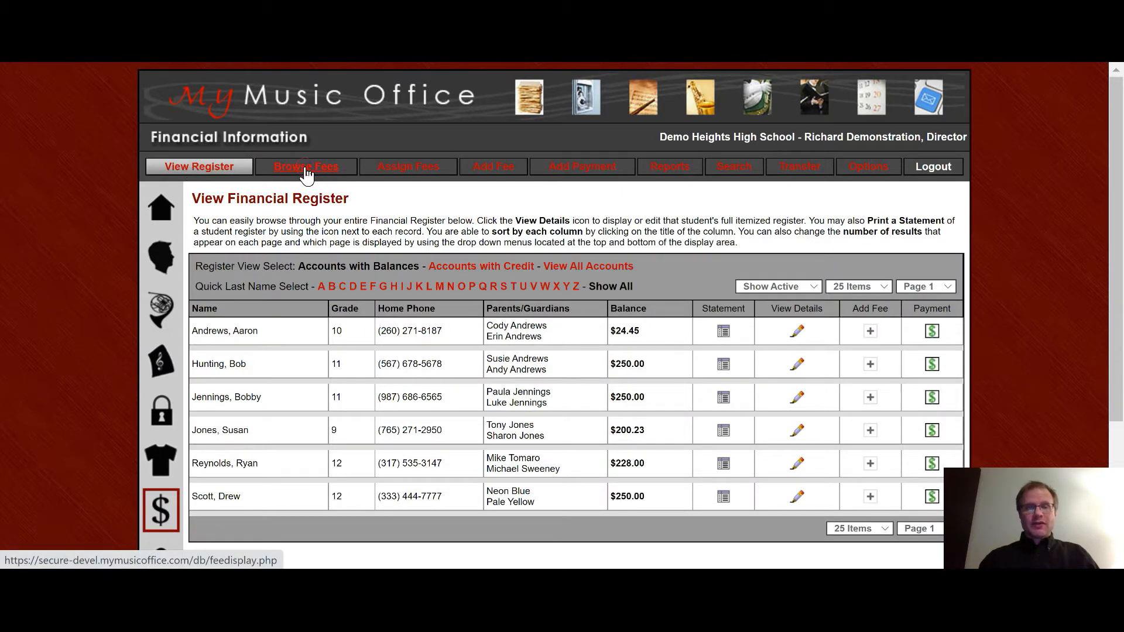
Browse the fee database listing the three existing fees
{"action": "left_click", "coordinate": [305, 166]}
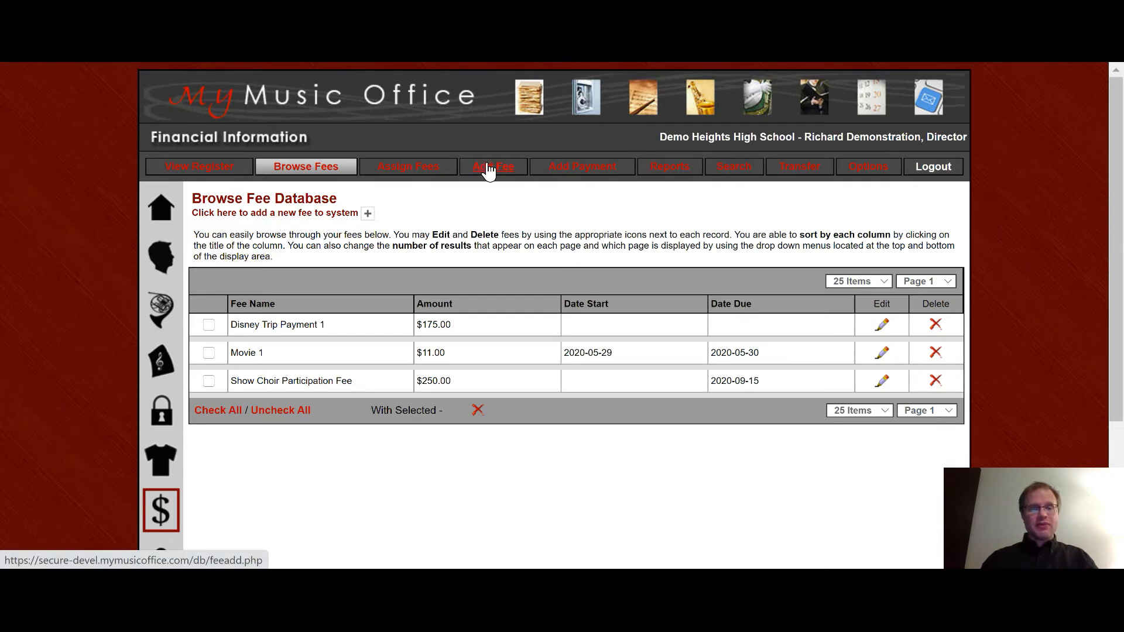
Add a new fee named 2020 Marching Band Fee with amount 250.00 and list all fees
{"action": "left_click", "coordinate": [275, 213]}
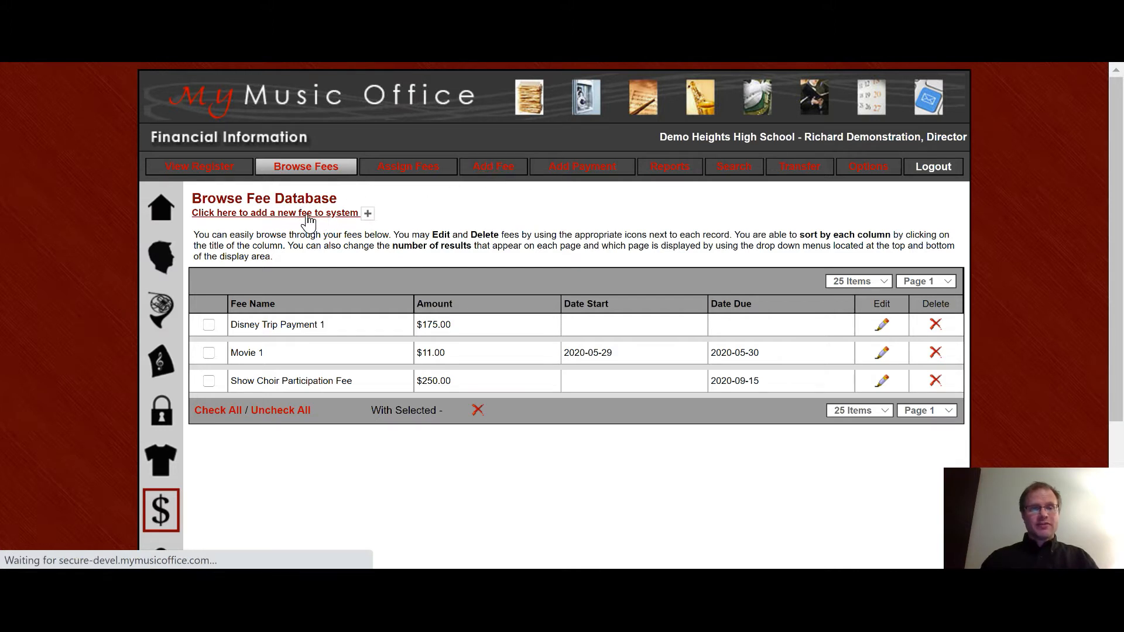
{"action": "left_click", "coordinate": [278, 213]}
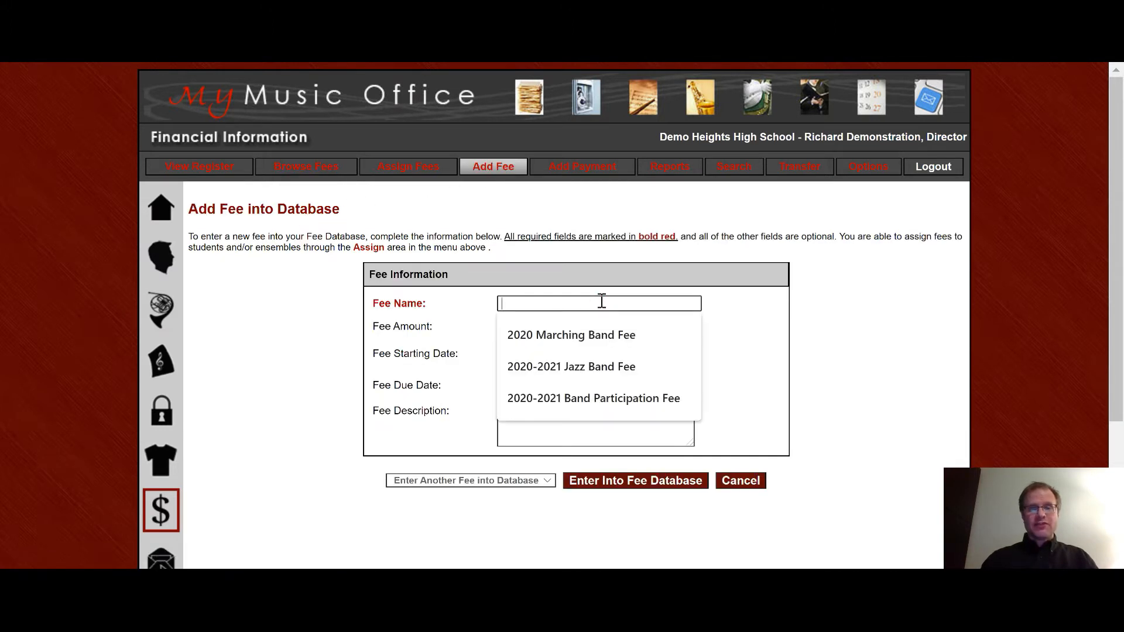
{"action": "left_click", "coordinate": [572, 335]}
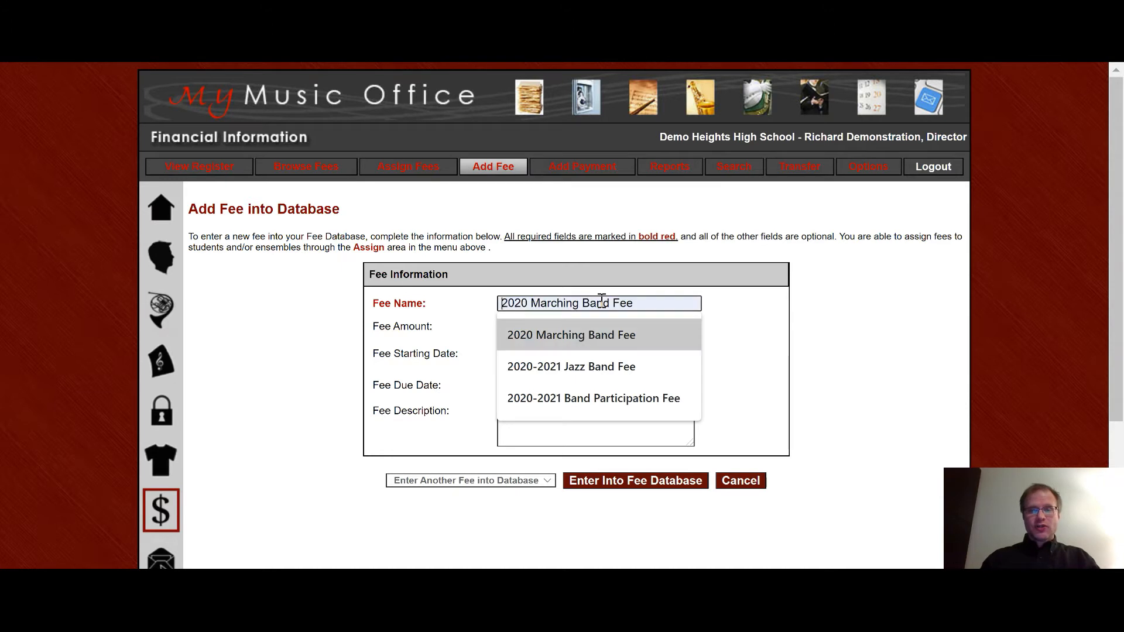
{"action": "left_click", "coordinate": [572, 335]}
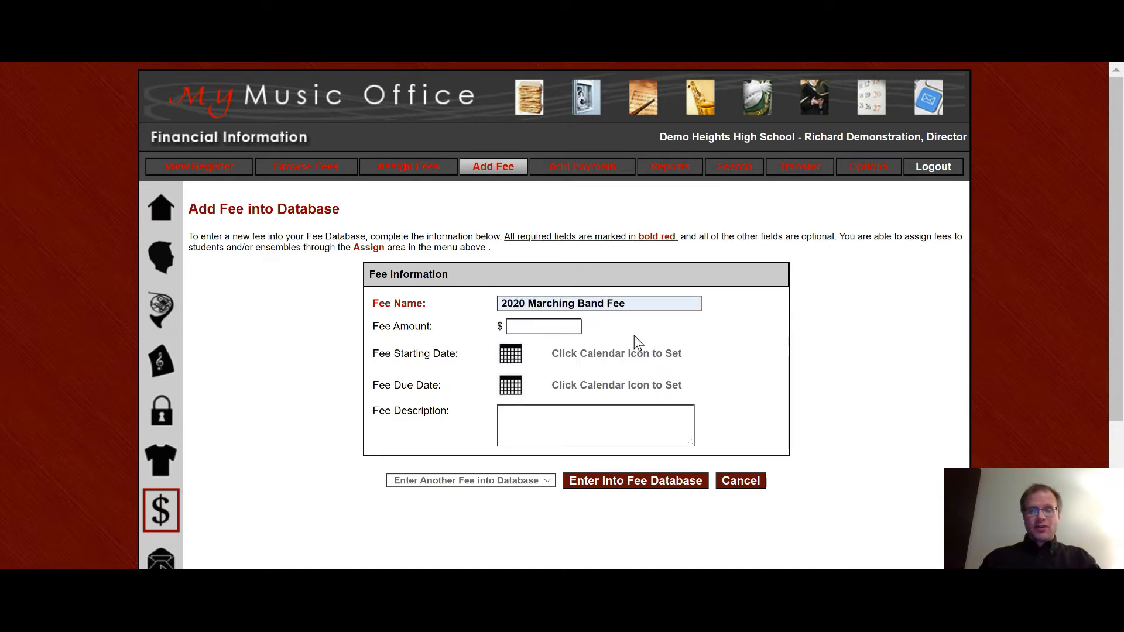
{"action": "type", "text": "250.00"}
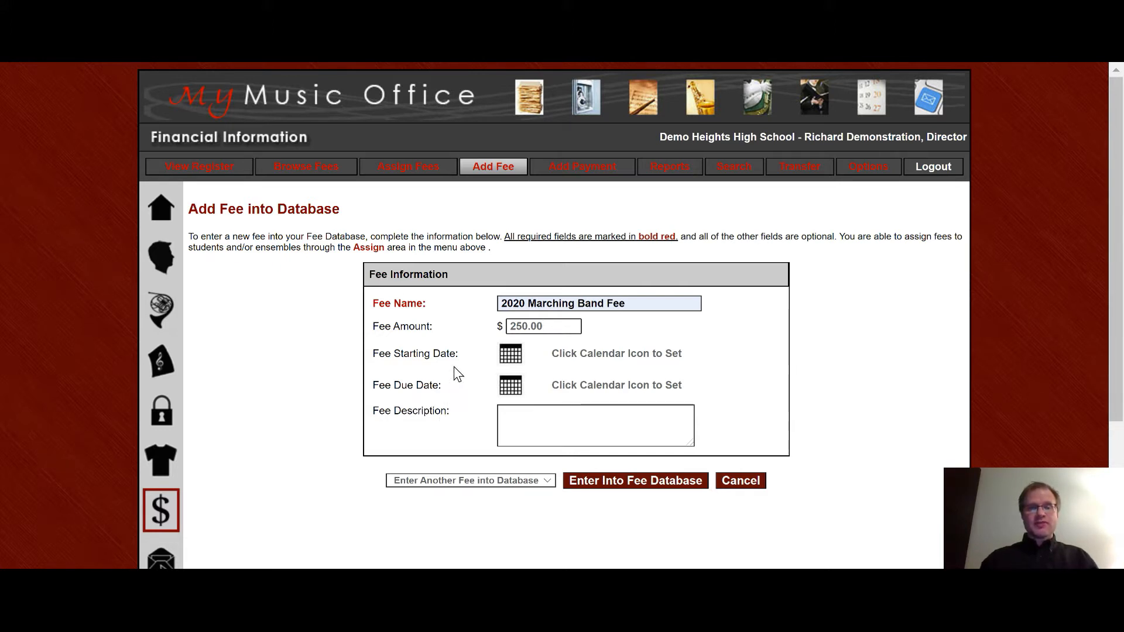
{"action": "mouse_move", "coordinate": [463, 359]}
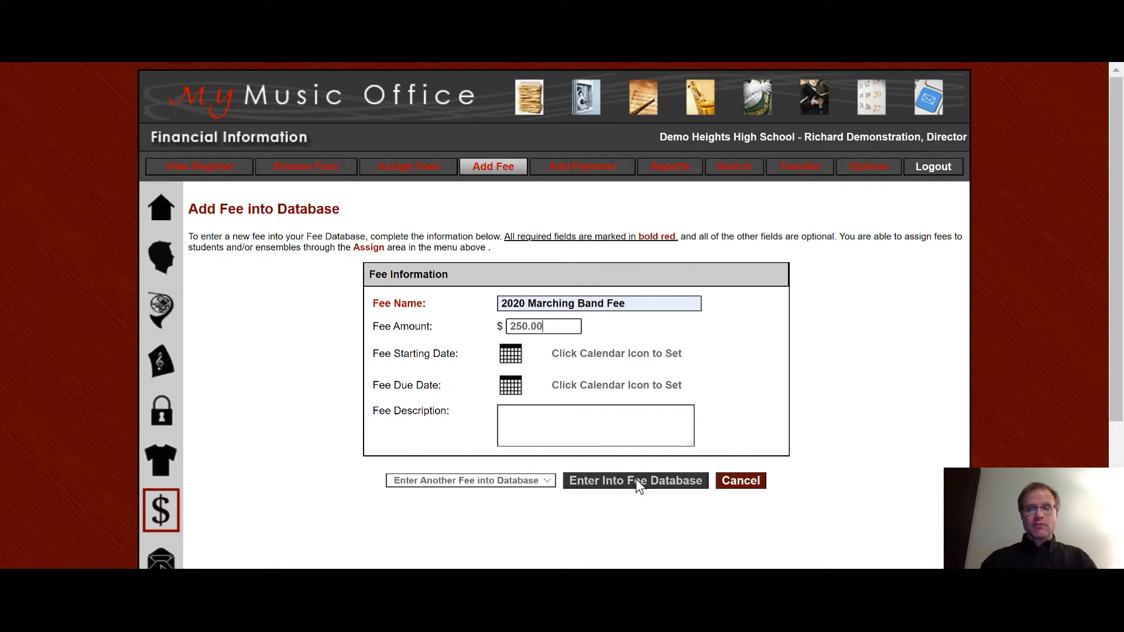
{"action": "left_click", "coordinate": [633, 481]}
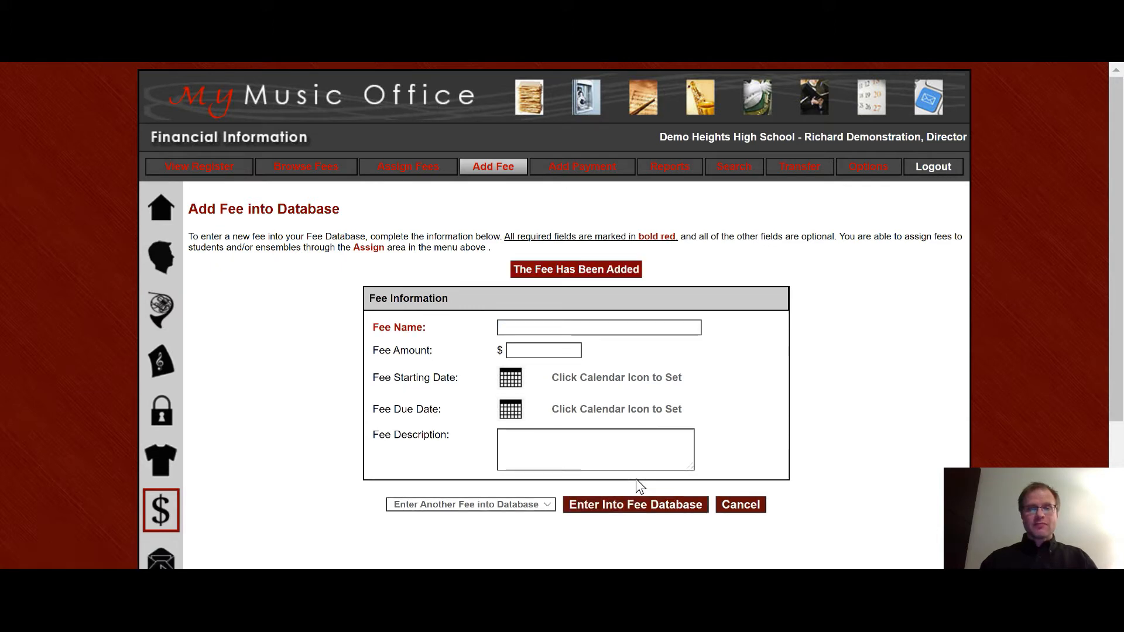
{"action": "left_click", "coordinate": [304, 166]}
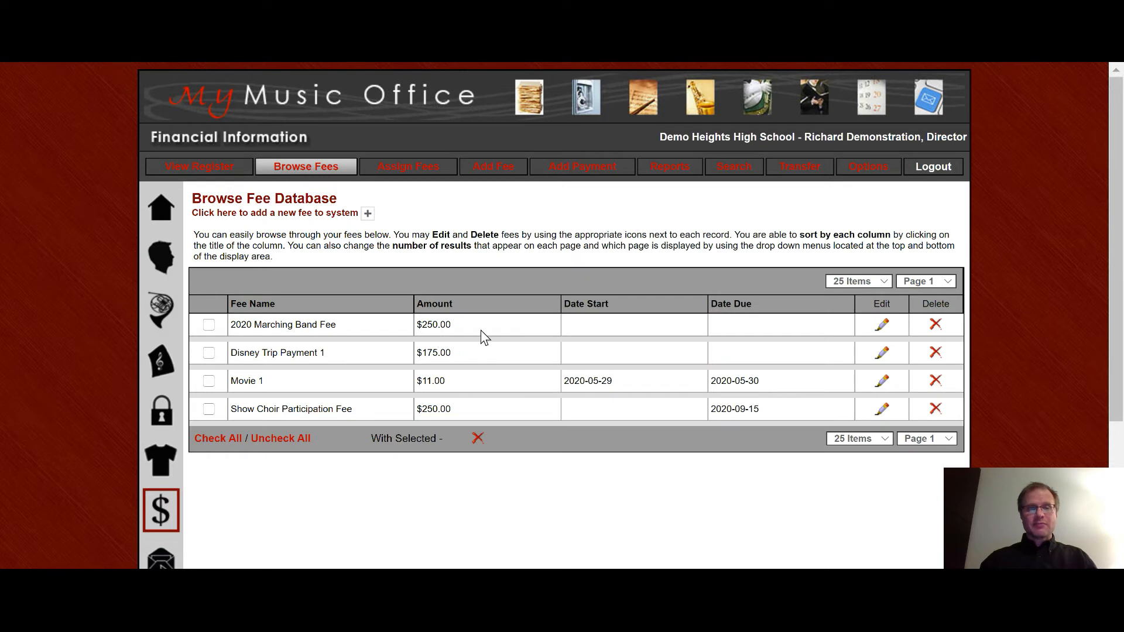
{"action": "mouse_move", "coordinate": [465, 236]}
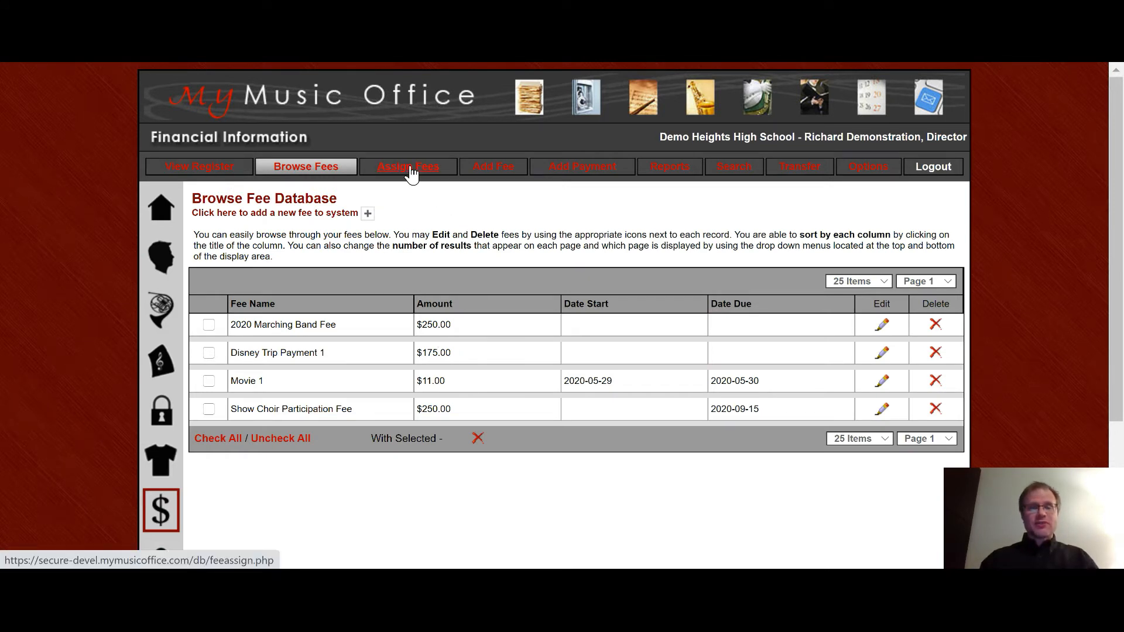
Assign the 2020 Marching Band Fee to one chosen student
{"action": "left_click", "coordinate": [408, 167]}
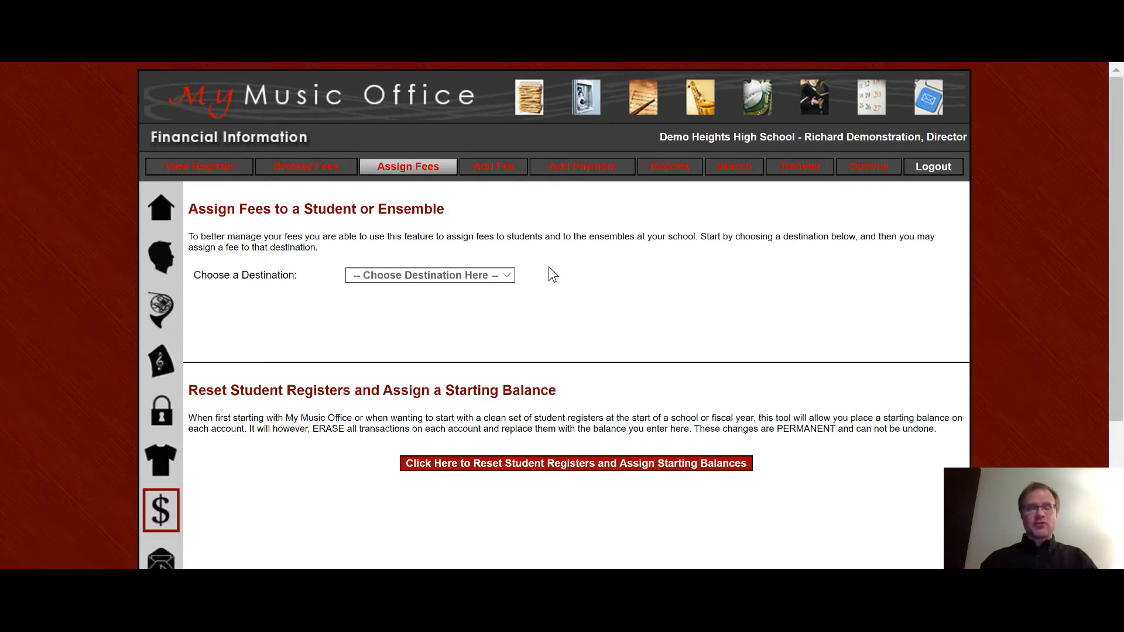
{"action": "left_click", "coordinate": [429, 276]}
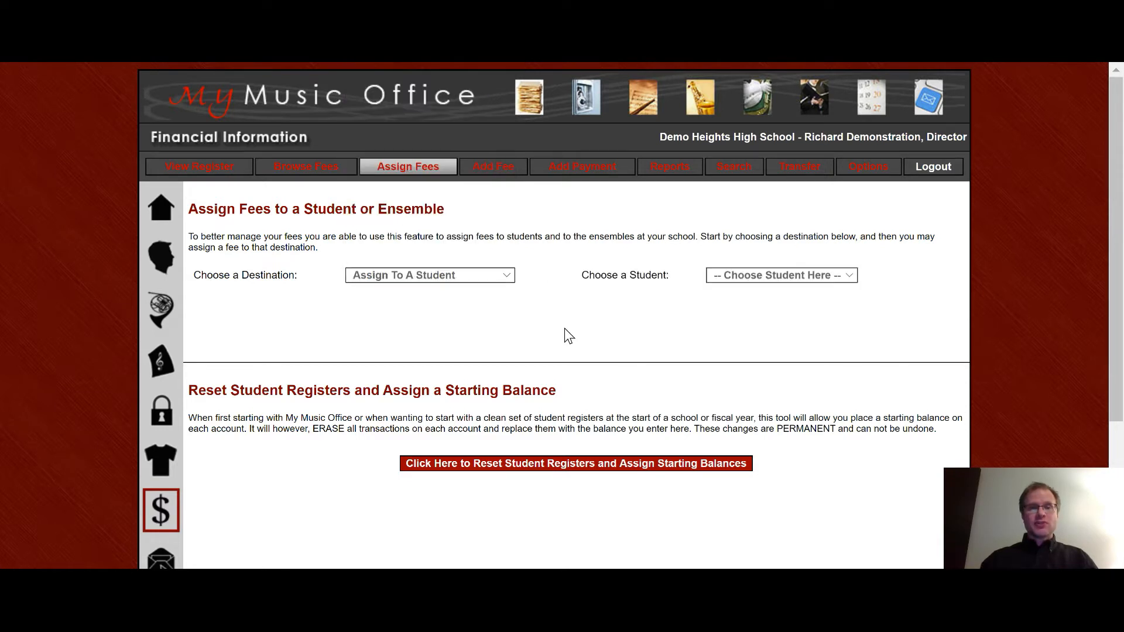
{"action": "left_click", "coordinate": [781, 275]}
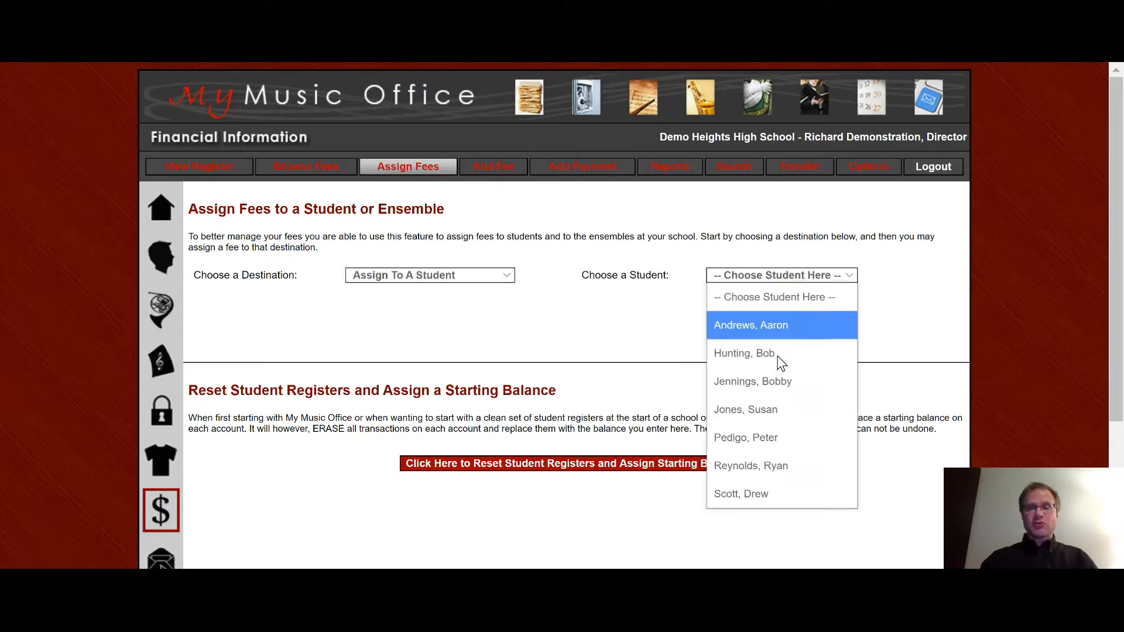
{"action": "mouse_move", "coordinate": [769, 381]}
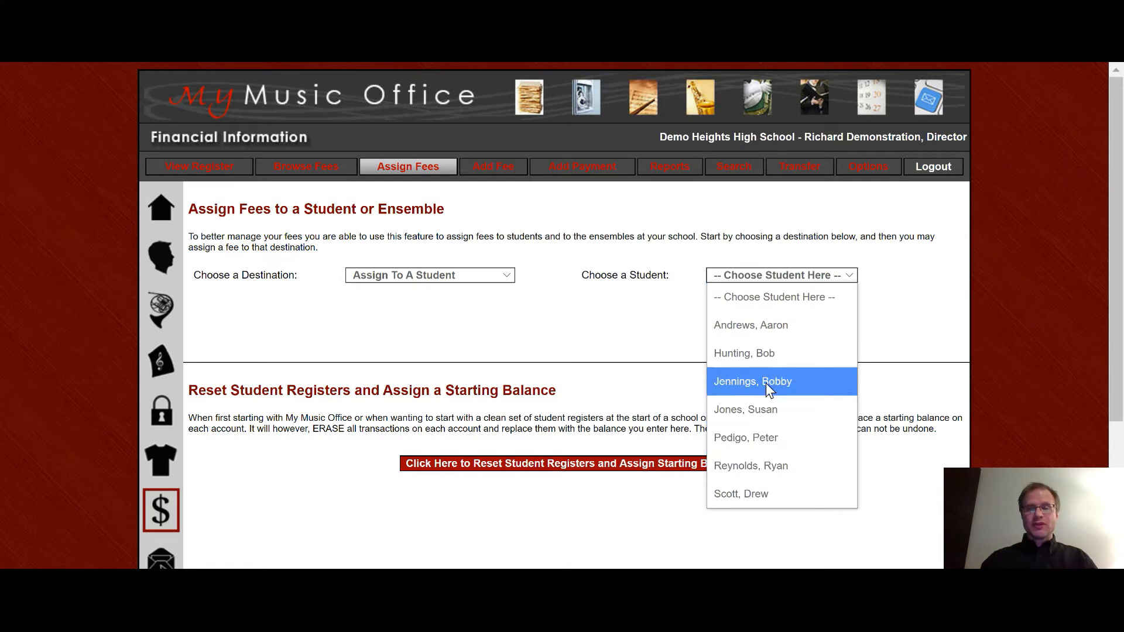
{"action": "mouse_move", "coordinate": [767, 438]}
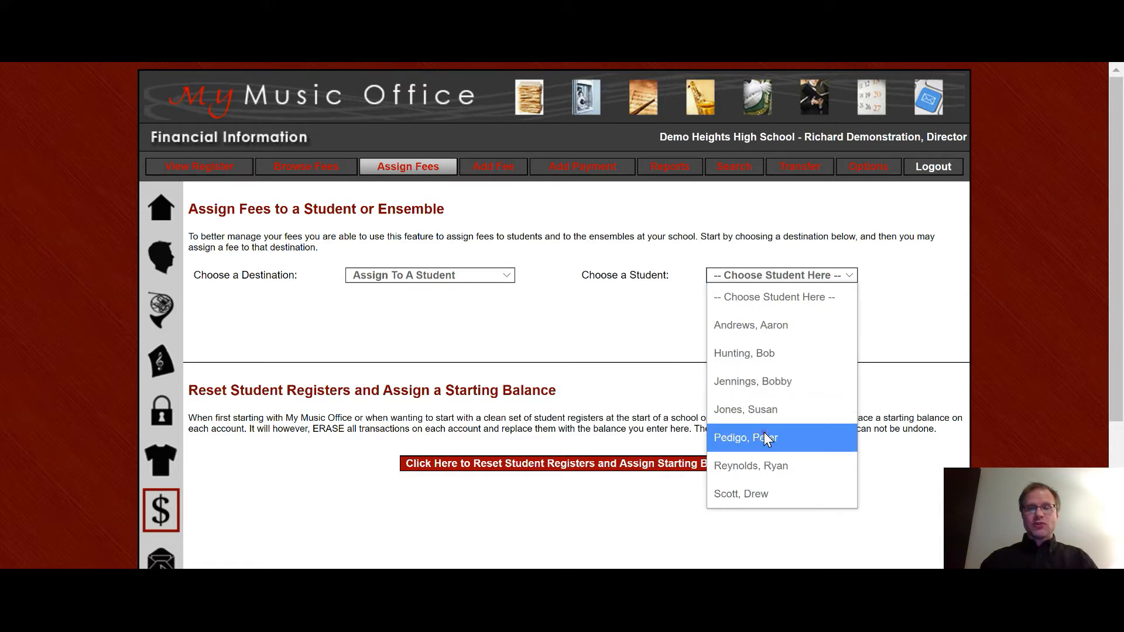
{"action": "left_click", "coordinate": [745, 438]}
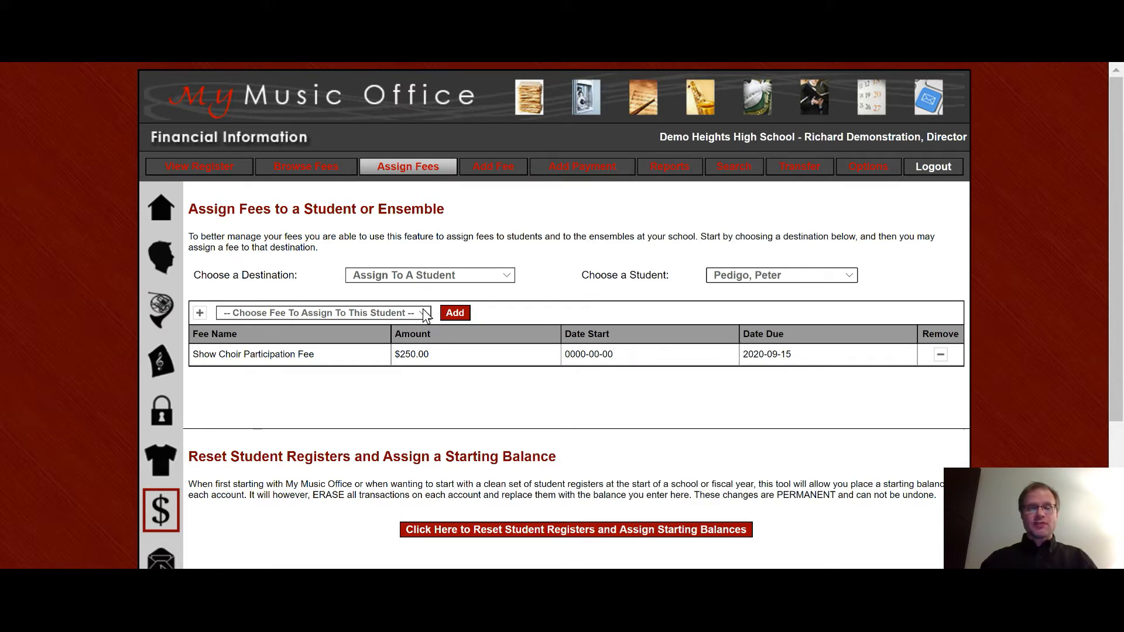
{"action": "left_click", "coordinate": [319, 312]}
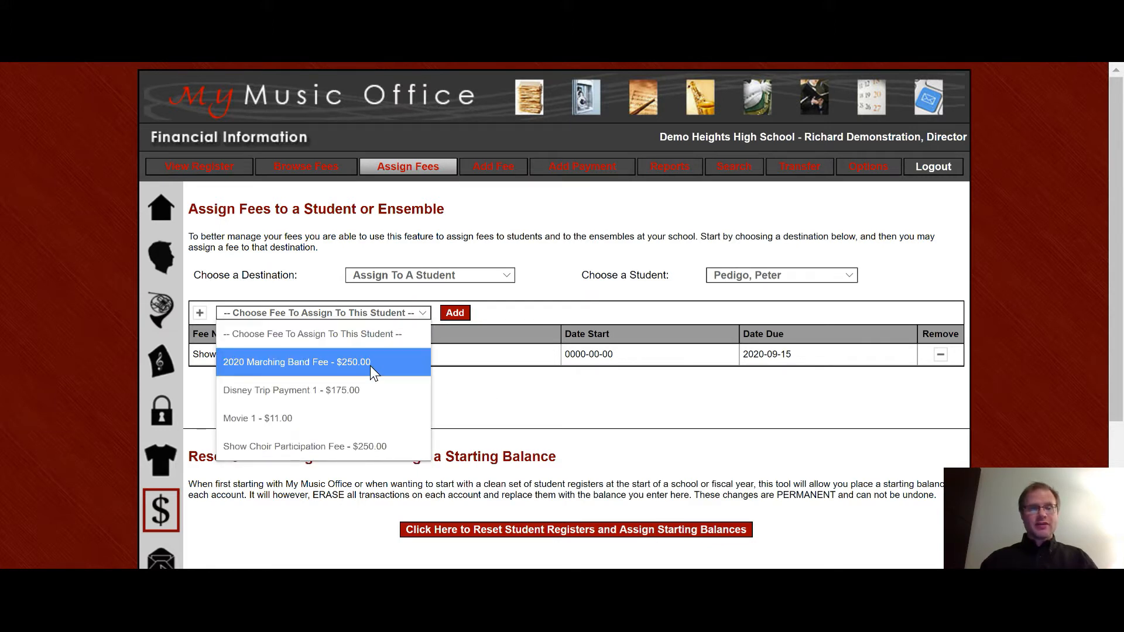
{"action": "left_click", "coordinate": [295, 362]}
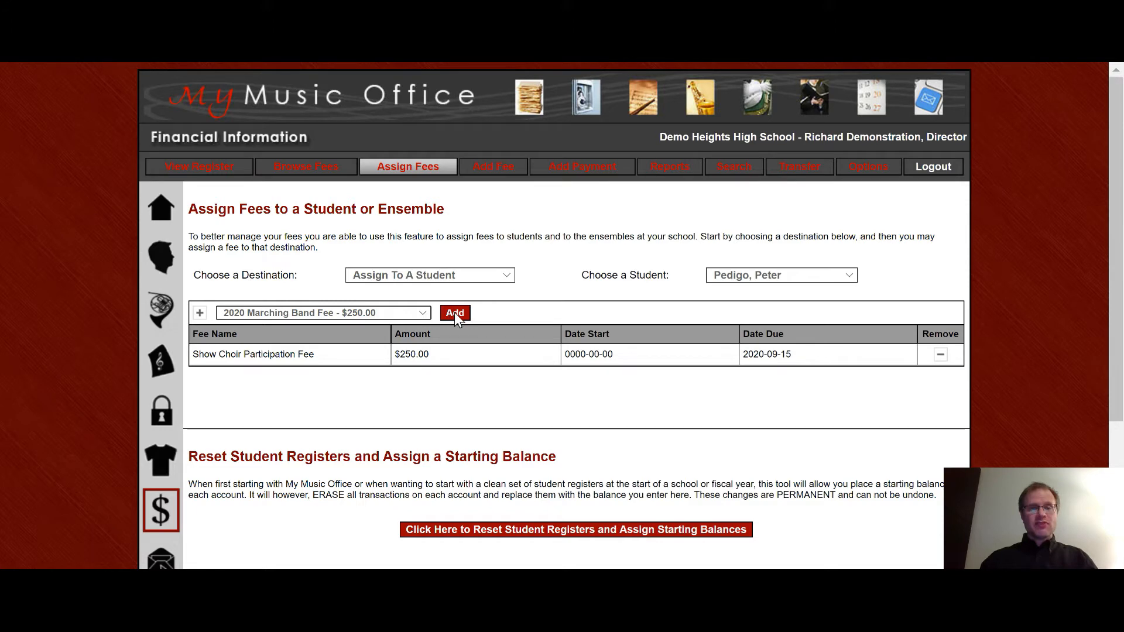
{"action": "left_click", "coordinate": [453, 313]}
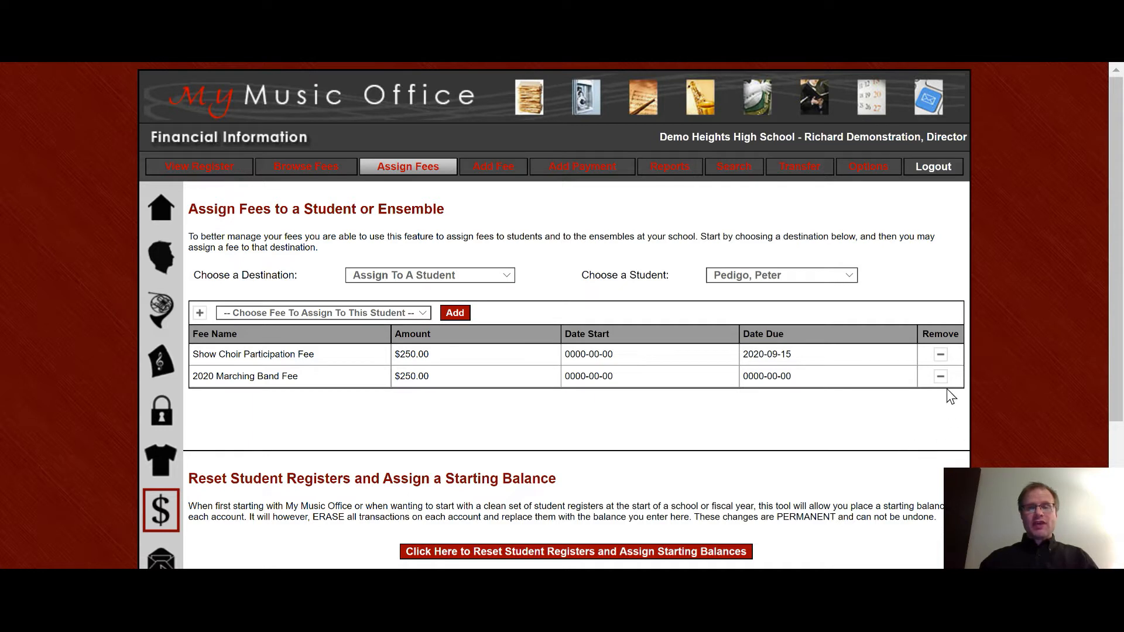
{"action": "mouse_move", "coordinate": [507, 434]}
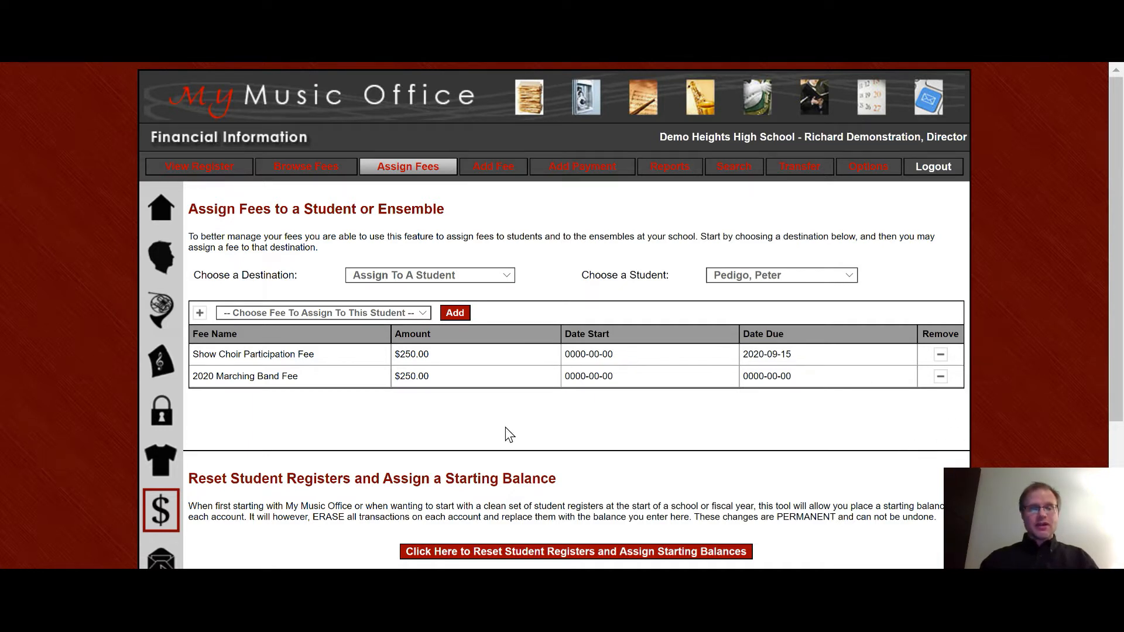
Review the financial register for the new charge and return to Assign Fees
{"action": "left_click", "coordinate": [198, 166]}
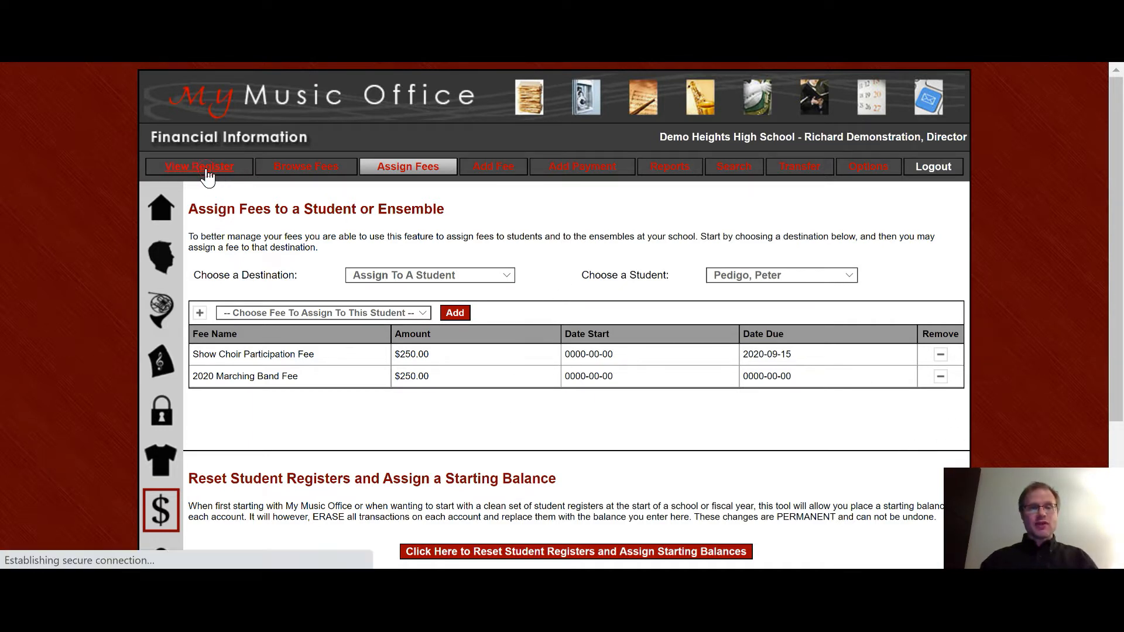
{"action": "left_click", "coordinate": [198, 166]}
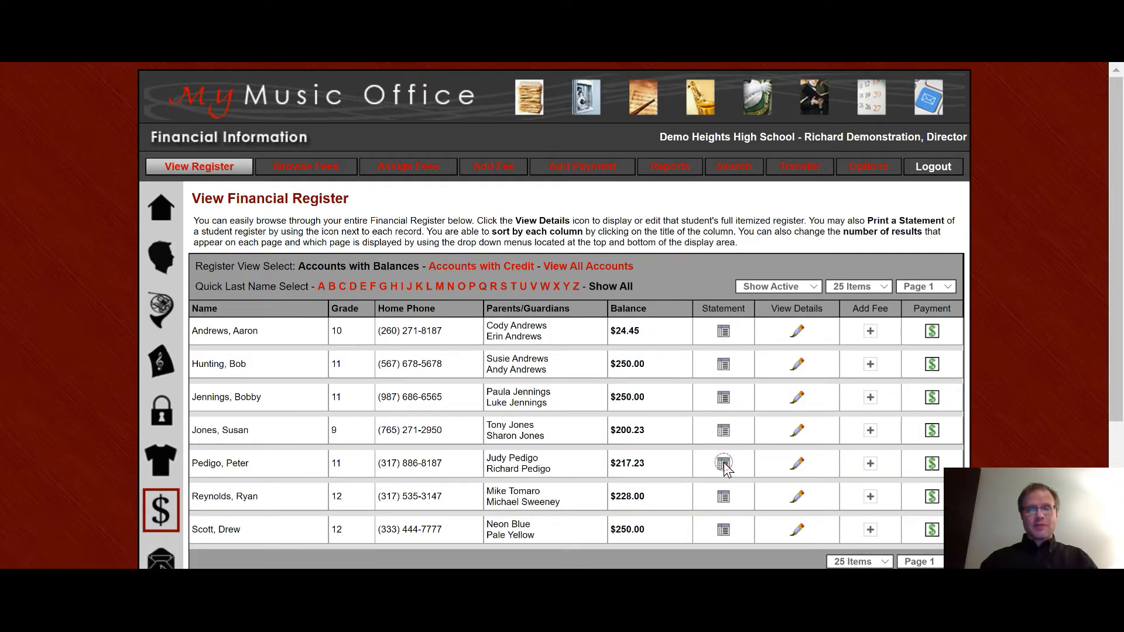
{"action": "left_click", "coordinate": [723, 463]}
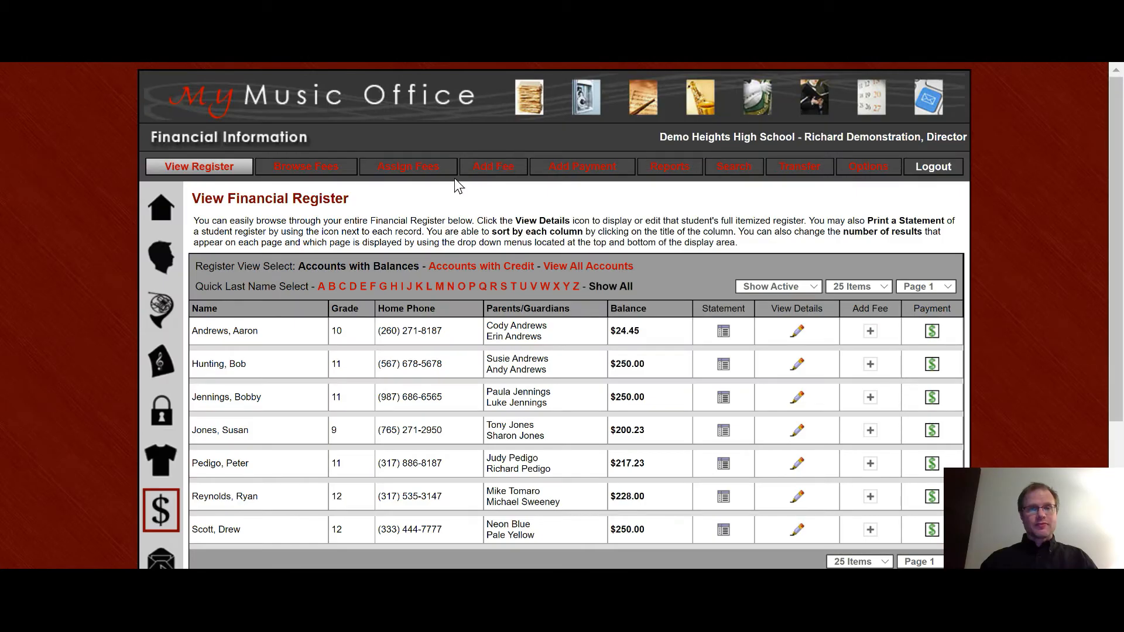
{"action": "left_click", "coordinate": [407, 167]}
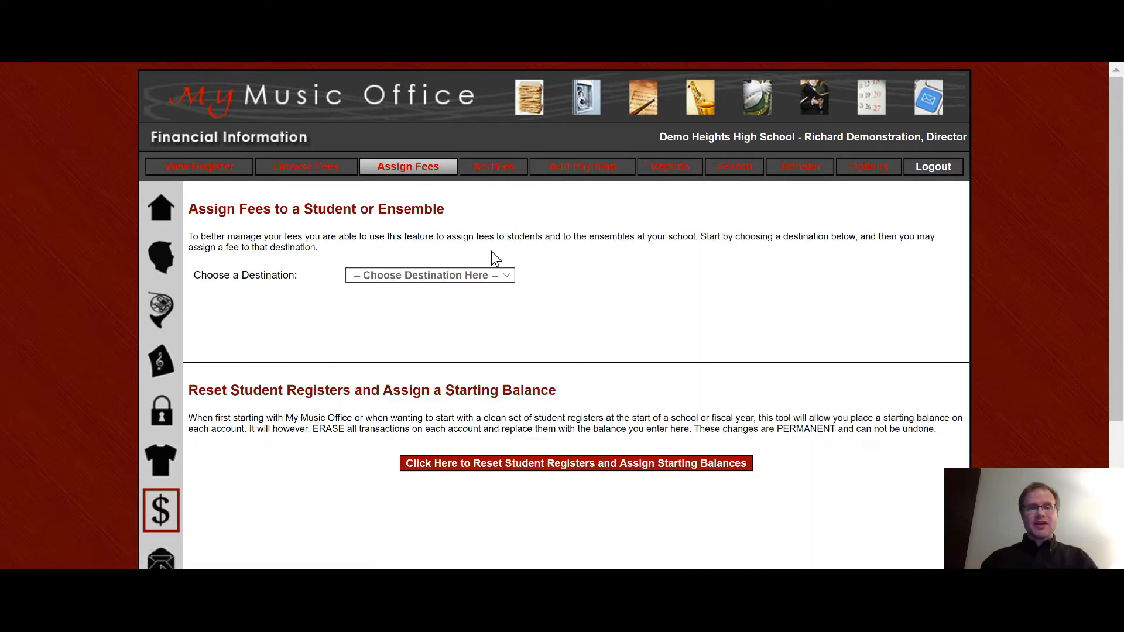
Assign the 2020 Marching Band Fee - $250.00 to the Marching Band ensemble and check the register balances
{"action": "left_click", "coordinate": [429, 274]}
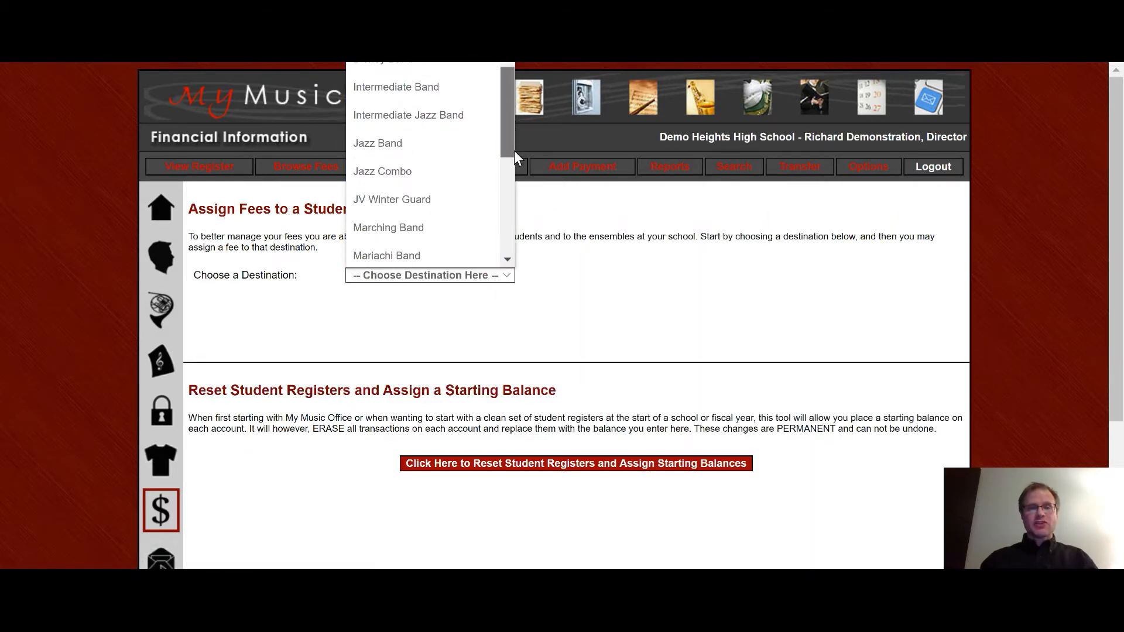
{"action": "left_click", "coordinate": [387, 227]}
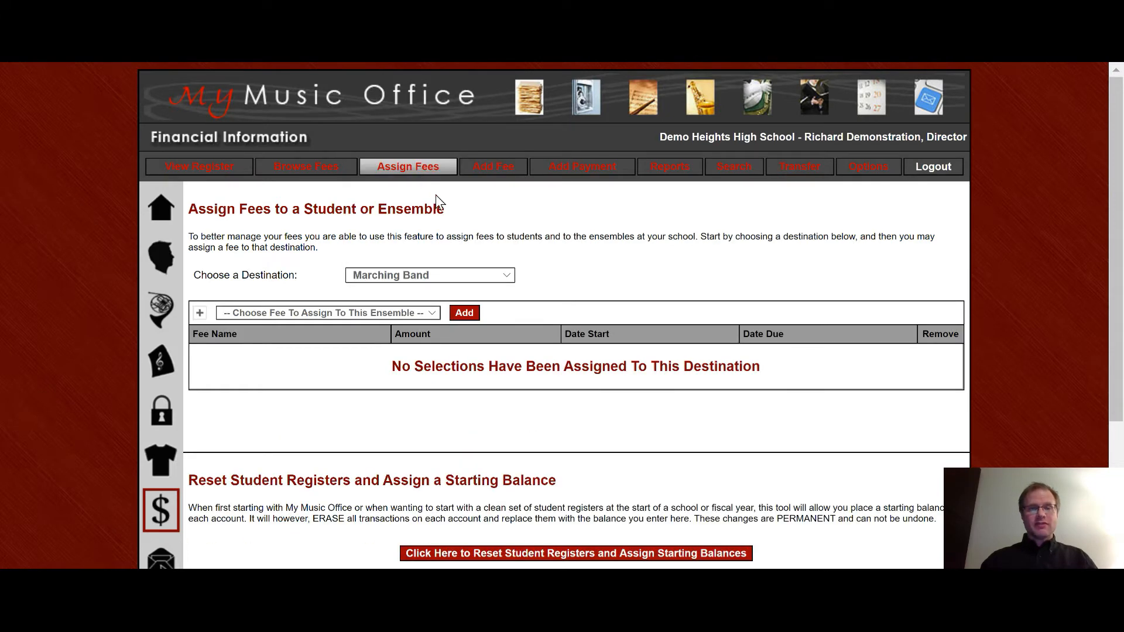
{"action": "left_click", "coordinate": [326, 312]}
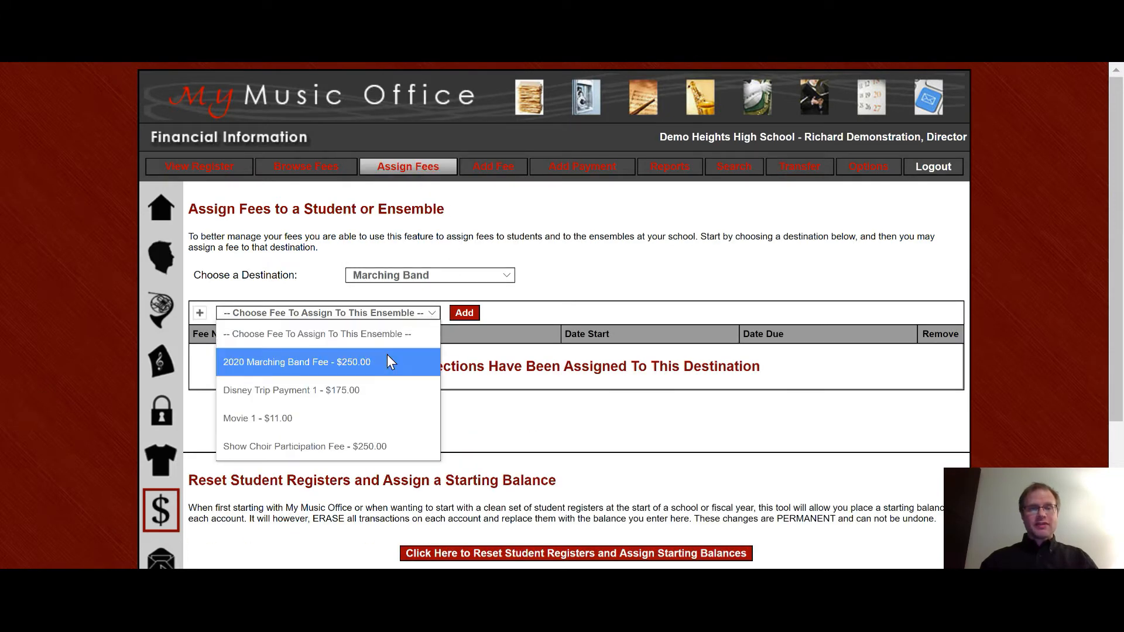
{"action": "left_click", "coordinate": [295, 361]}
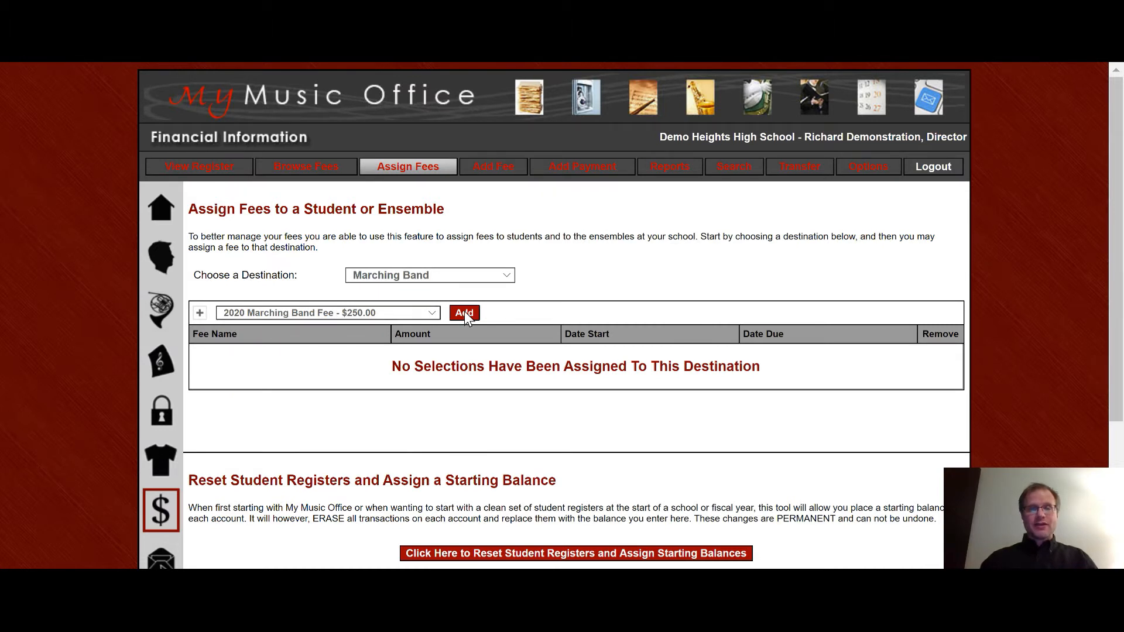
{"action": "left_click", "coordinate": [463, 312]}
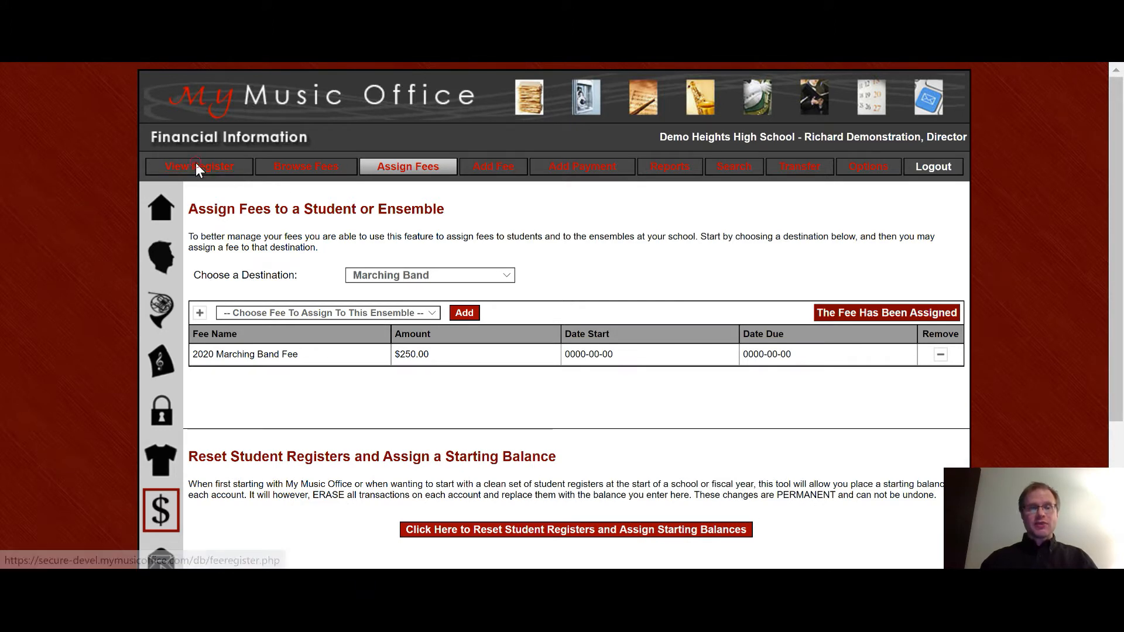
{"action": "left_click", "coordinate": [198, 166]}
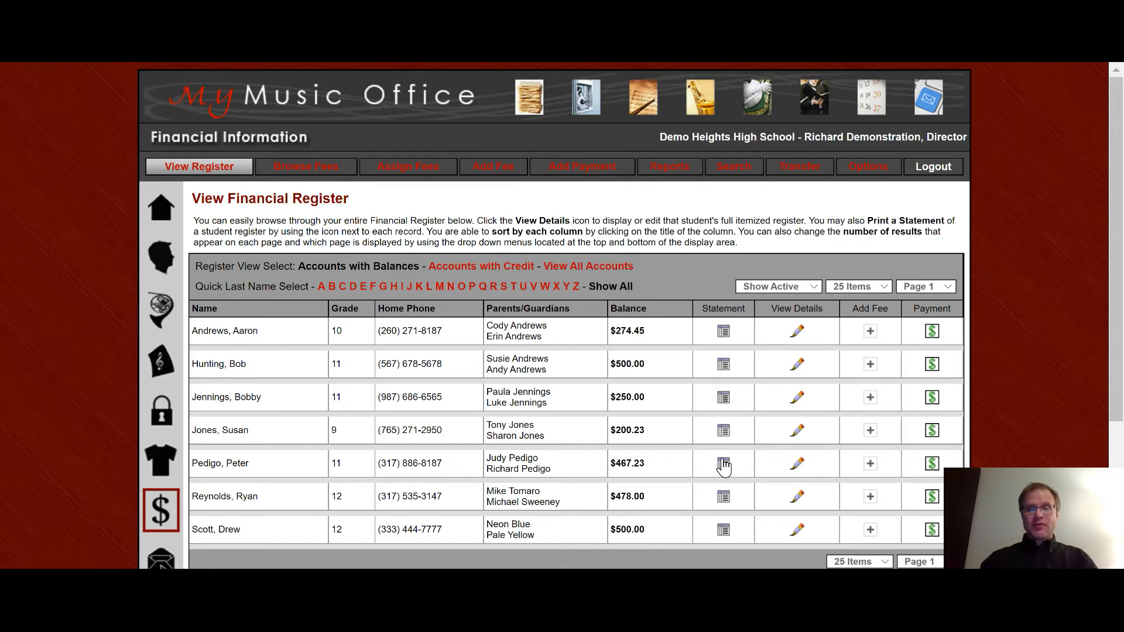
{"action": "left_click", "coordinate": [723, 462]}
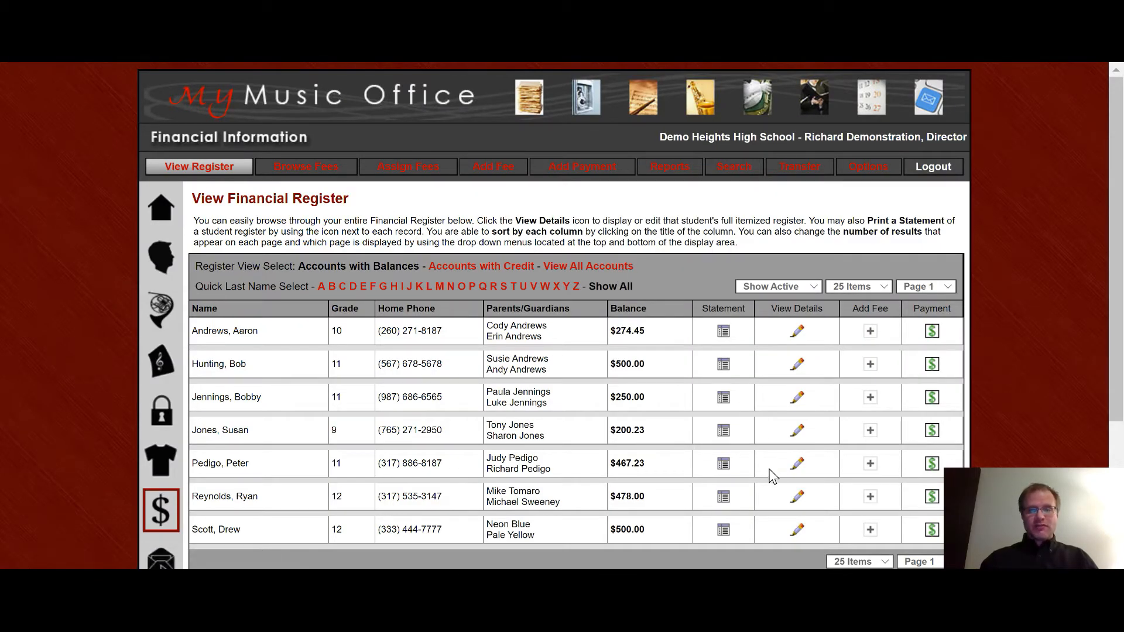
{"action": "left_click", "coordinate": [795, 463]}
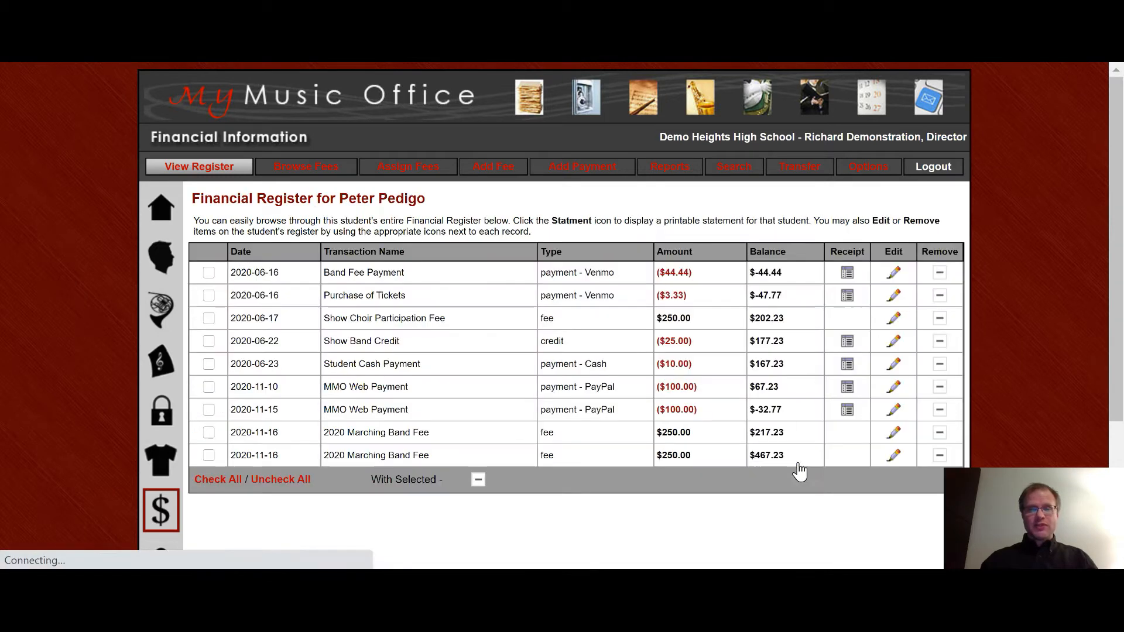
{"action": "left_click", "coordinate": [939, 455]}
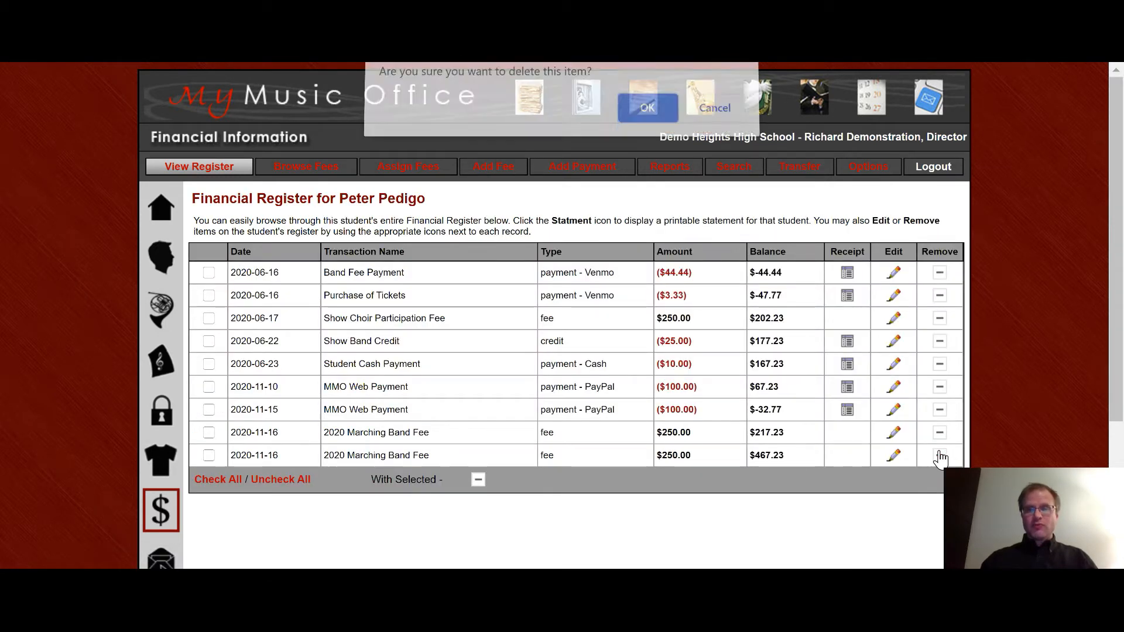
{"action": "left_click", "coordinate": [646, 108]}
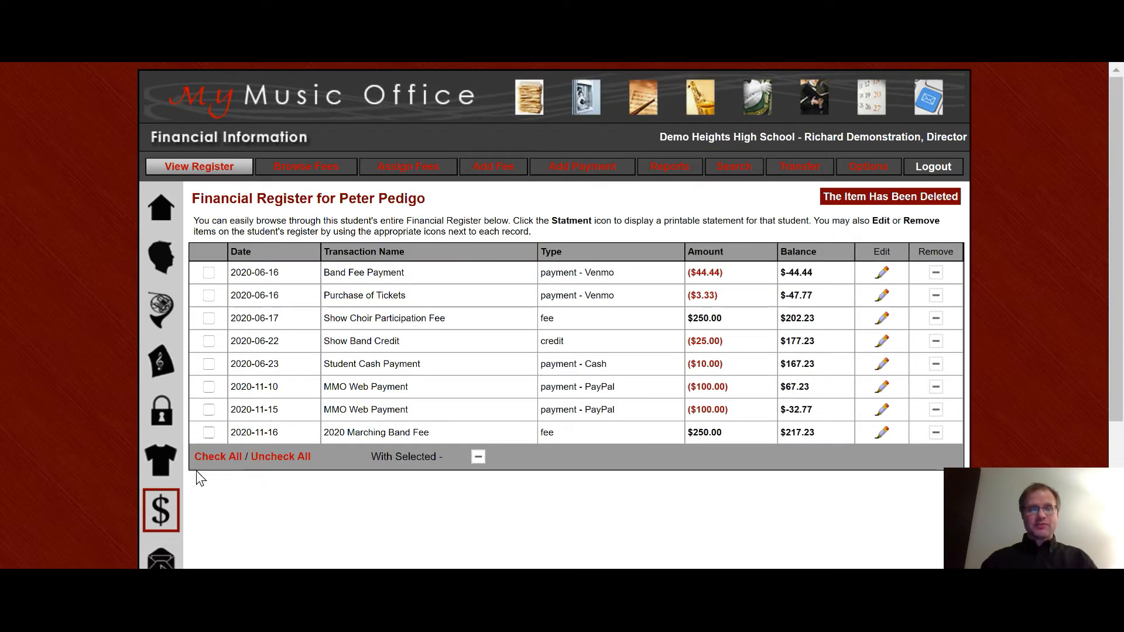
{"action": "left_click", "coordinate": [198, 167]}
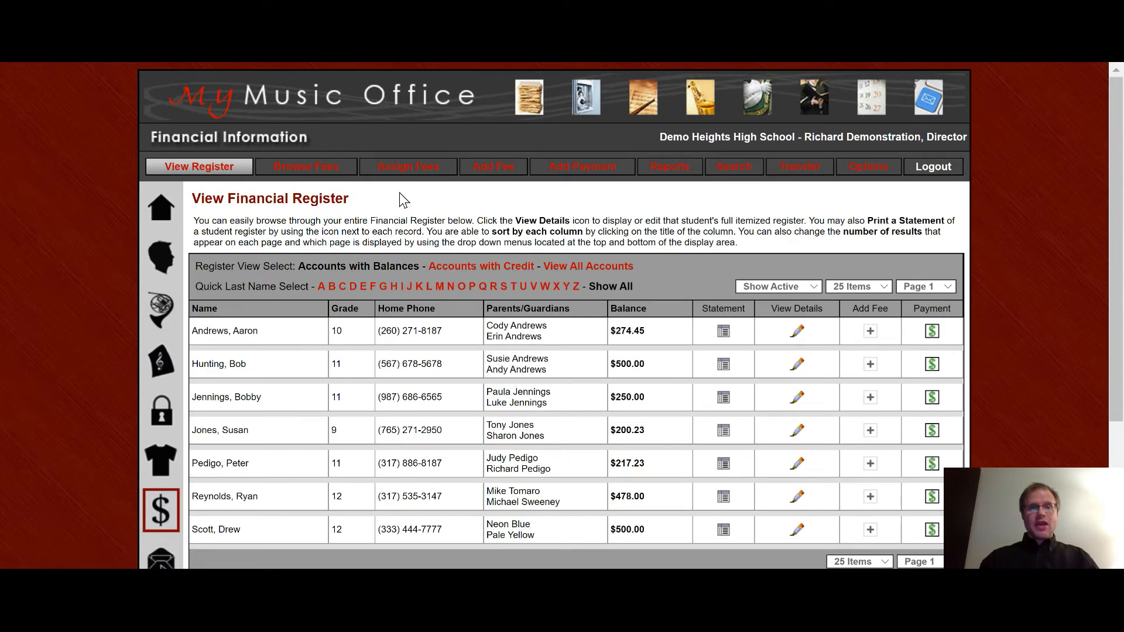
{"action": "mouse_move", "coordinate": [407, 166]}
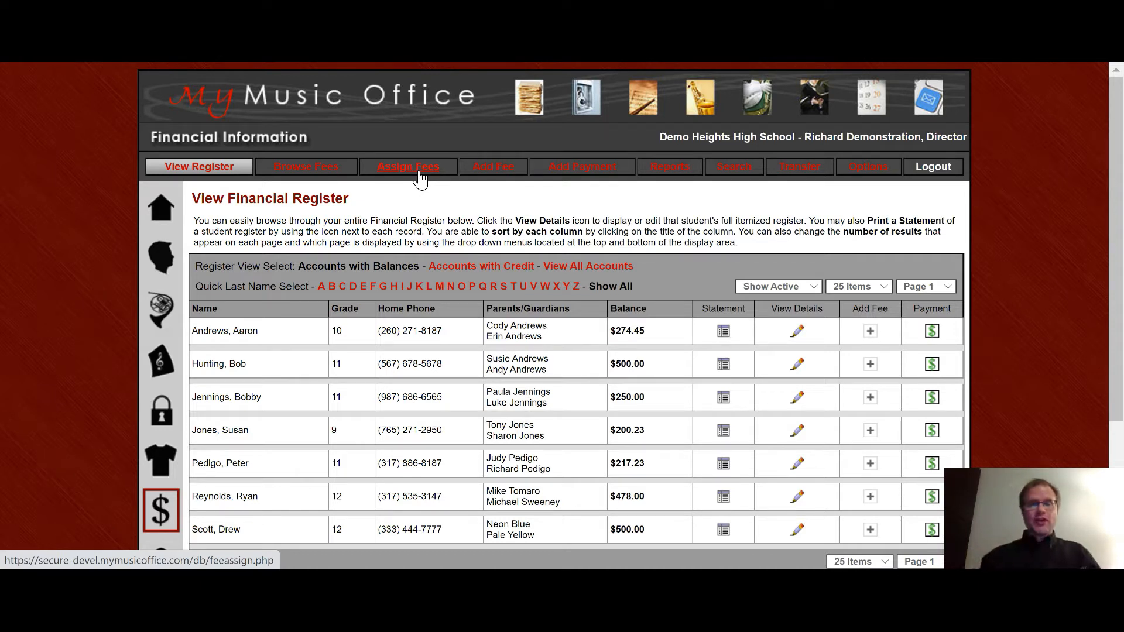
{"action": "mouse_move", "coordinate": [423, 204]}
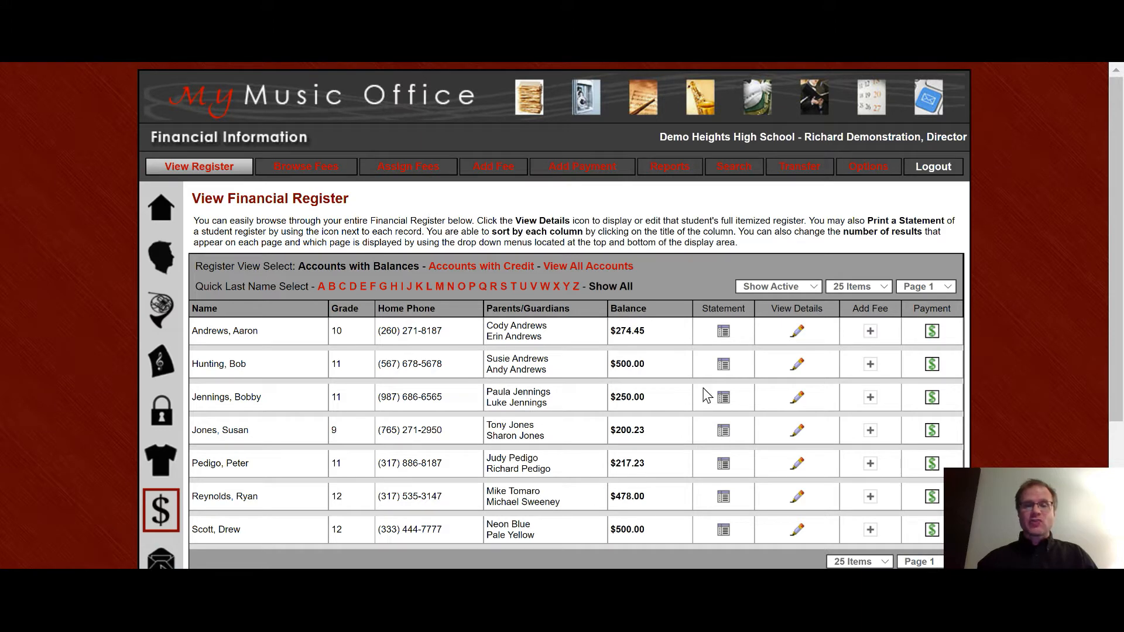
{"action": "left_click", "coordinate": [407, 166]}
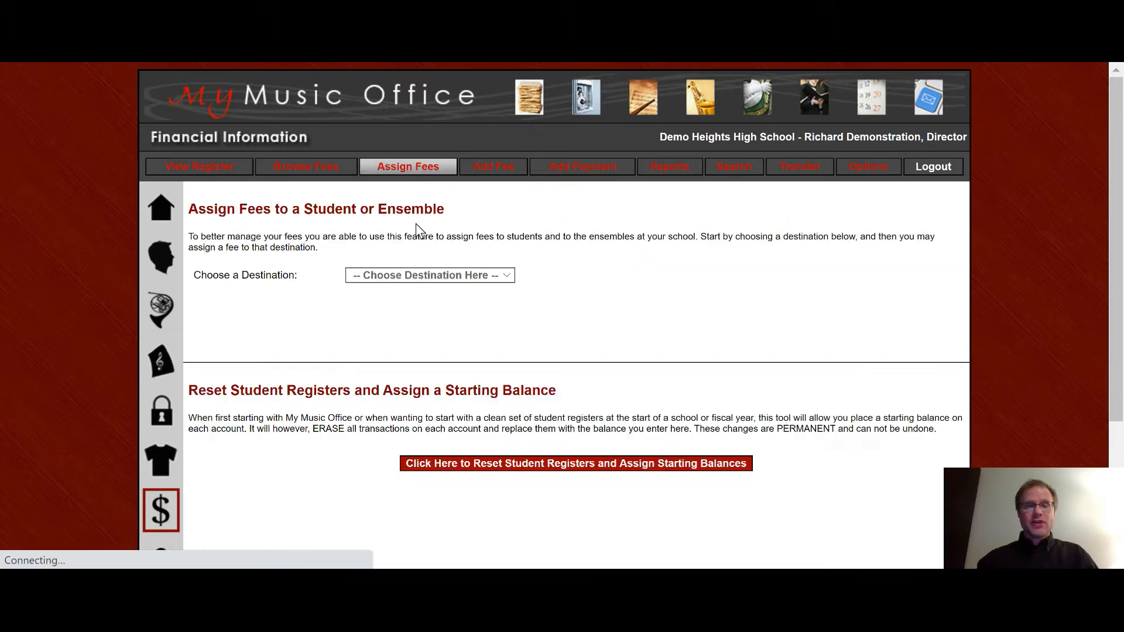
Remove the Marching Band ensemble's 2020 Marching Band Fee assignment, confirm, and check the register
{"action": "left_click", "coordinate": [428, 275]}
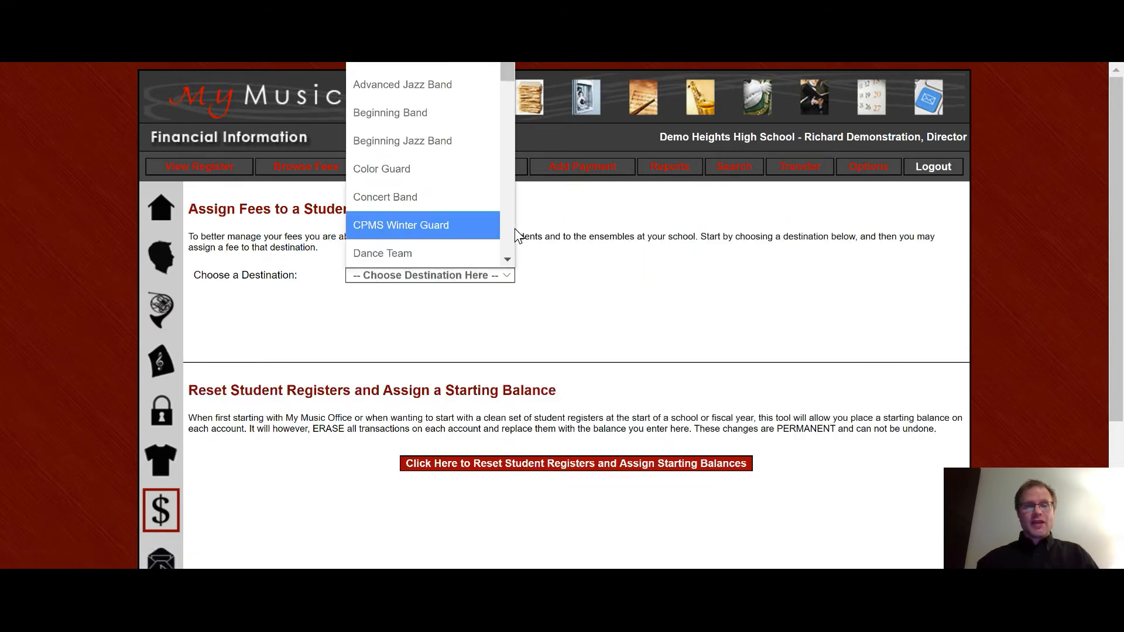
{"action": "left_click", "coordinate": [428, 275]}
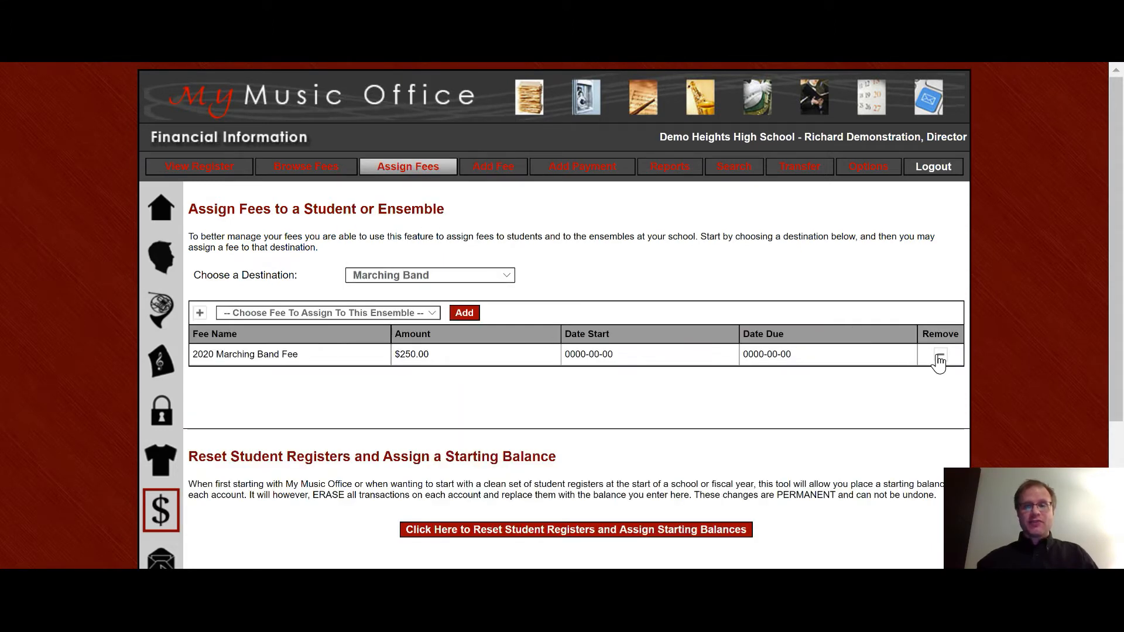
{"action": "left_click", "coordinate": [940, 354]}
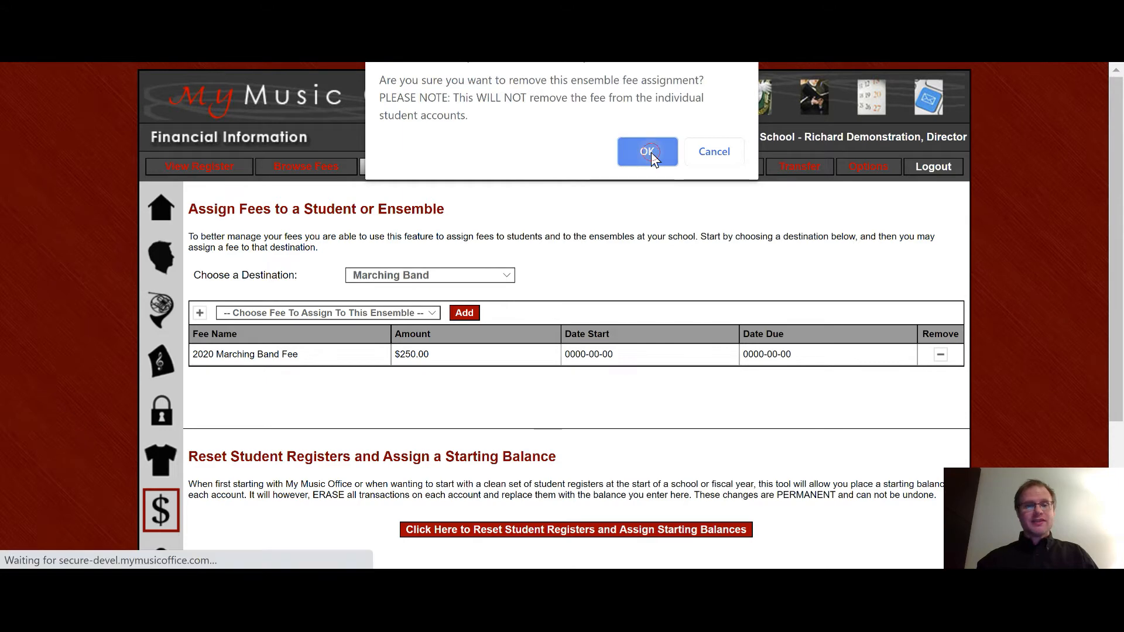
{"action": "left_click", "coordinate": [645, 151]}
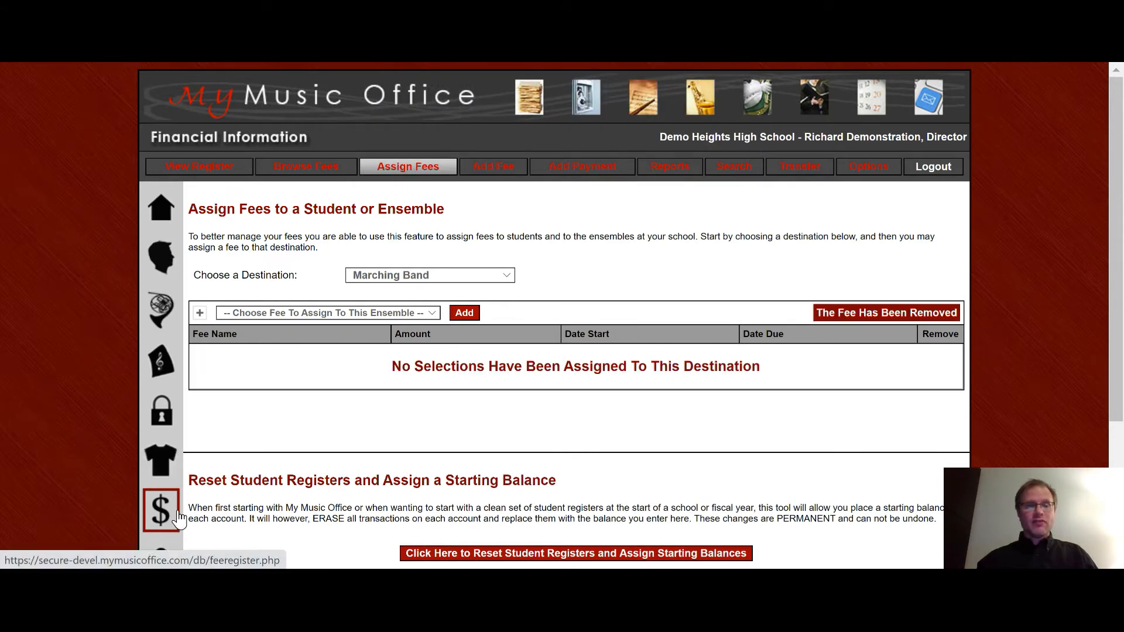
{"action": "left_click", "coordinate": [198, 166]}
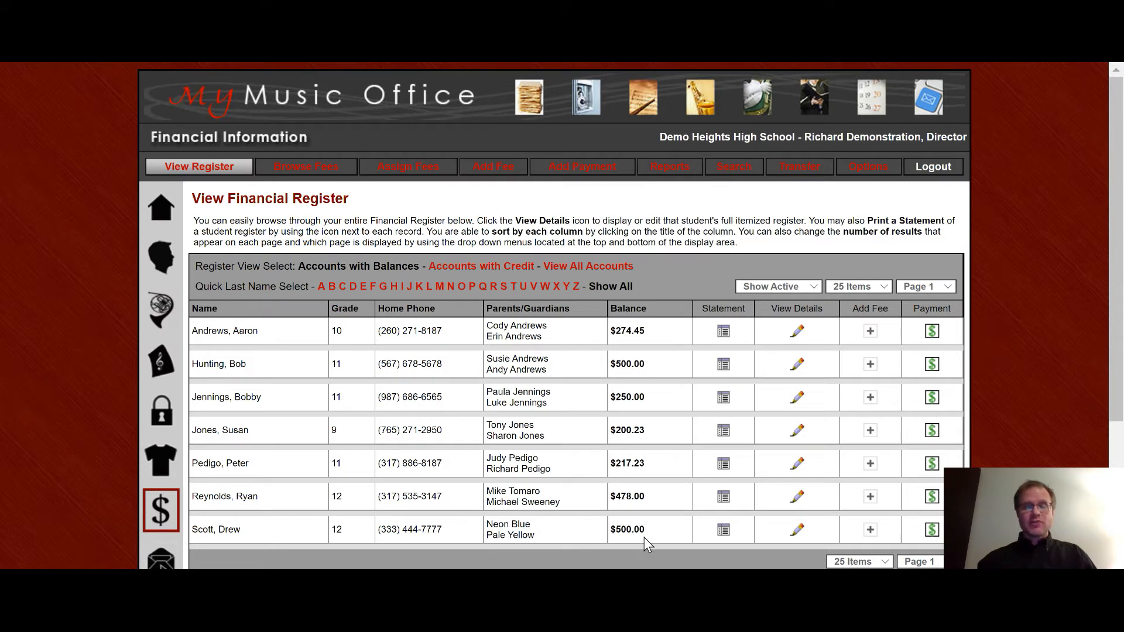
{"action": "mouse_move", "coordinate": [662, 418]}
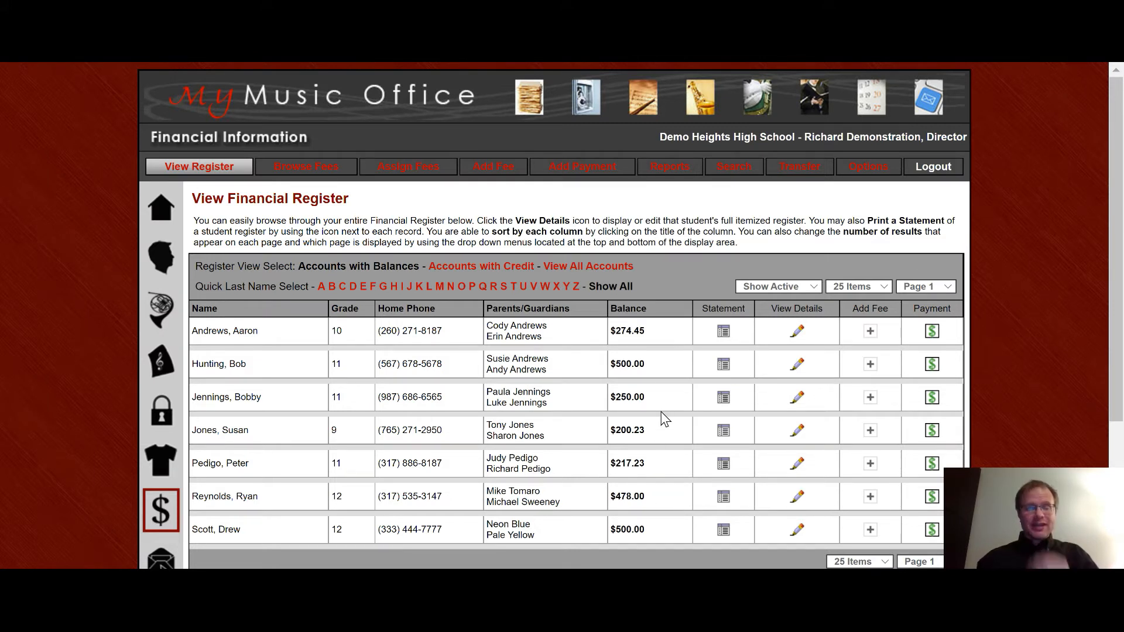
{"action": "mouse_move", "coordinate": [472, 375]}
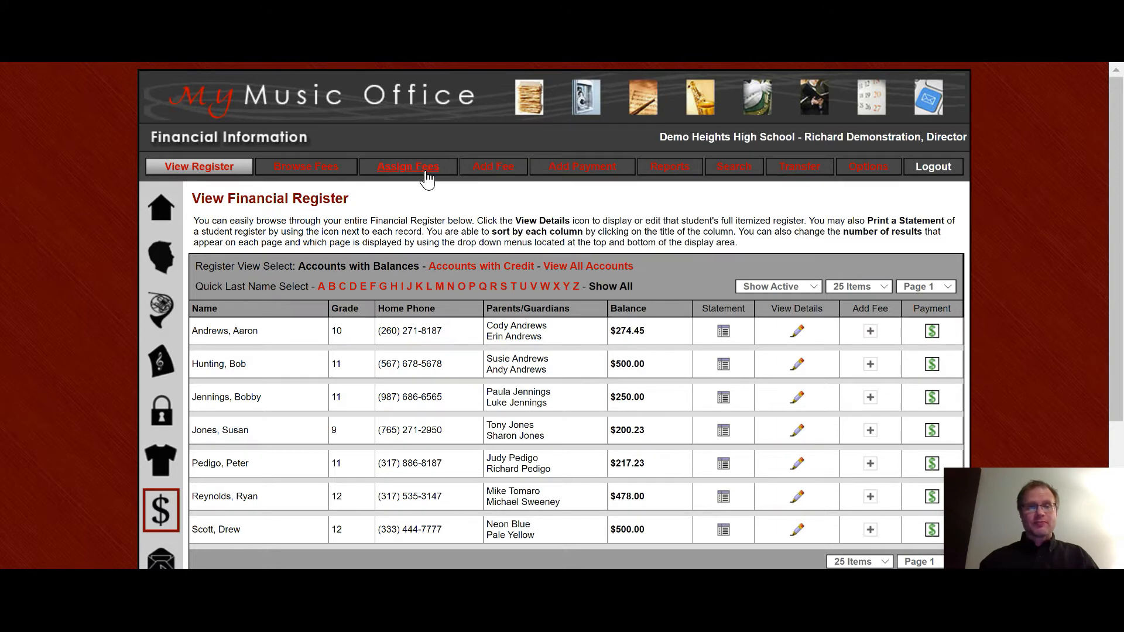
{"action": "left_click", "coordinate": [407, 166]}
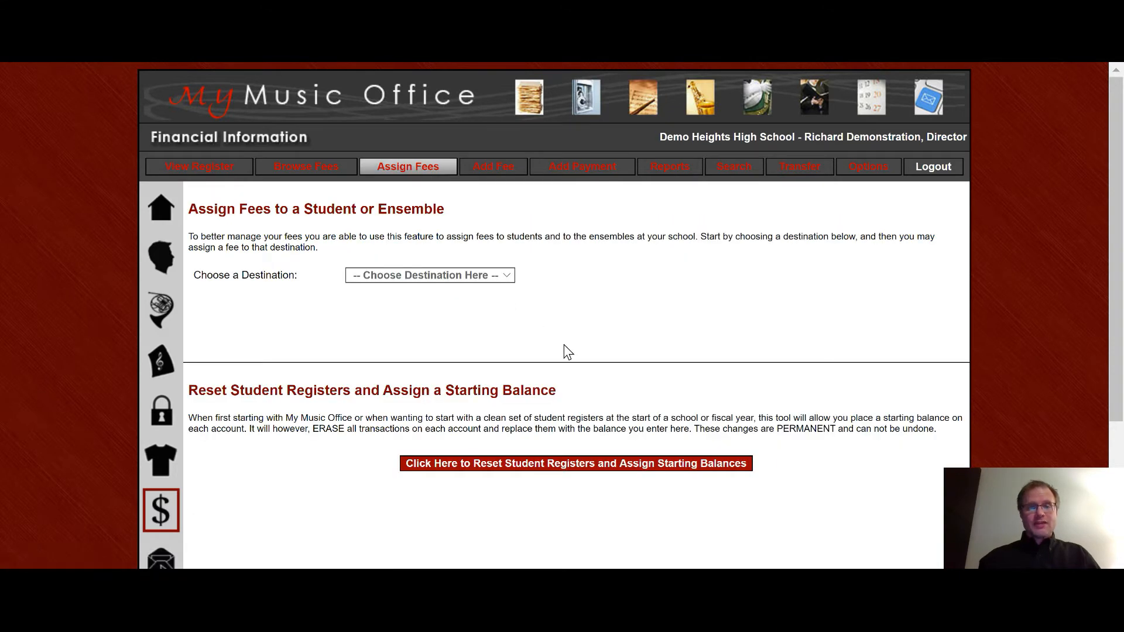
Open the Reset Student Registers and Assign Starting Balances tool
{"action": "scroll", "scroll_direction": "down", "scroll_amount": 3}
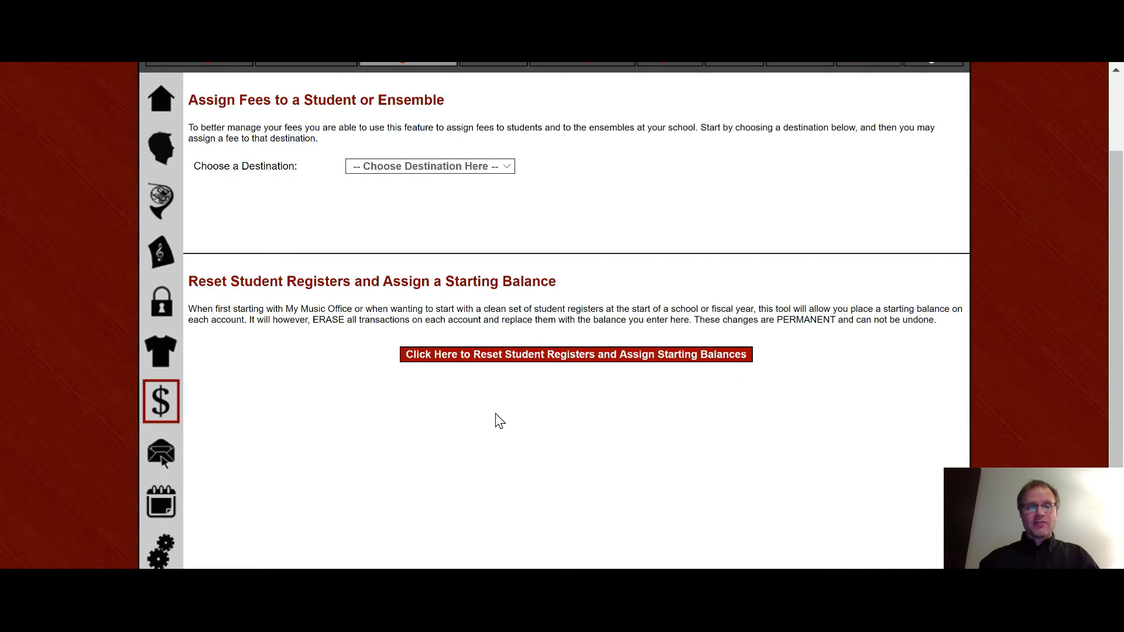
{"action": "mouse_move", "coordinate": [600, 406]}
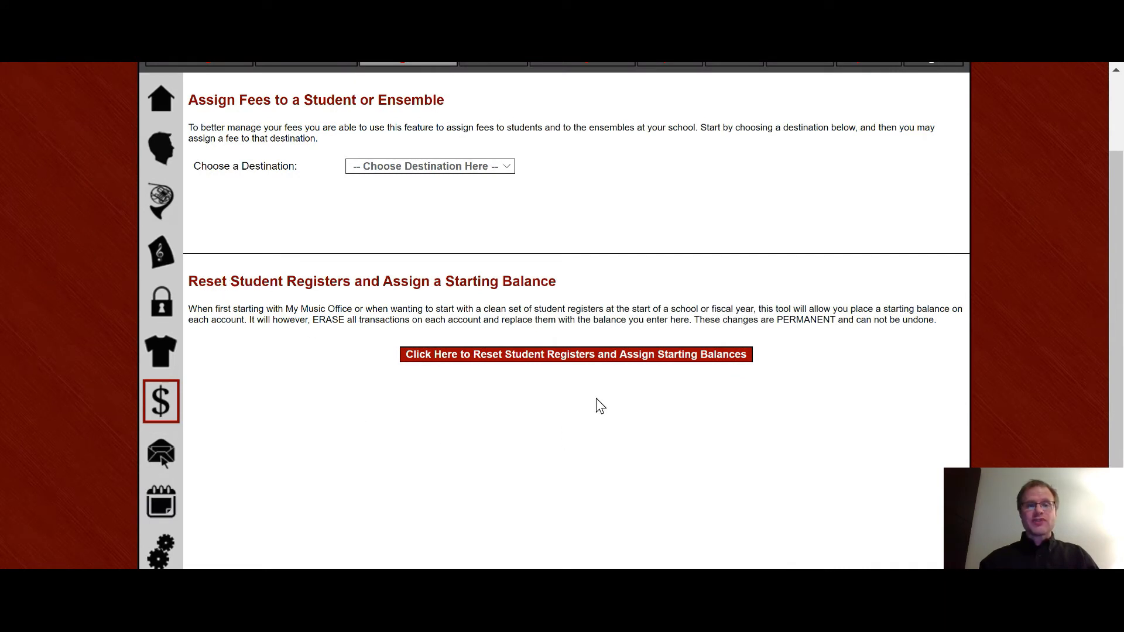
{"action": "mouse_move", "coordinate": [569, 412]}
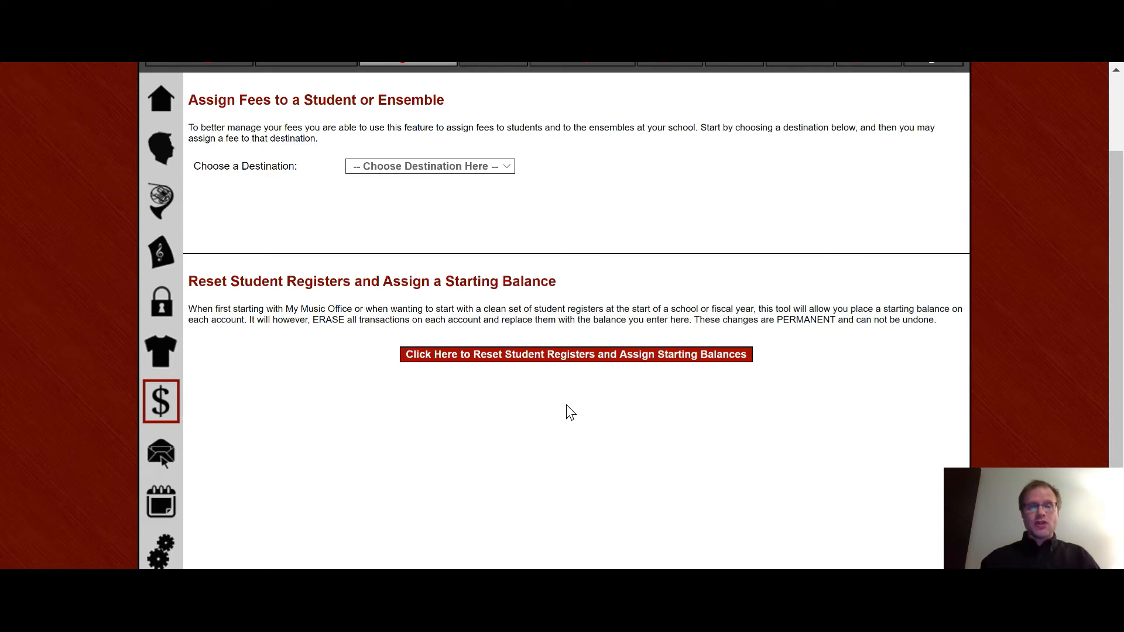
{"action": "mouse_move", "coordinate": [573, 365]}
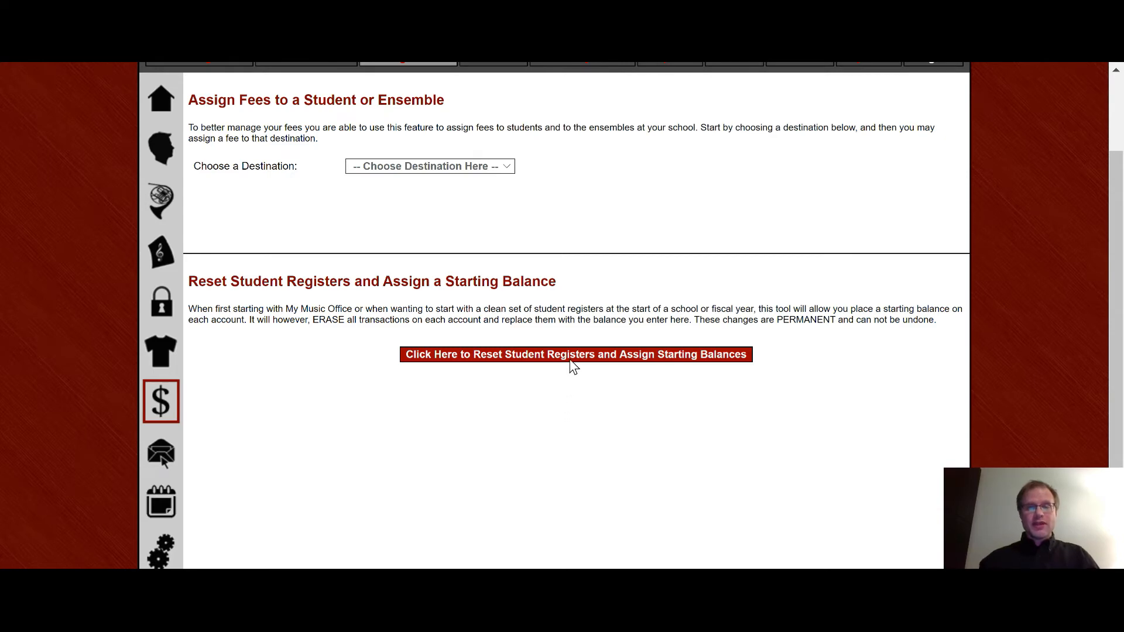
{"action": "left_click", "coordinate": [575, 354]}
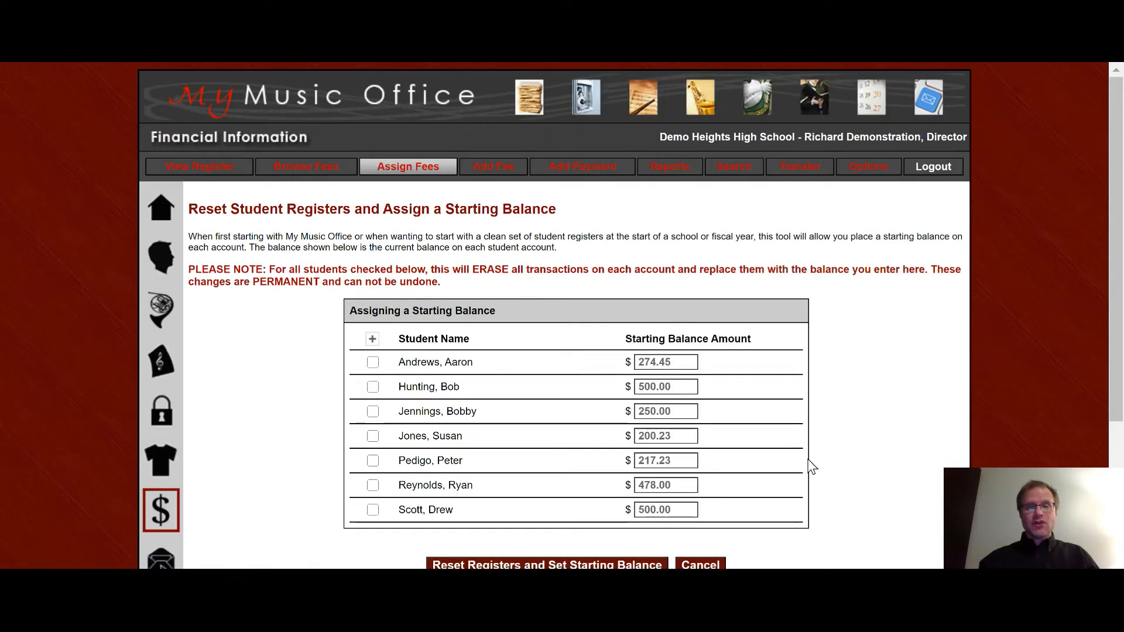
Leave only Ryan Reynolds ($478.00) checked for the register reset
{"action": "scroll", "scroll_direction": "down", "scroll_amount": 3}
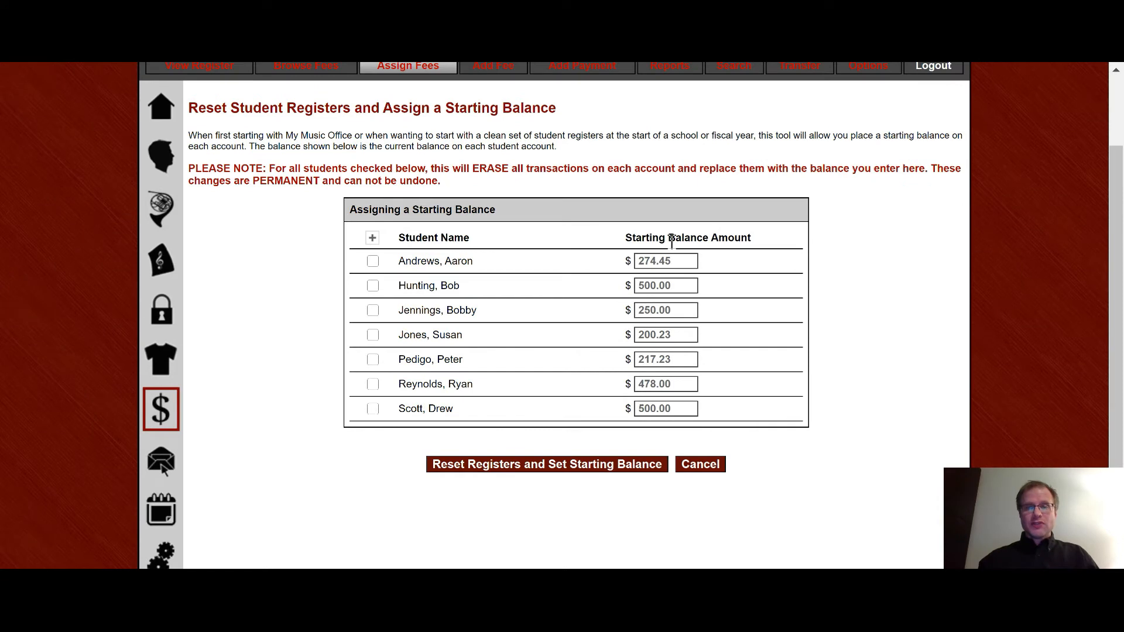
{"action": "mouse_move", "coordinate": [522, 430]}
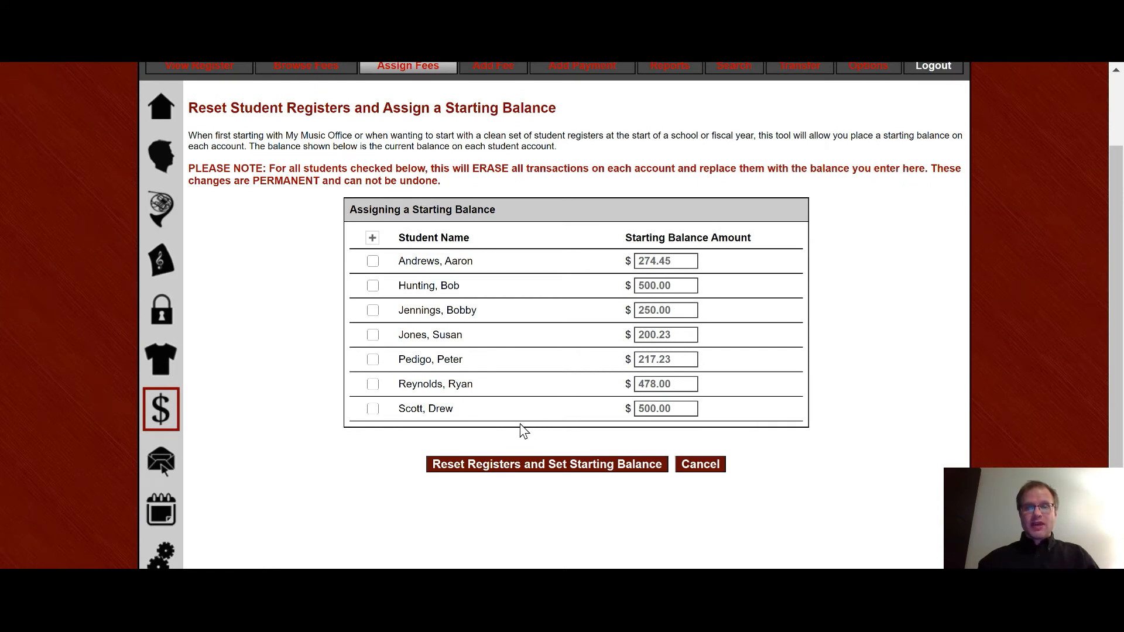
{"action": "left_click", "coordinate": [373, 237]}
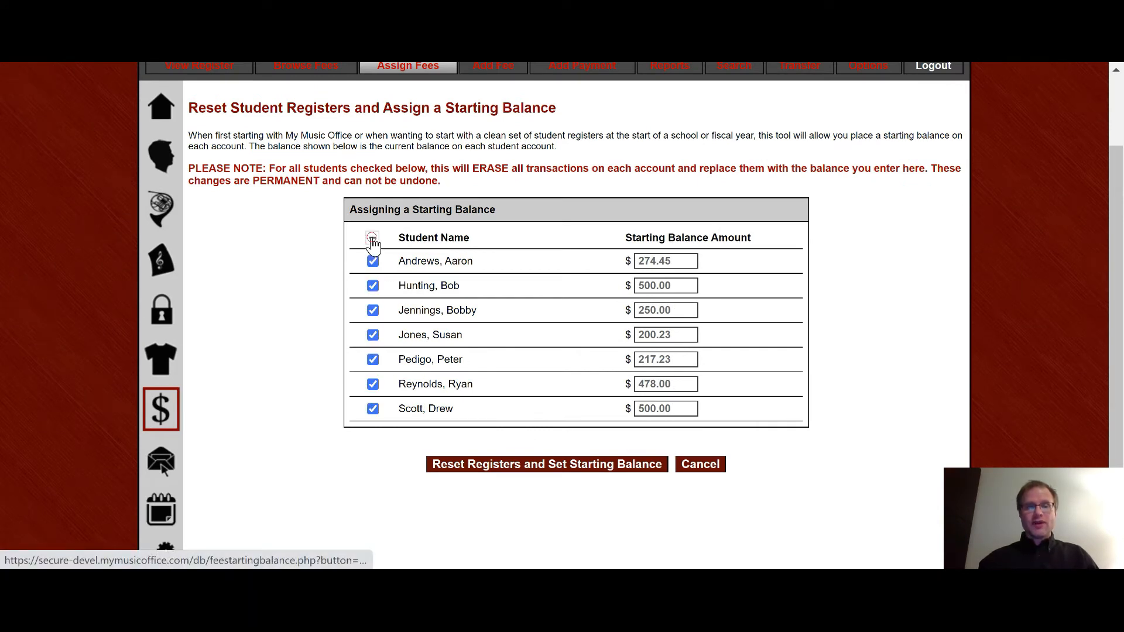
{"action": "left_click", "coordinate": [372, 237]}
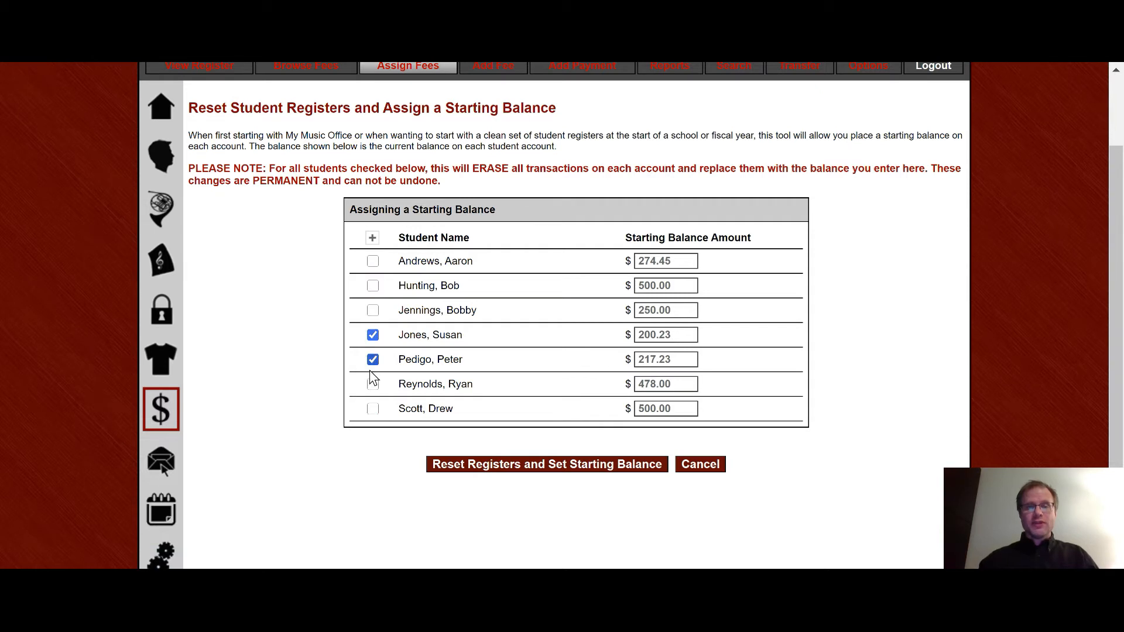
{"action": "left_click", "coordinate": [373, 383]}
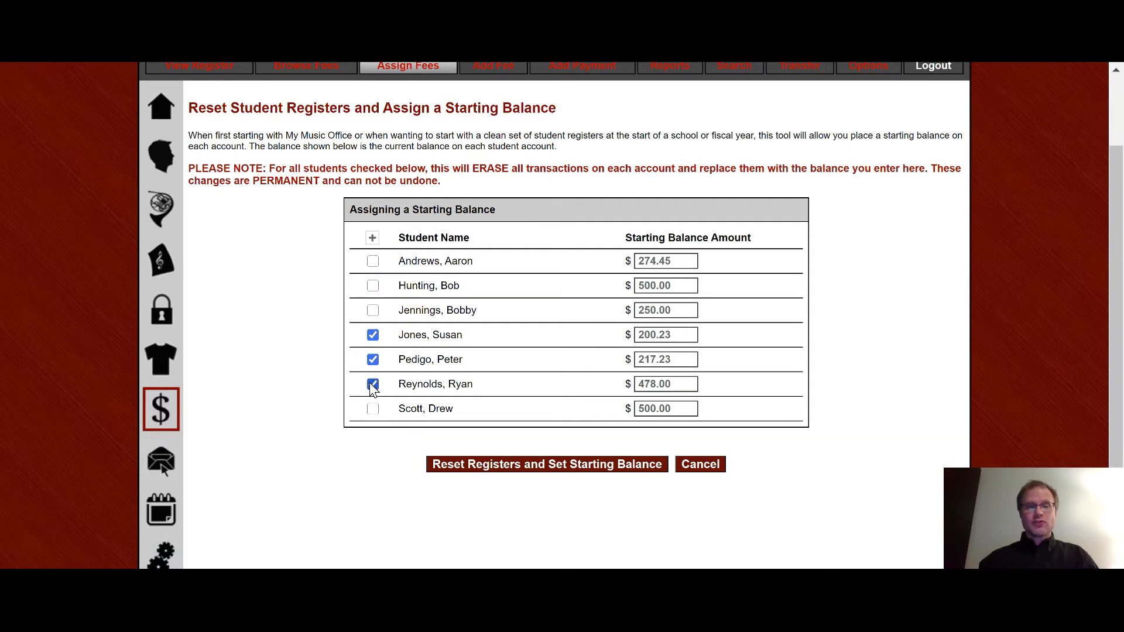
{"action": "left_click", "coordinate": [372, 334]}
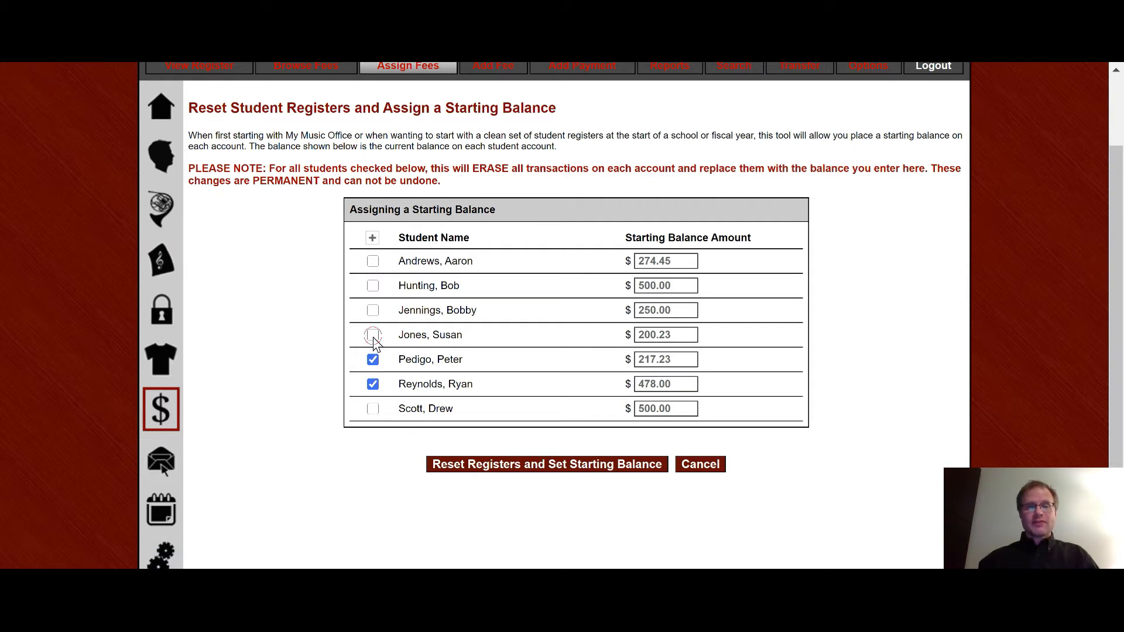
{"action": "left_click", "coordinate": [373, 359]}
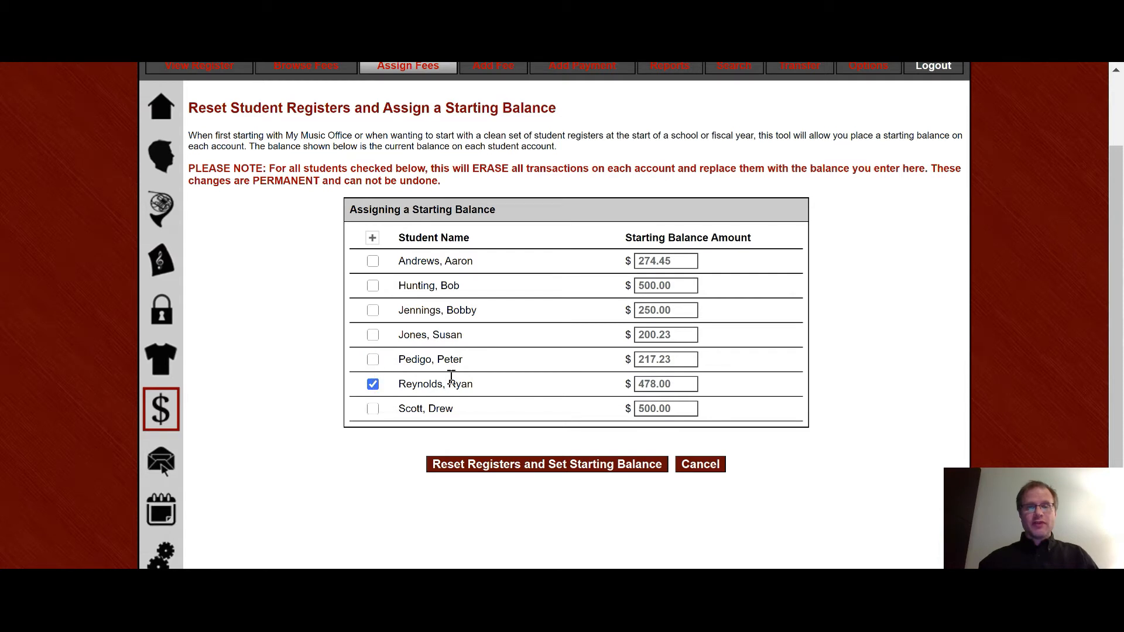
{"action": "mouse_move", "coordinate": [560, 466]}
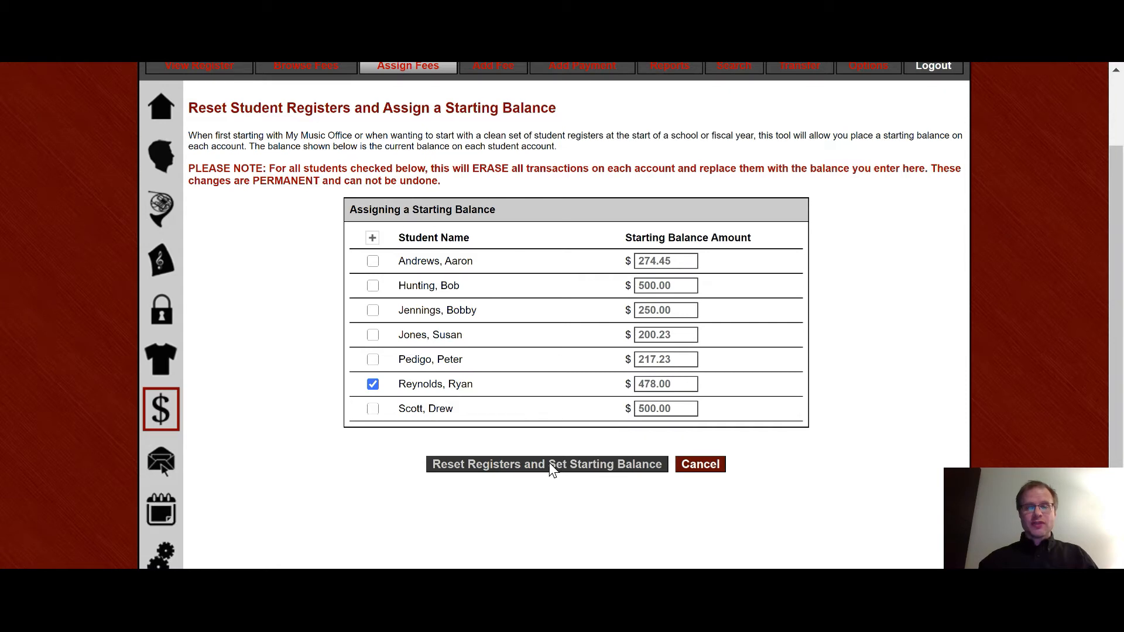
Reset the checked register to its $478.00 starting balance, confirm, and view Ryan Reynolds' statement
{"action": "left_click", "coordinate": [546, 464]}
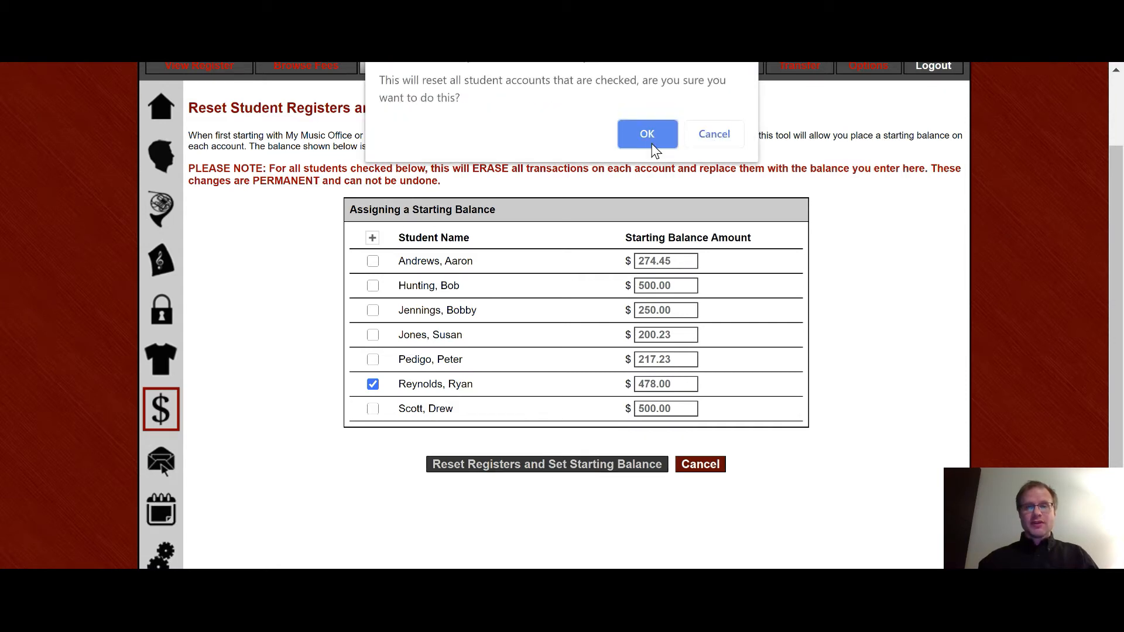
{"action": "left_click", "coordinate": [646, 134]}
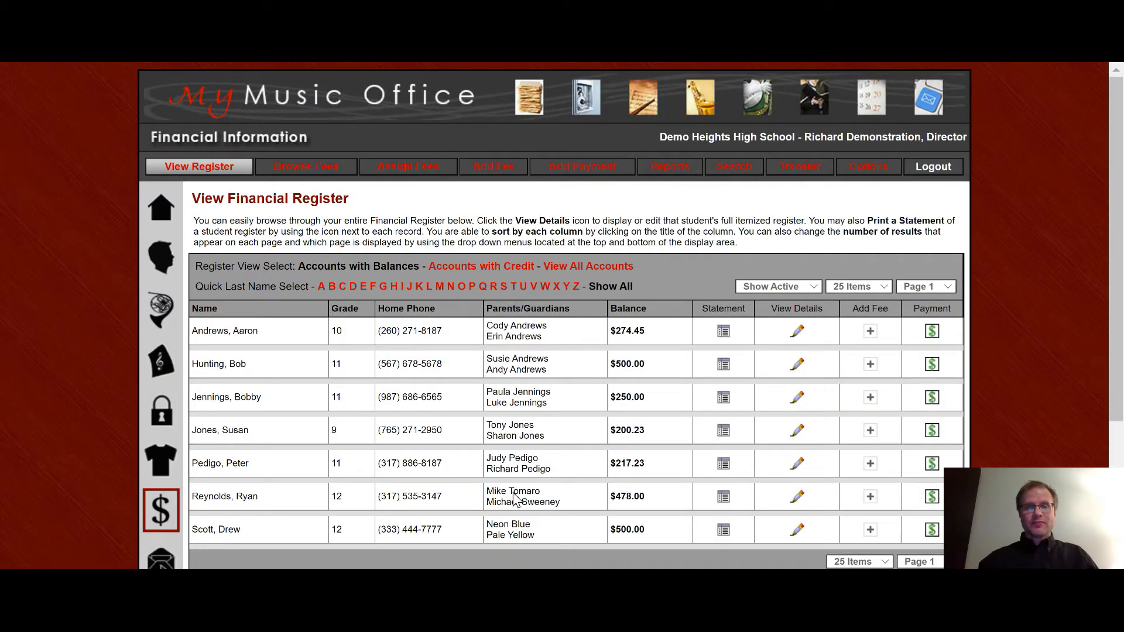
{"action": "left_click", "coordinate": [722, 495]}
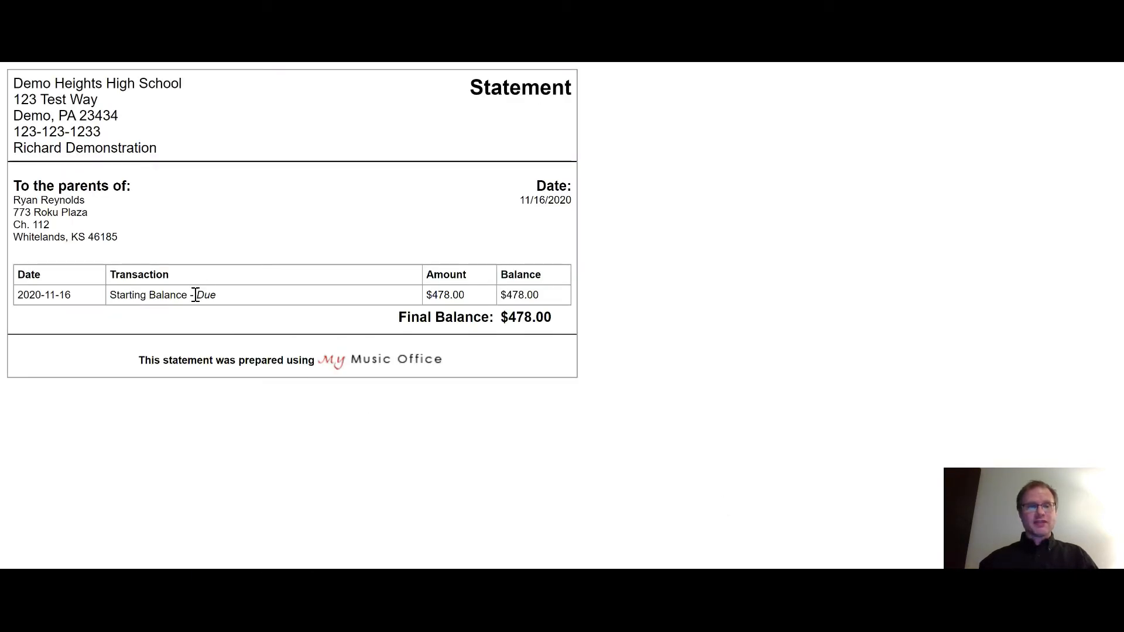
{"action": "mouse_move", "coordinate": [592, 396]}
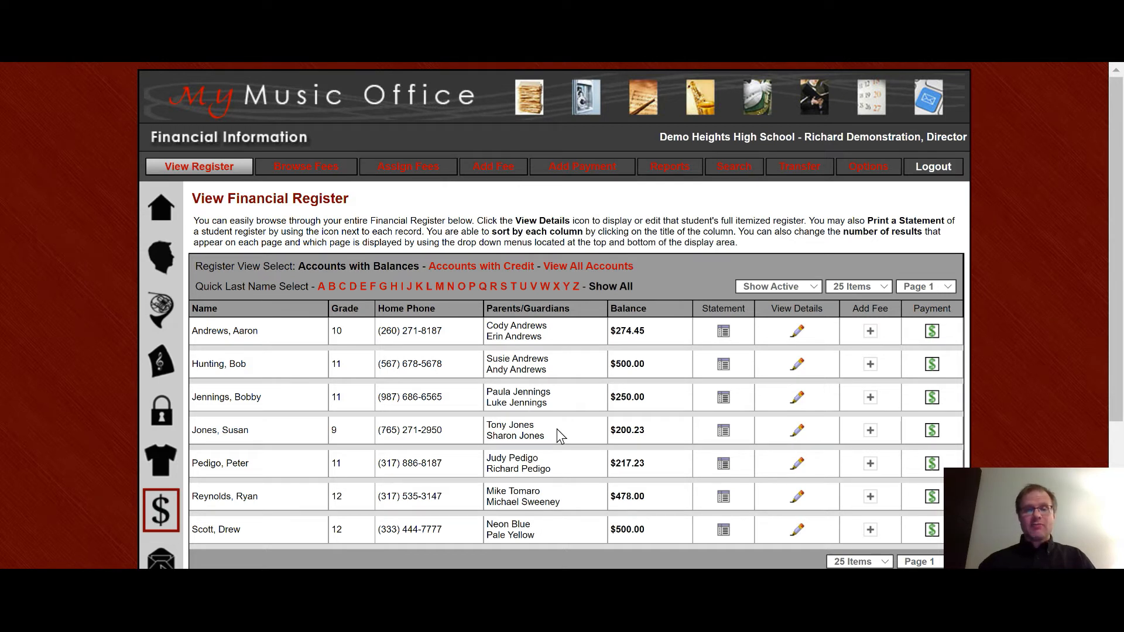
{"action": "mouse_move", "coordinate": [536, 220]}
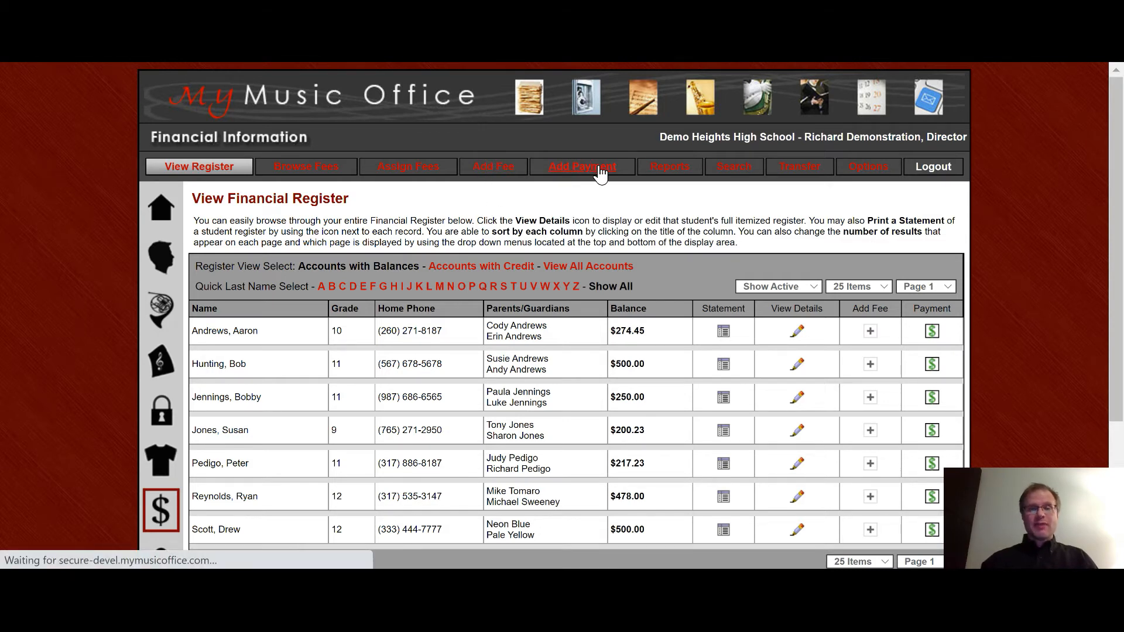
Start a new payment transaction posted on November 15, 2020
{"action": "left_click", "coordinate": [582, 167]}
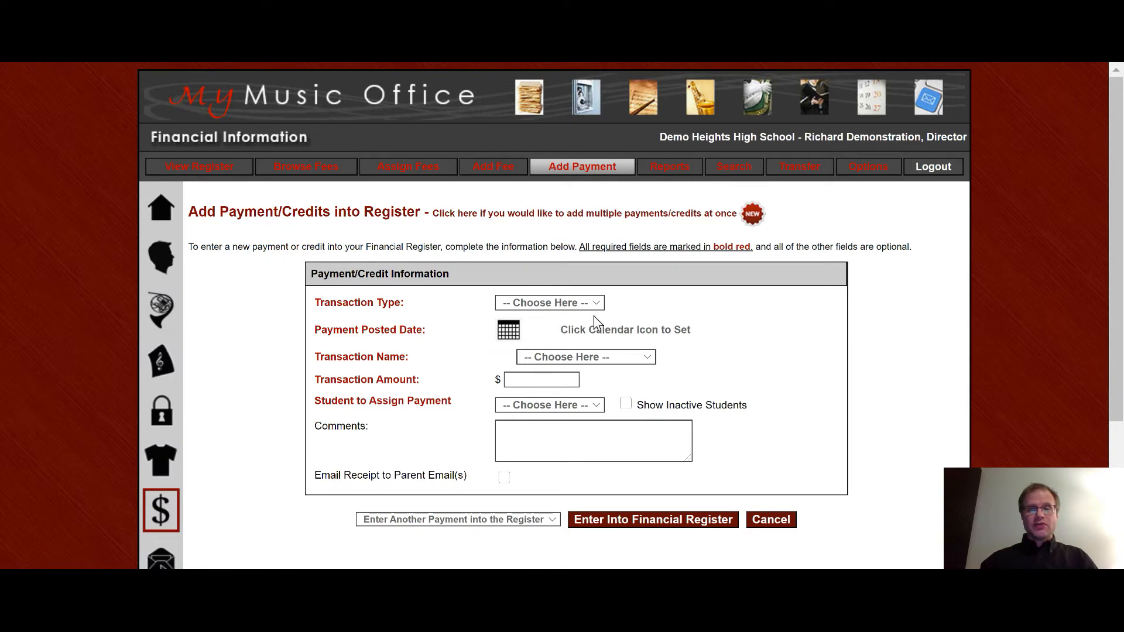
{"action": "left_click", "coordinate": [549, 302]}
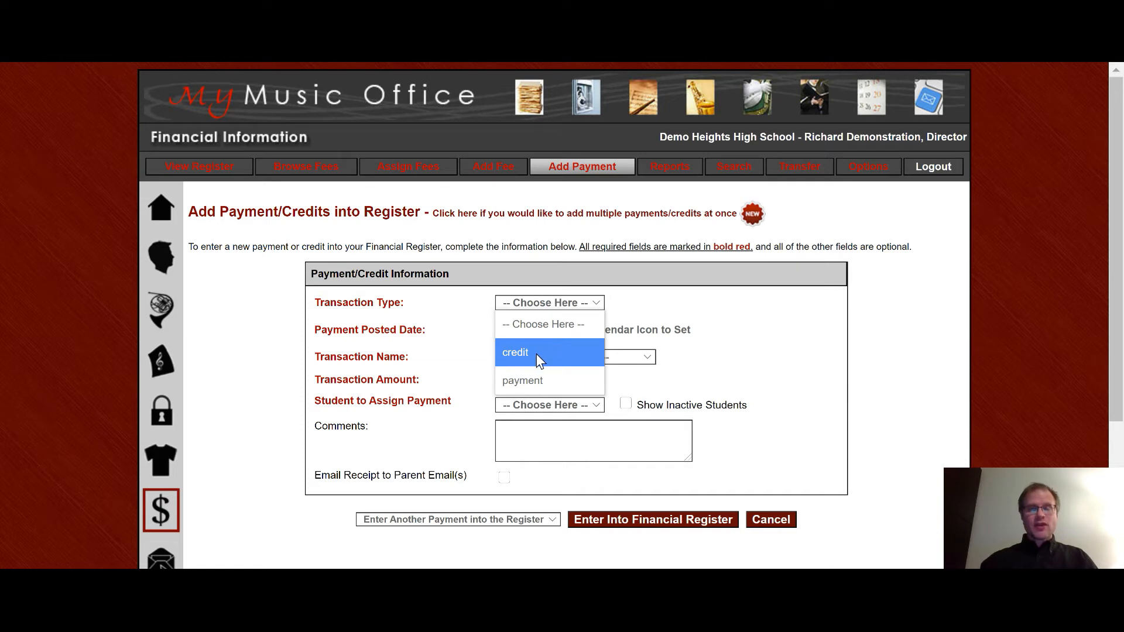
{"action": "mouse_move", "coordinate": [522, 380]}
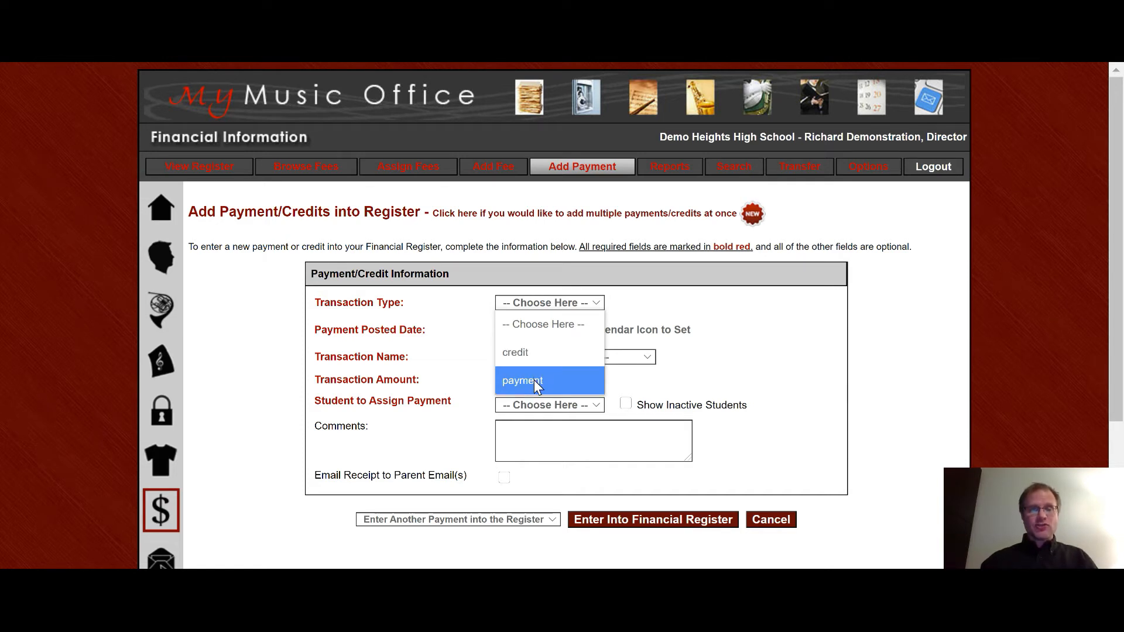
{"action": "left_click", "coordinate": [522, 380]}
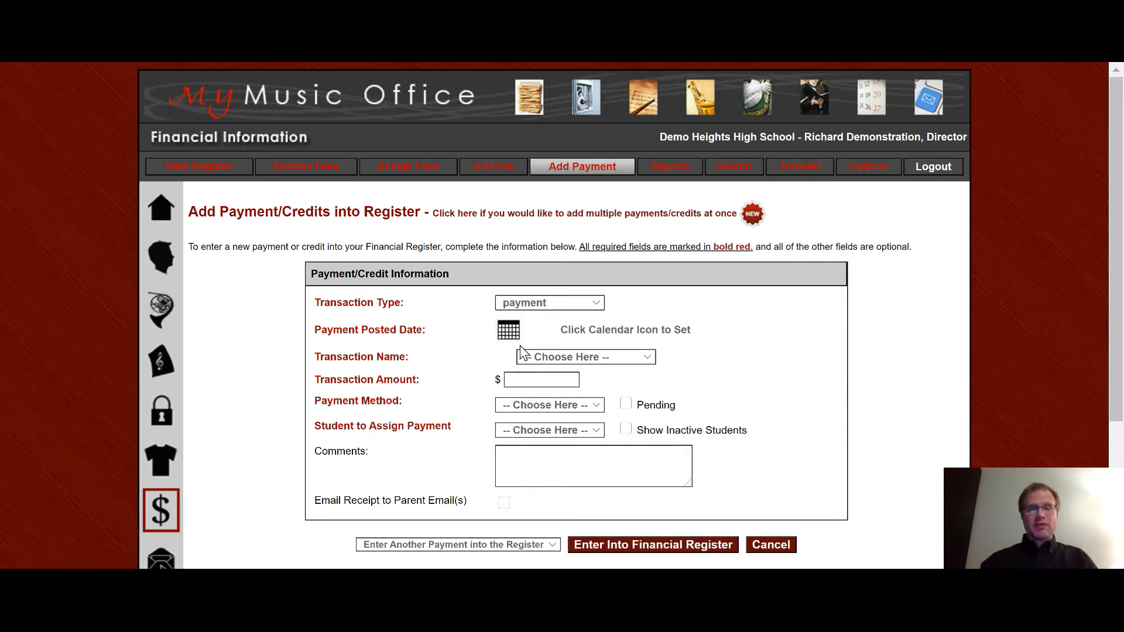
{"action": "left_click", "coordinate": [508, 330]}
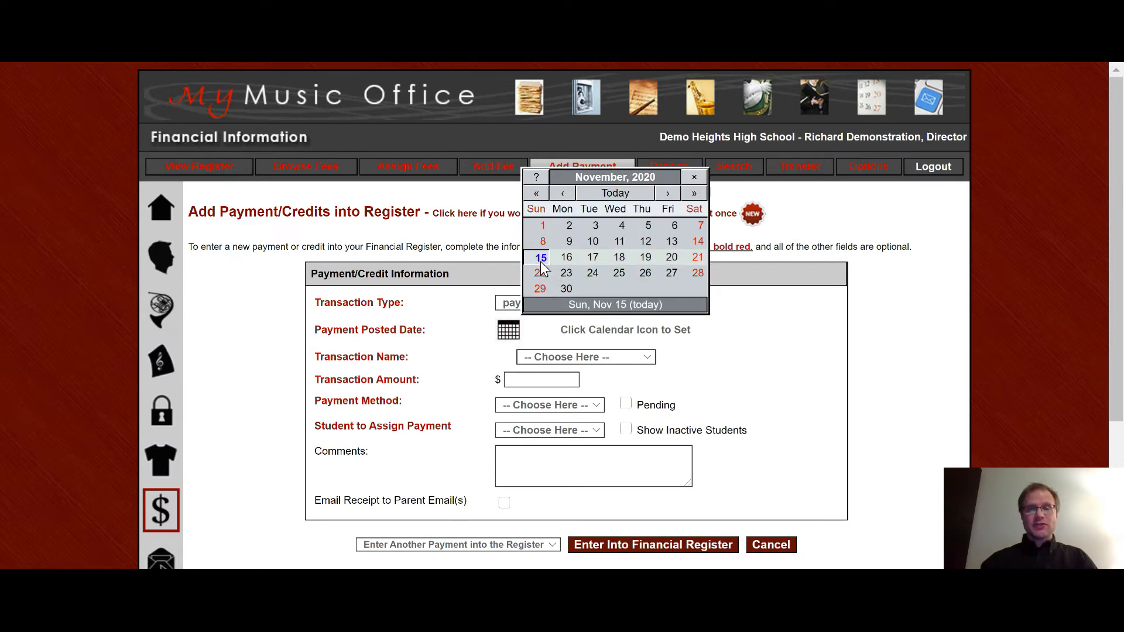
{"action": "left_click", "coordinate": [584, 357]}
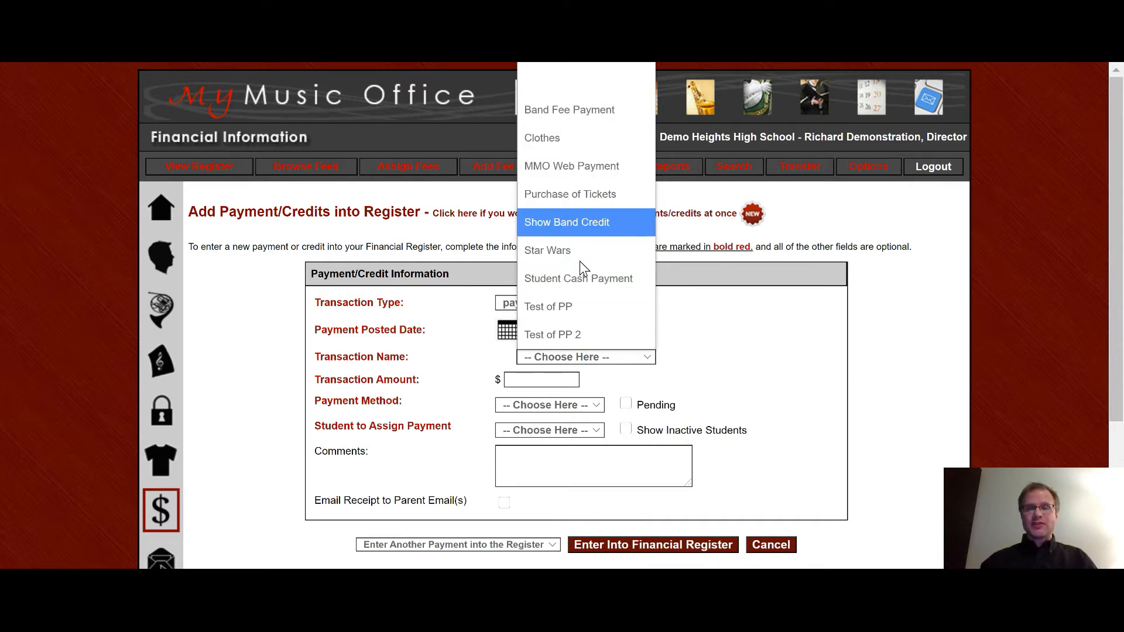
{"action": "mouse_move", "coordinate": [582, 109]}
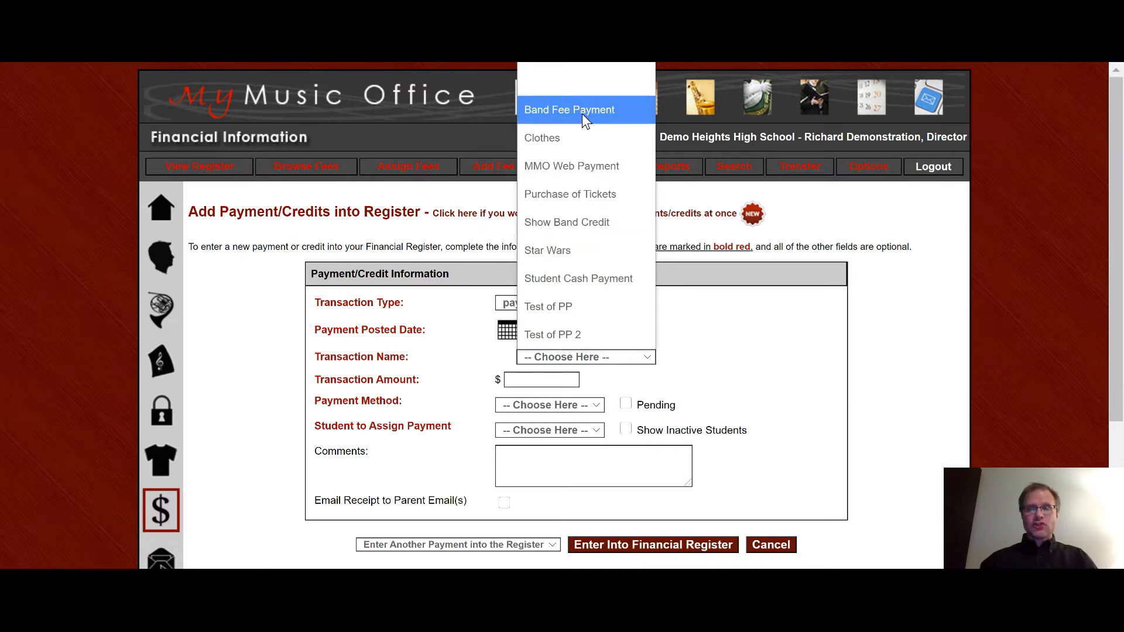
{"action": "mouse_move", "coordinate": [590, 194]}
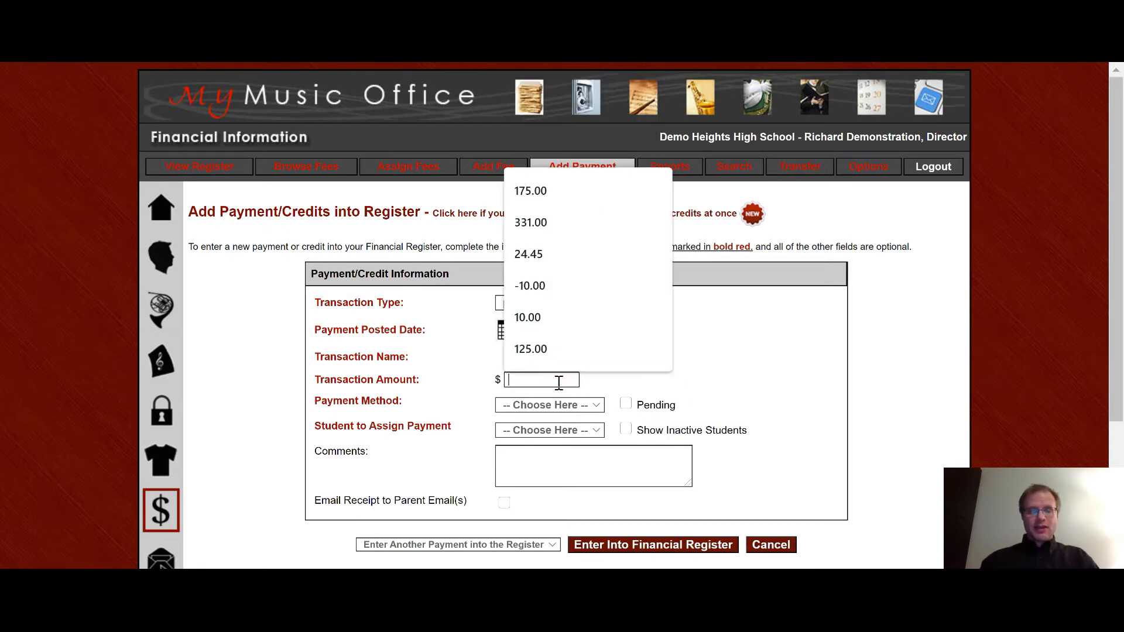
{"action": "type", "text": "200.0"}
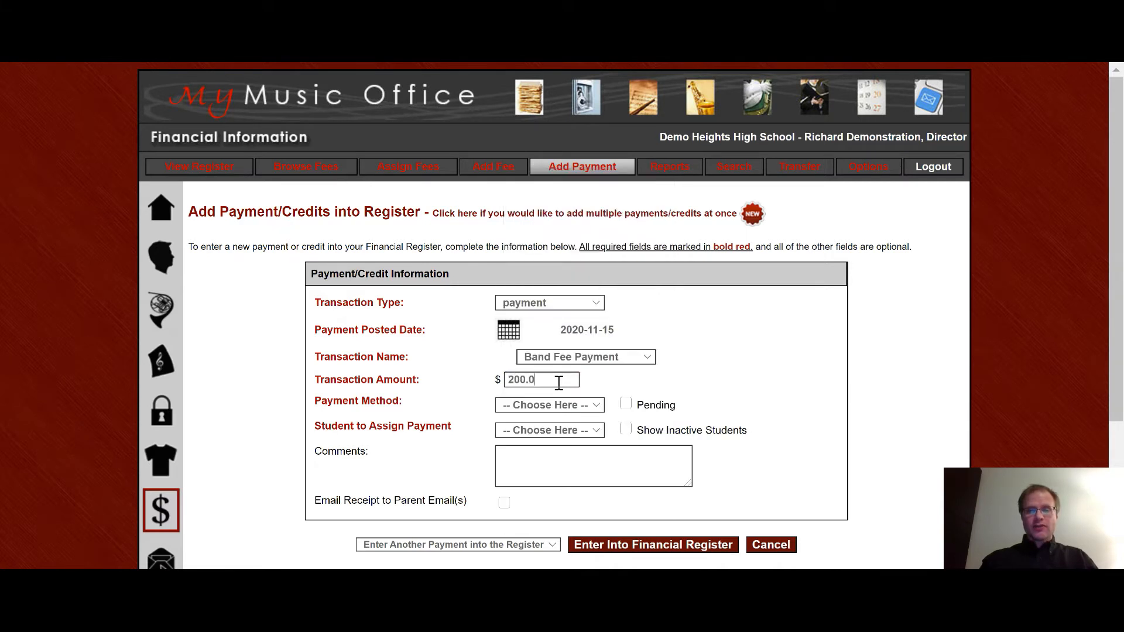
{"action": "left_click", "coordinate": [549, 405]}
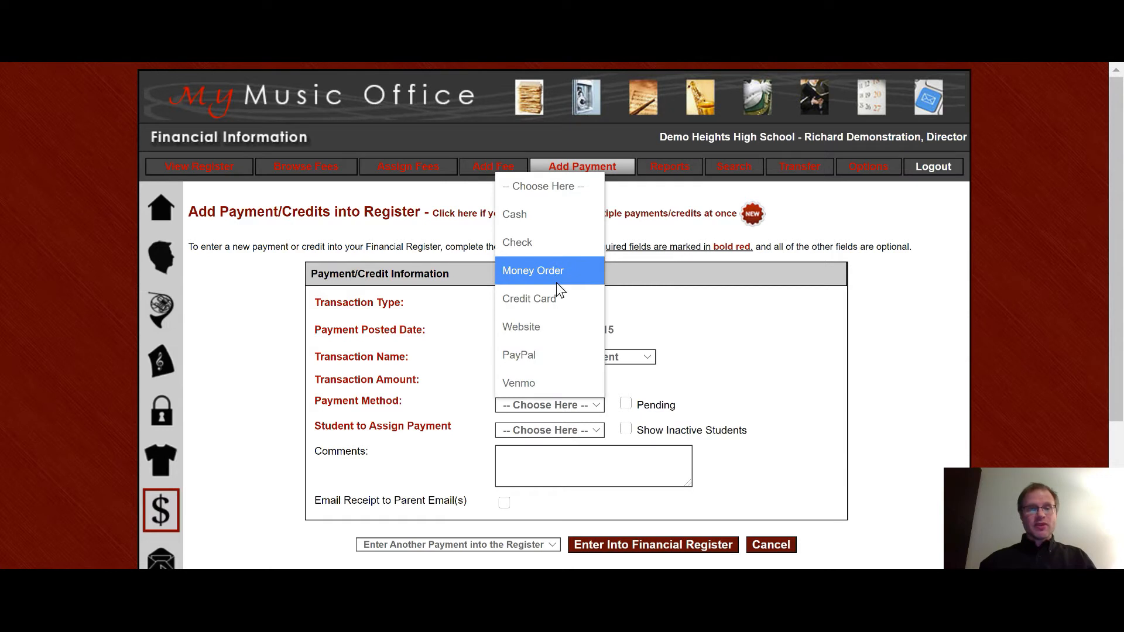
{"action": "mouse_move", "coordinate": [519, 383]}
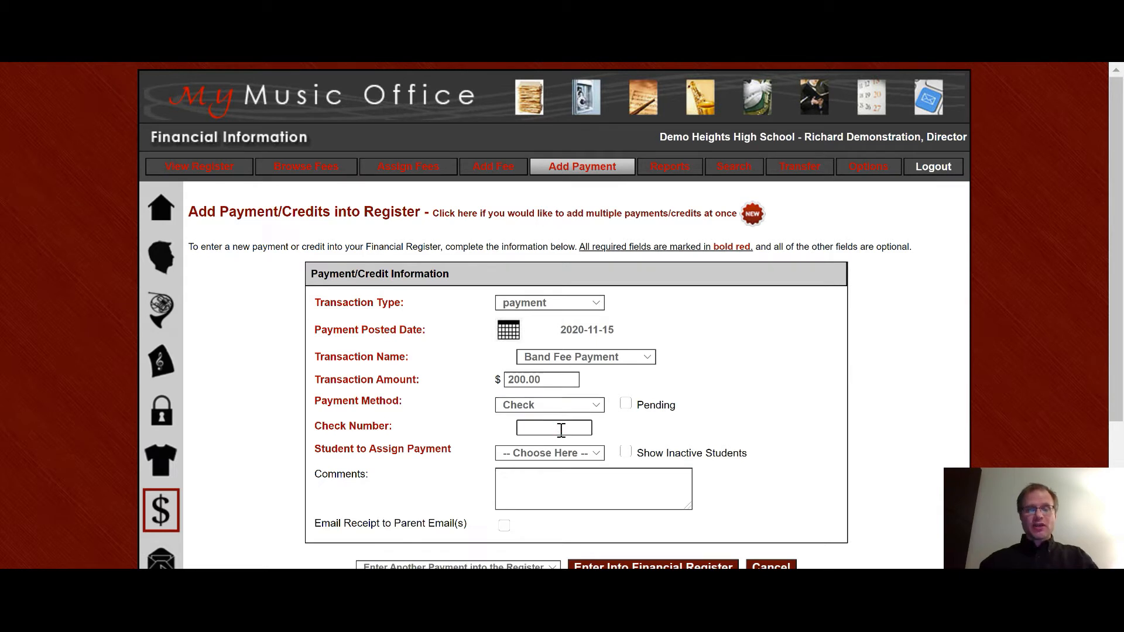
{"action": "left_click", "coordinate": [549, 452]}
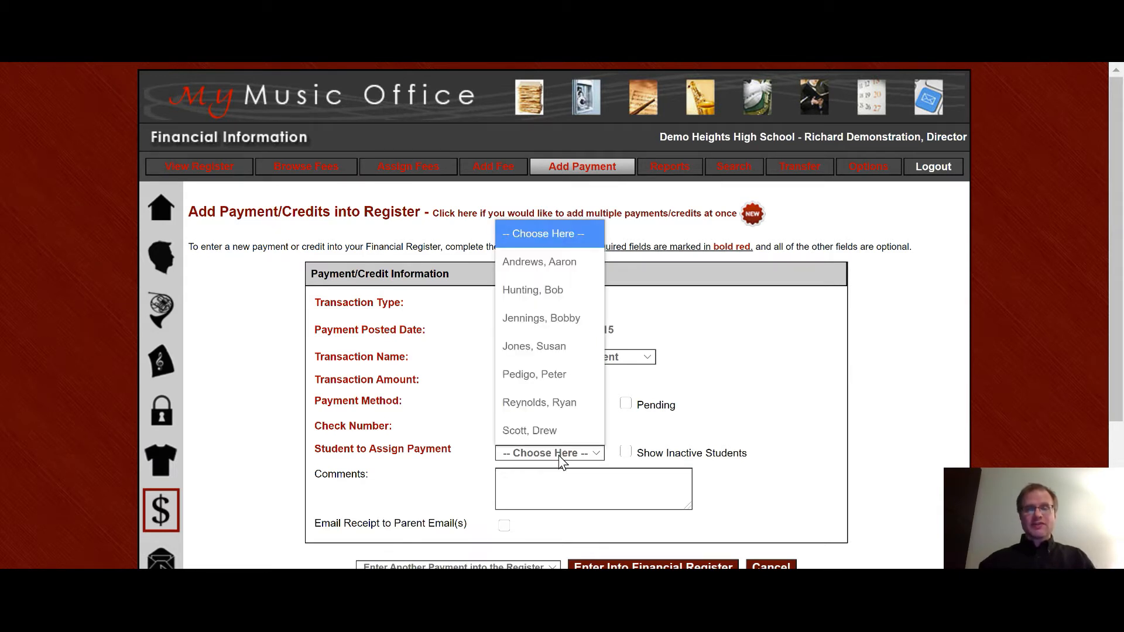
{"action": "left_click", "coordinate": [534, 373]}
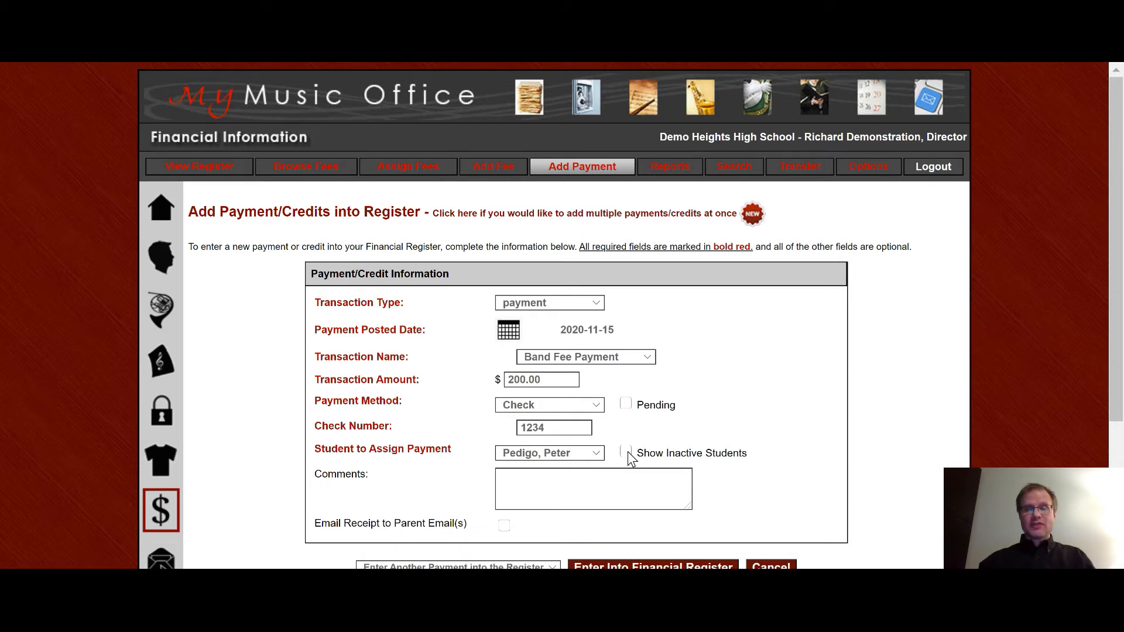
{"action": "mouse_move", "coordinate": [581, 460]}
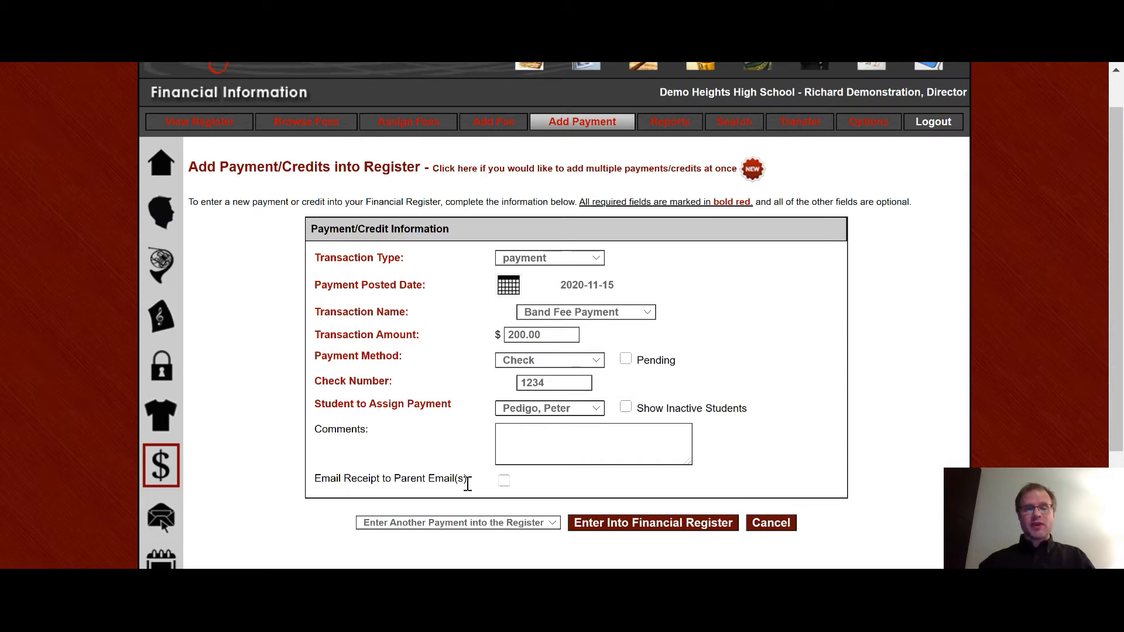
{"action": "left_click", "coordinate": [504, 480]}
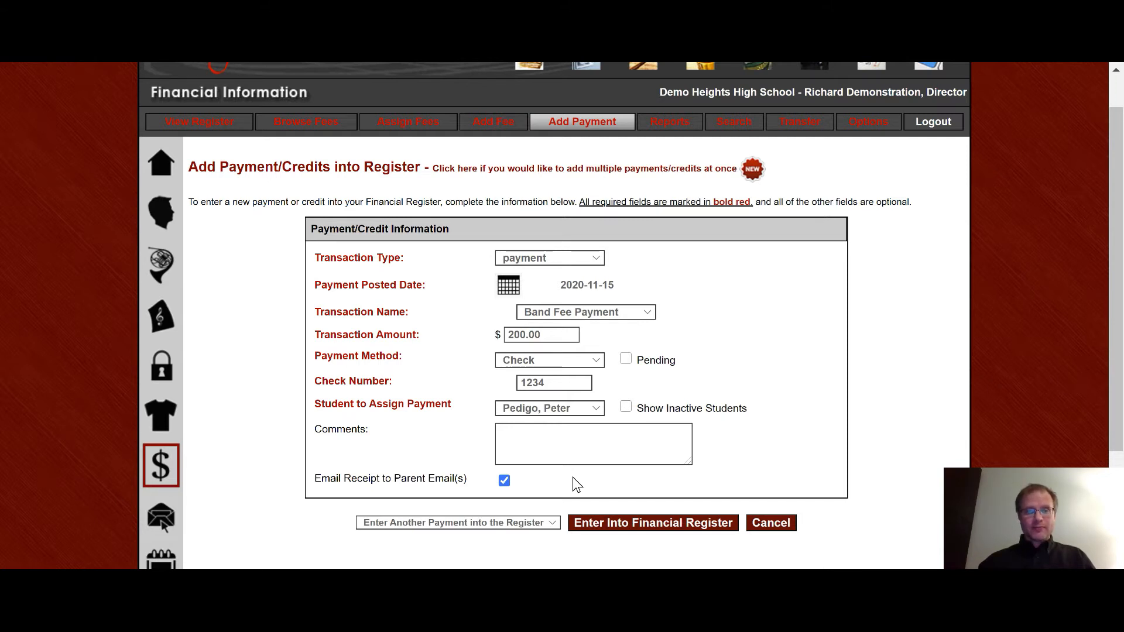
{"action": "mouse_move", "coordinate": [526, 181]}
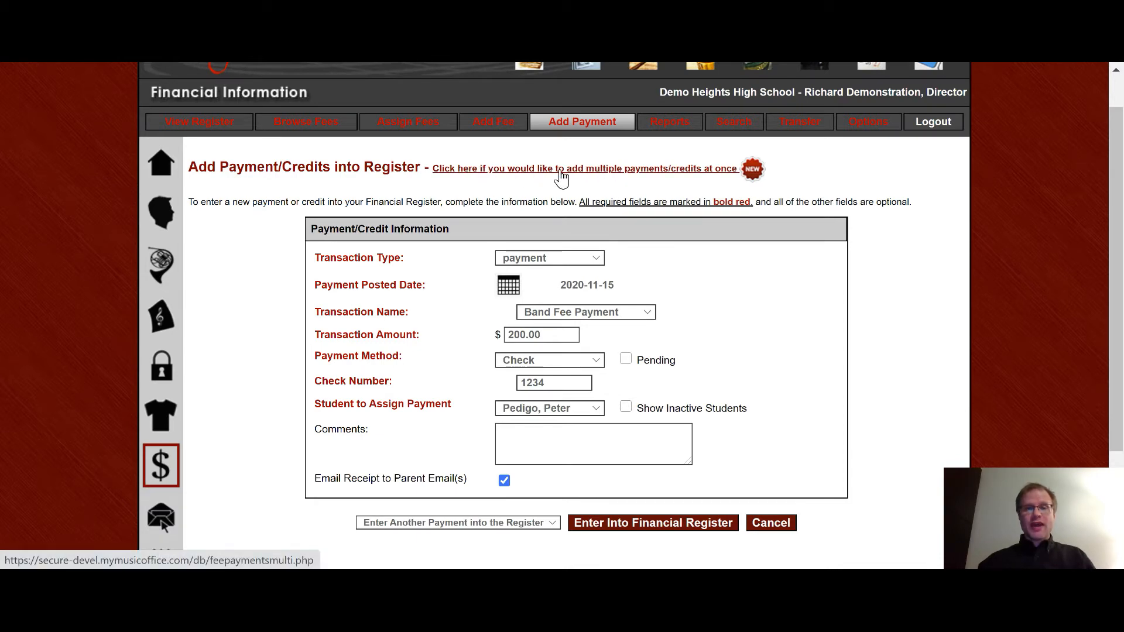
{"action": "left_click", "coordinate": [584, 169]}
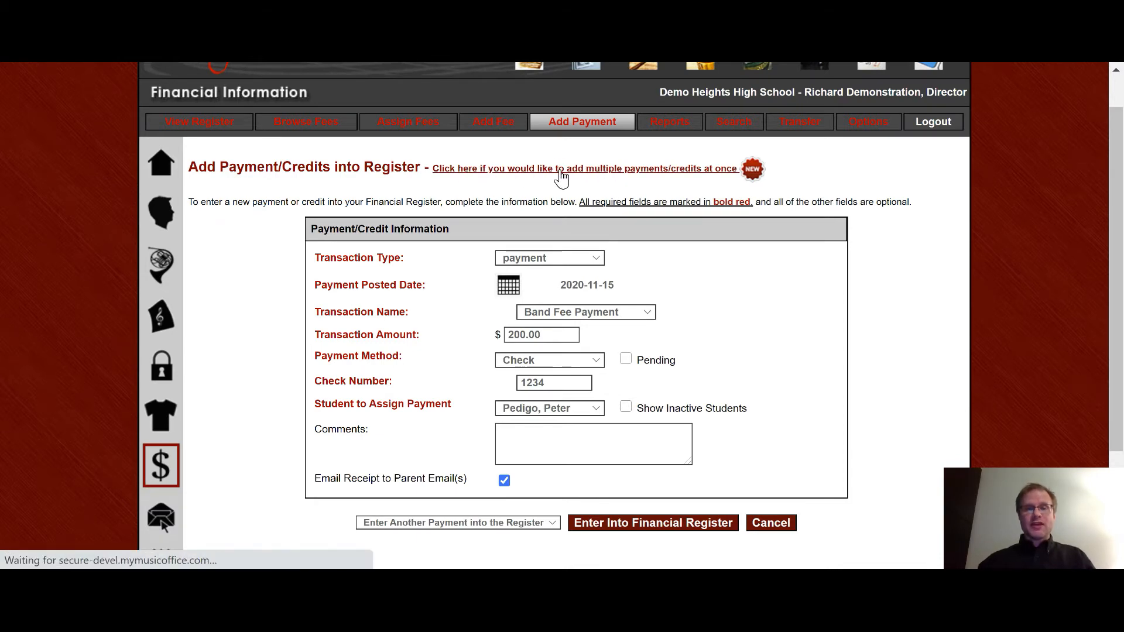
On the multiple payments form, make row one a $20.00 Candy Sale credit paid in cash
{"action": "left_click", "coordinate": [563, 168]}
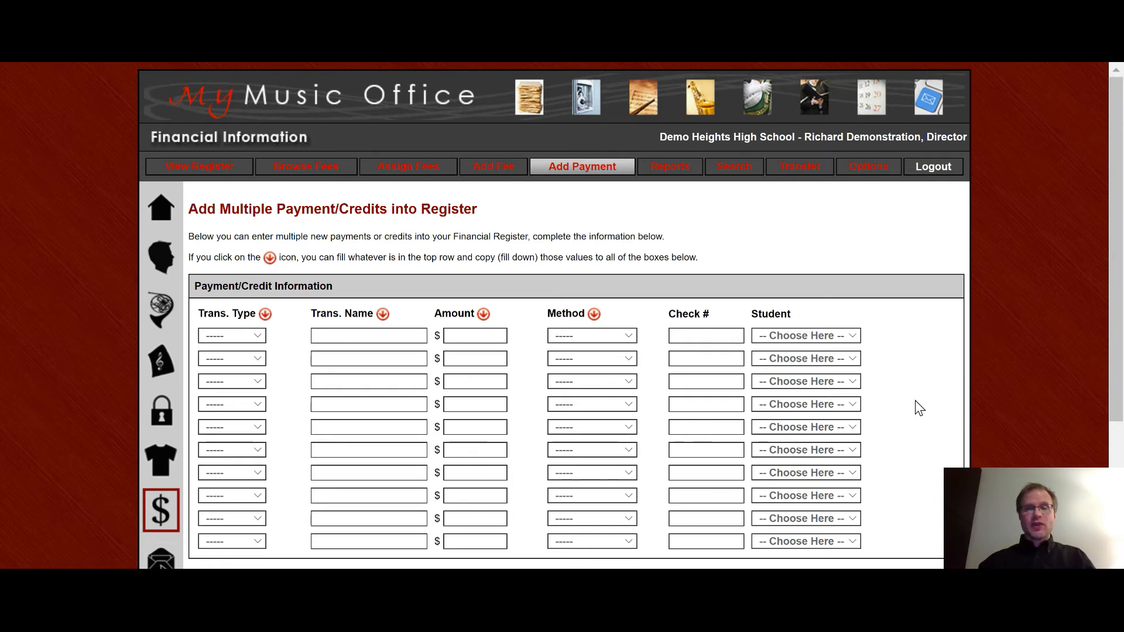
{"action": "scroll", "scroll_direction": "down", "scroll_amount": 3}
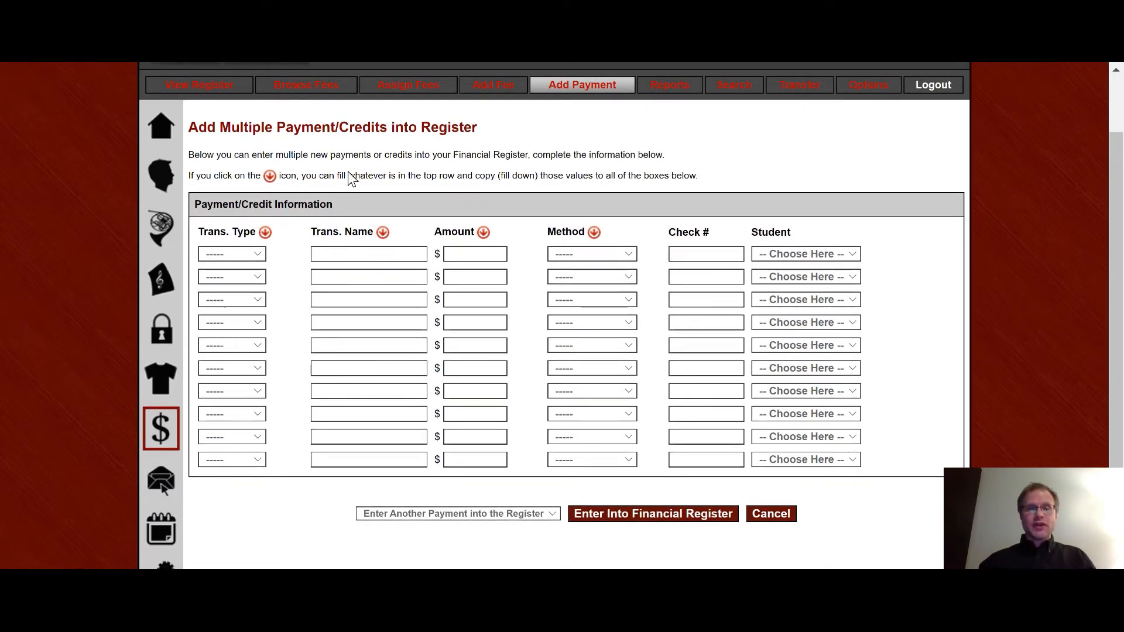
{"action": "left_click", "coordinate": [231, 253]}
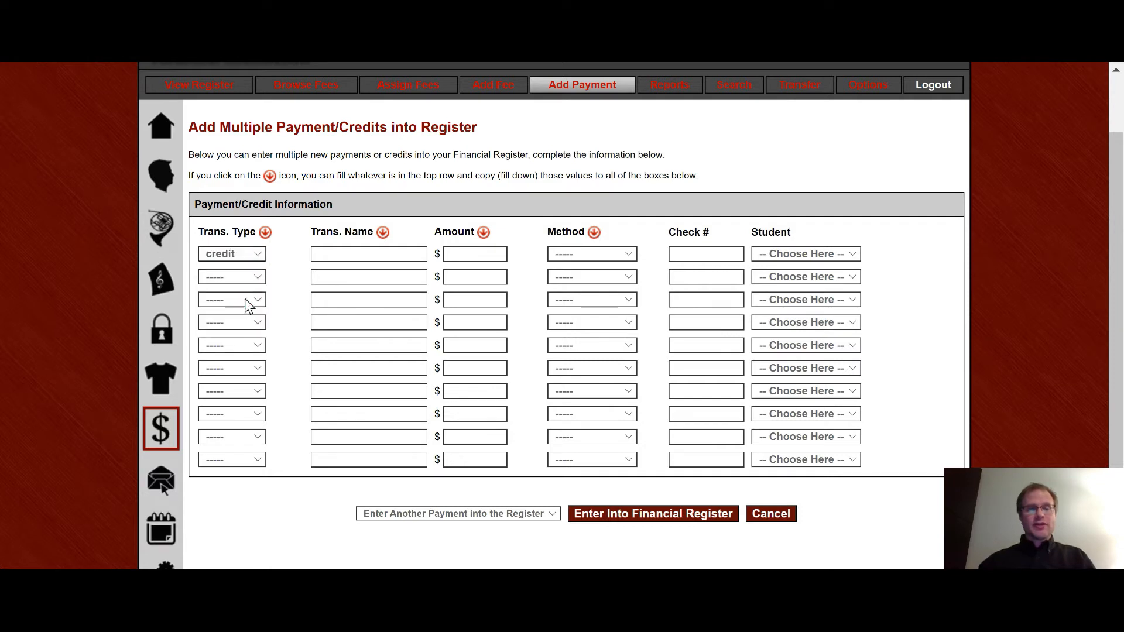
{"action": "type", "text": "Candy"}
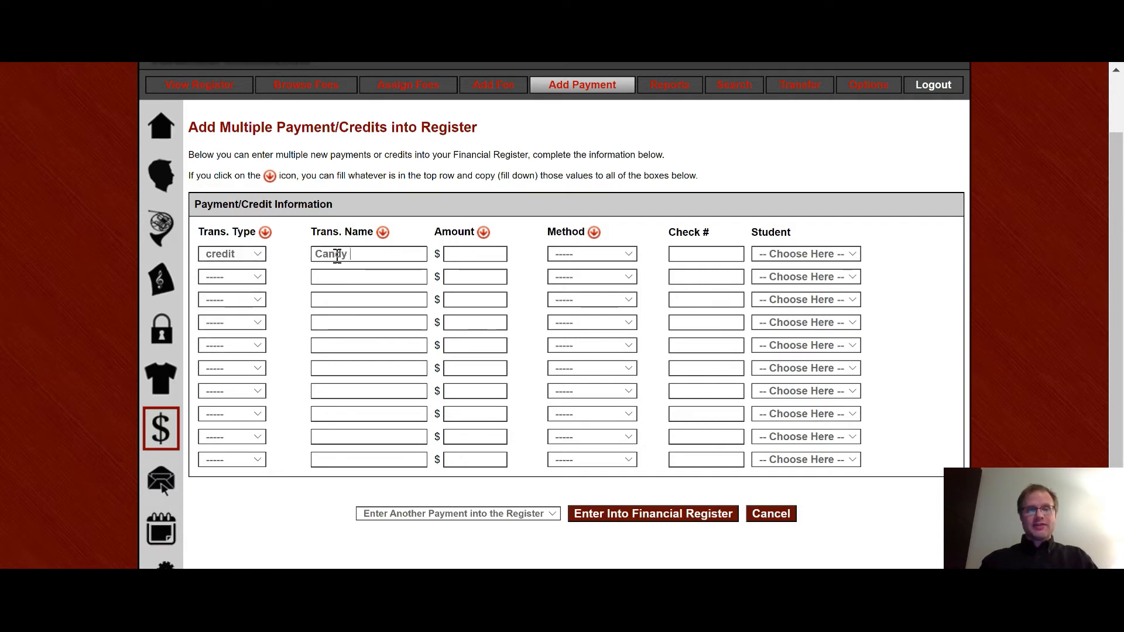
{"action": "type", "text": "20.00"}
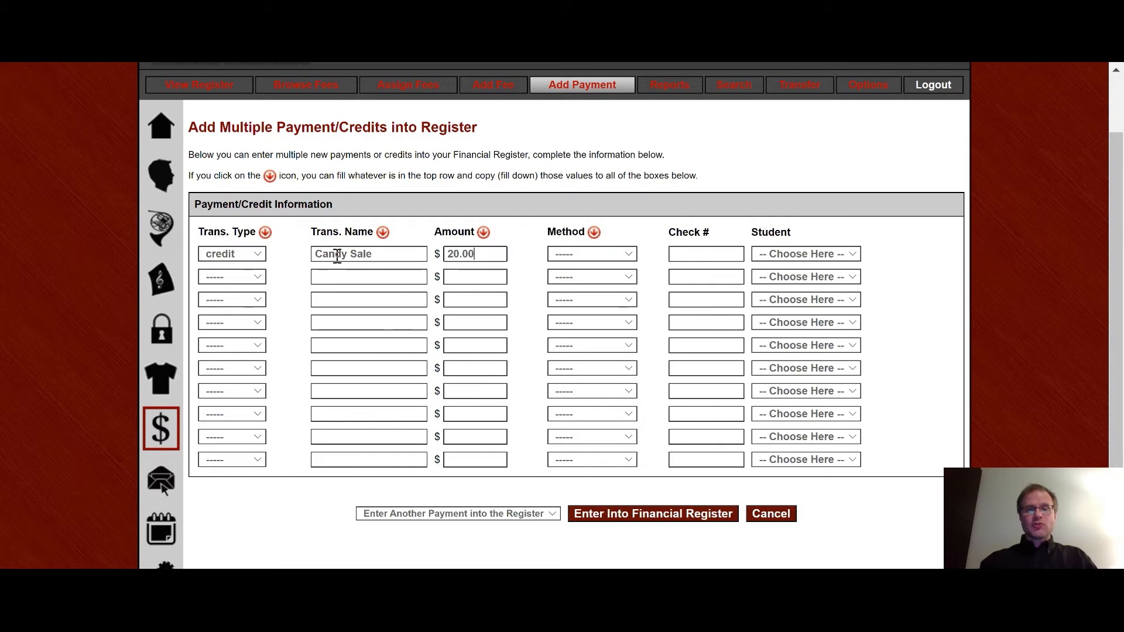
{"action": "left_click", "coordinate": [591, 253]}
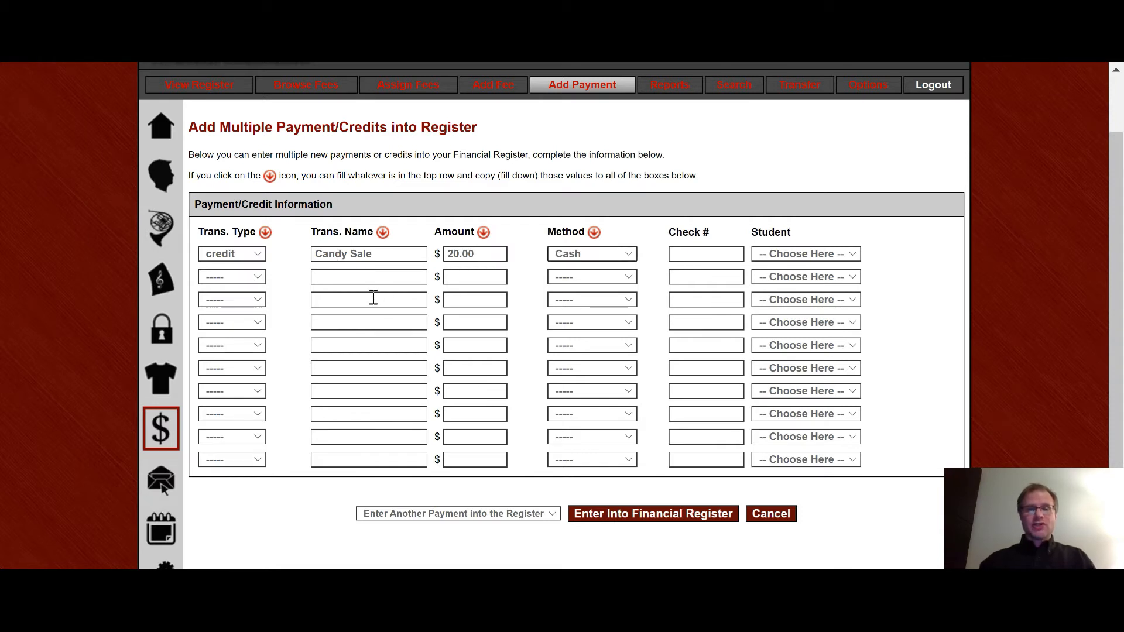
{"action": "left_click", "coordinate": [265, 232]}
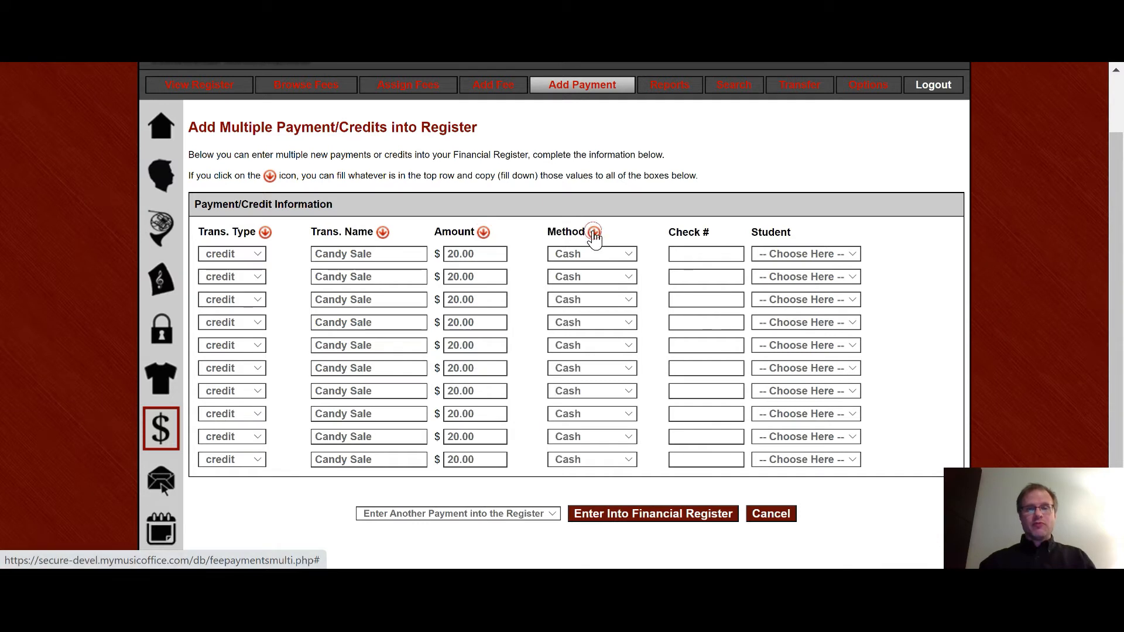
{"action": "left_click", "coordinate": [805, 253]}
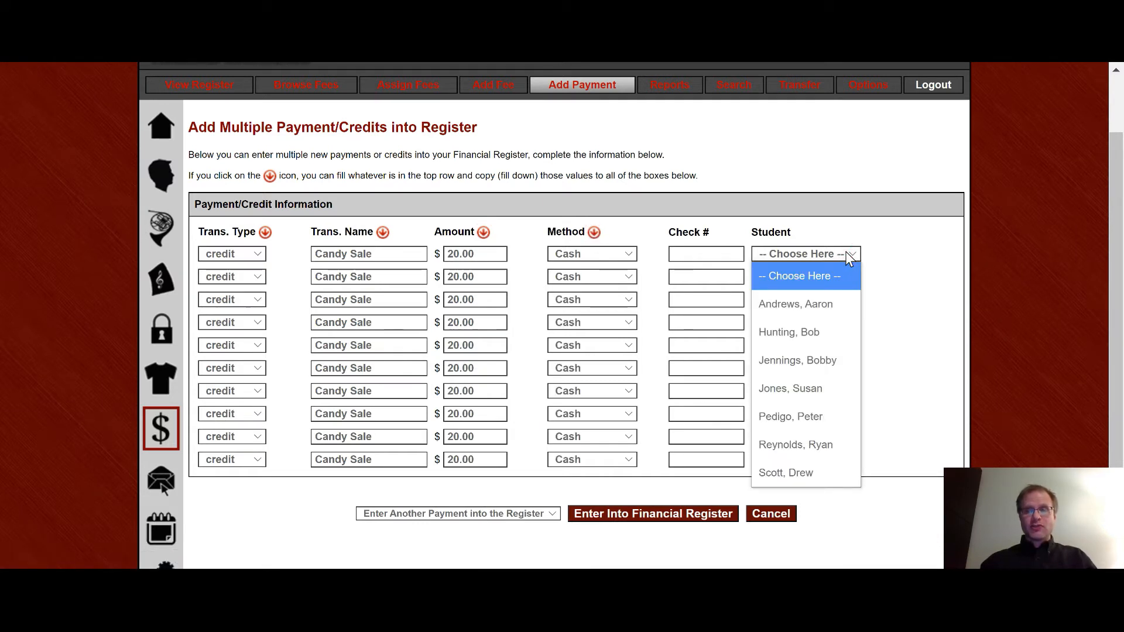
{"action": "left_click", "coordinate": [786, 472]}
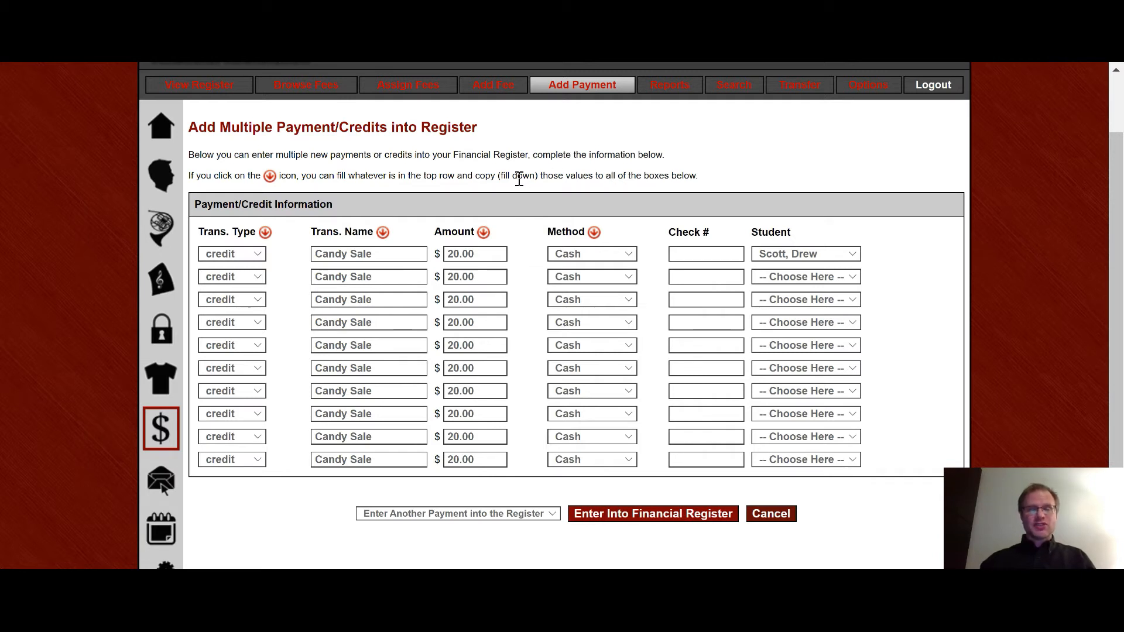
{"action": "mouse_move", "coordinate": [559, 156]}
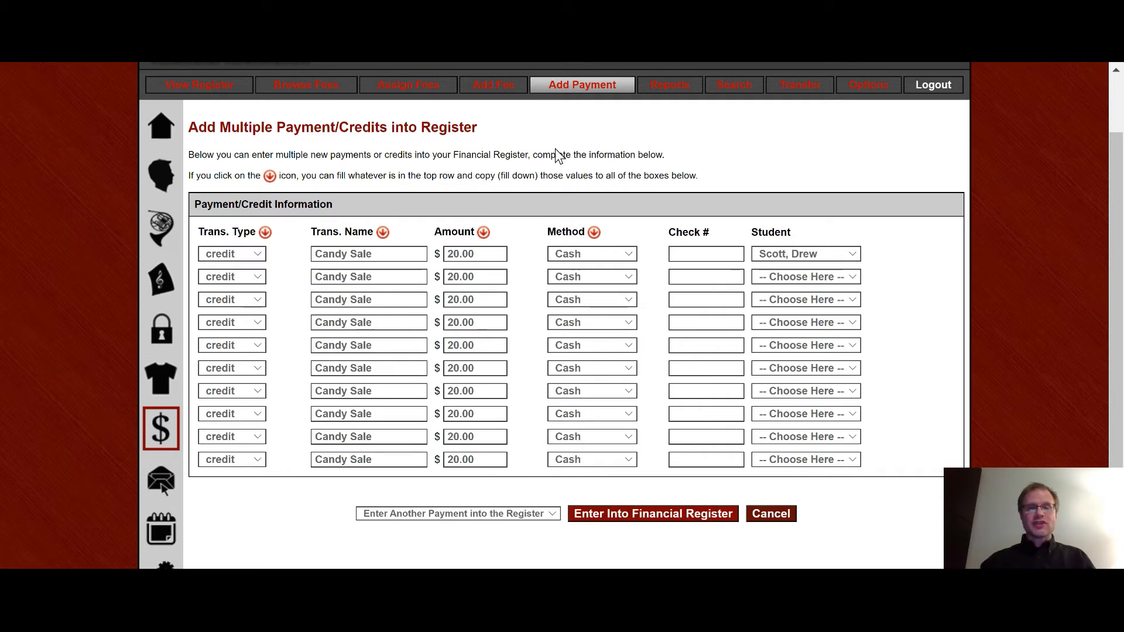
{"action": "mouse_move", "coordinate": [656, 137]}
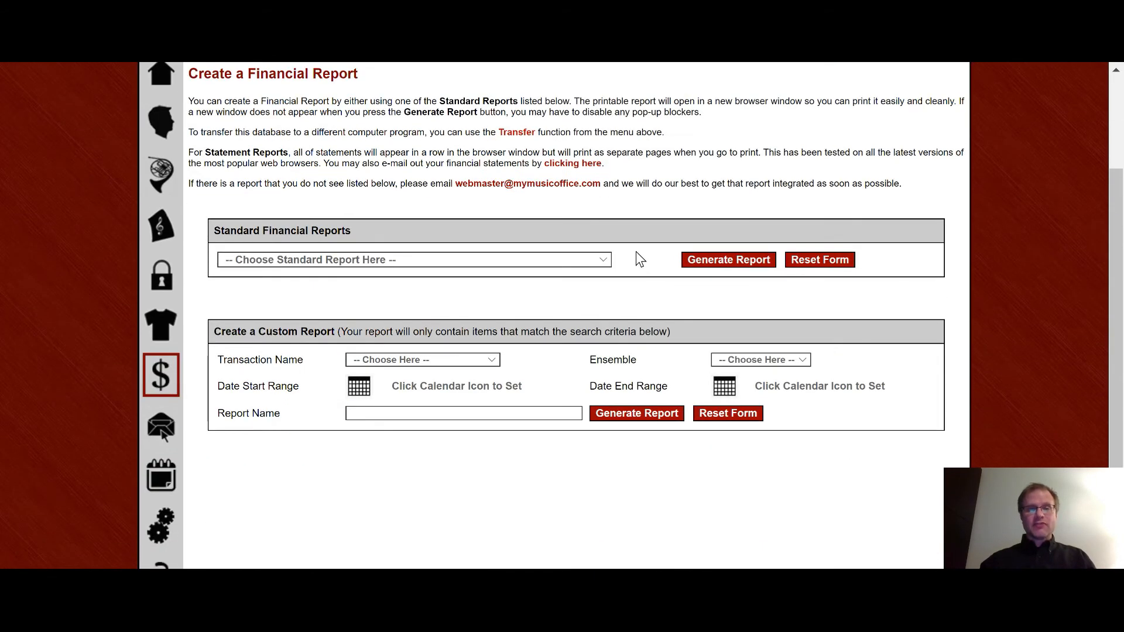
Choose the Full Student Balances - Sorted by Balance standard report
{"action": "left_click", "coordinate": [412, 260]}
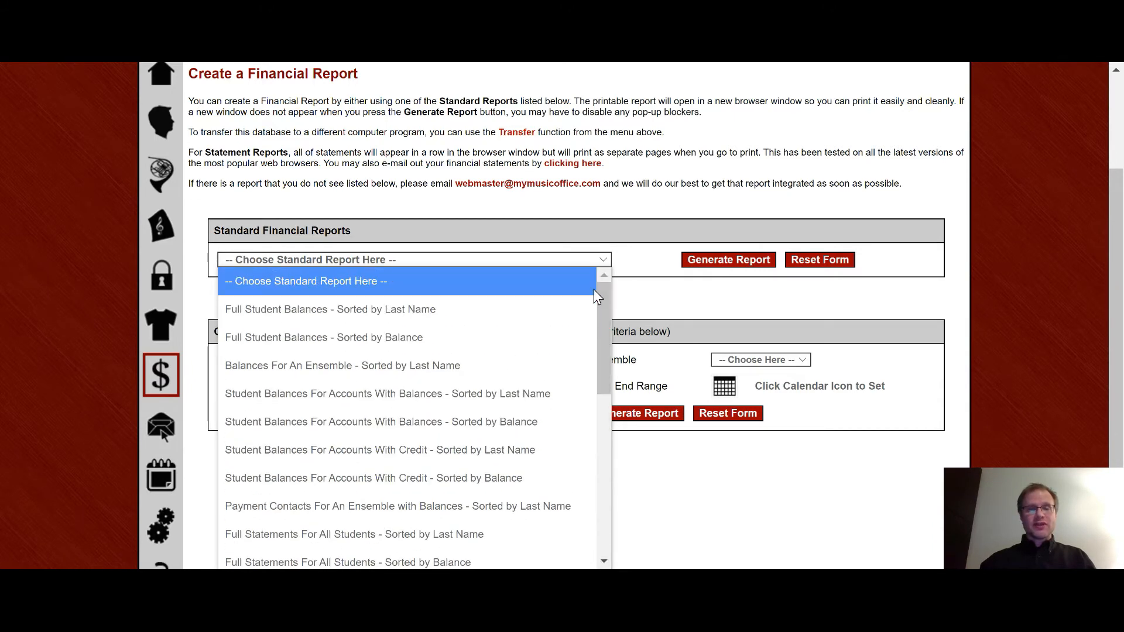
{"action": "mouse_move", "coordinate": [377, 309]}
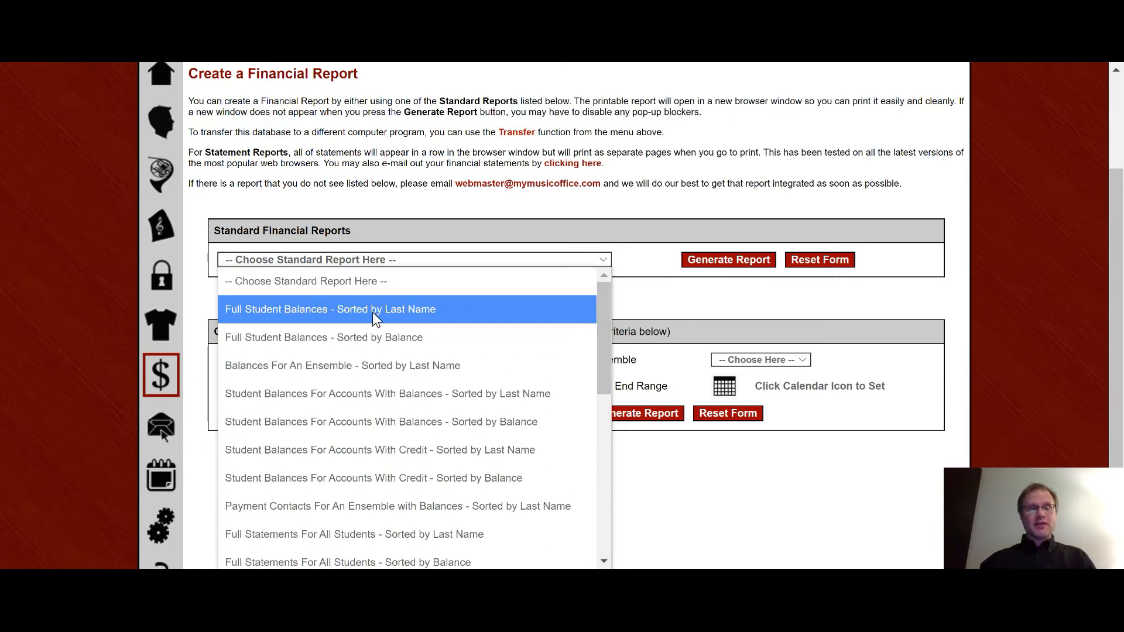
{"action": "mouse_move", "coordinate": [389, 338]}
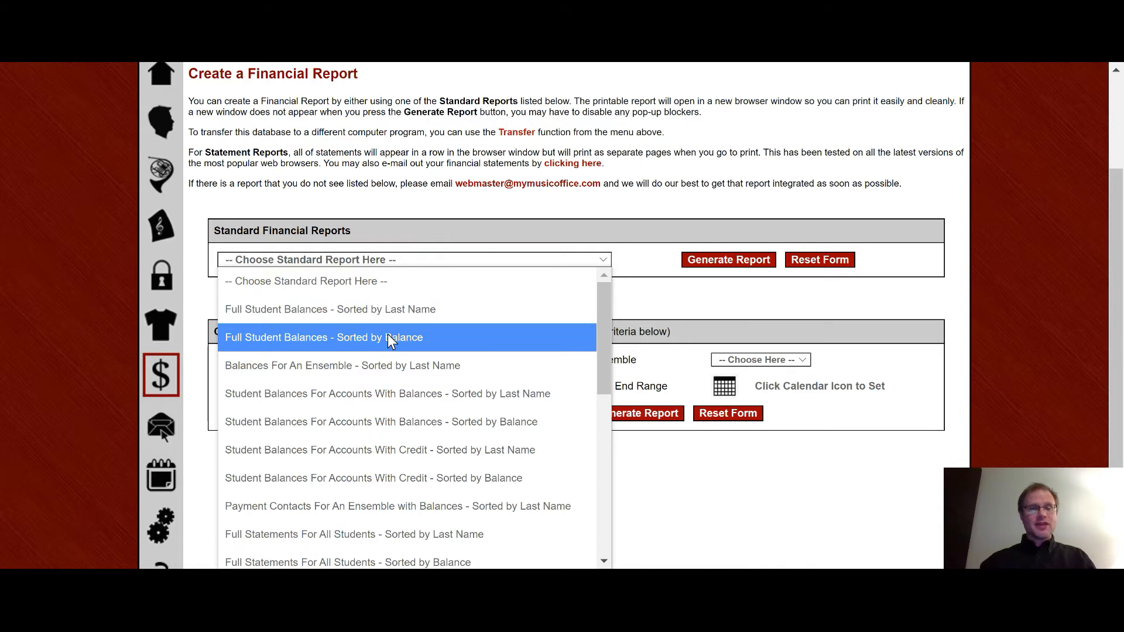
{"action": "left_click", "coordinate": [323, 338]}
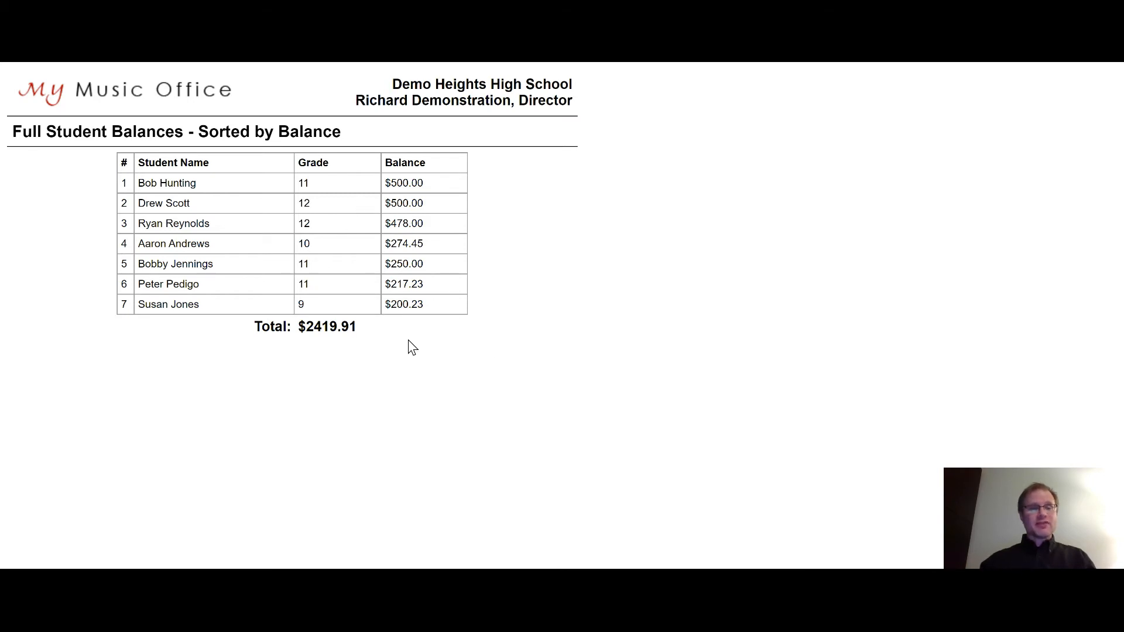
{"action": "mouse_move", "coordinate": [421, 357]}
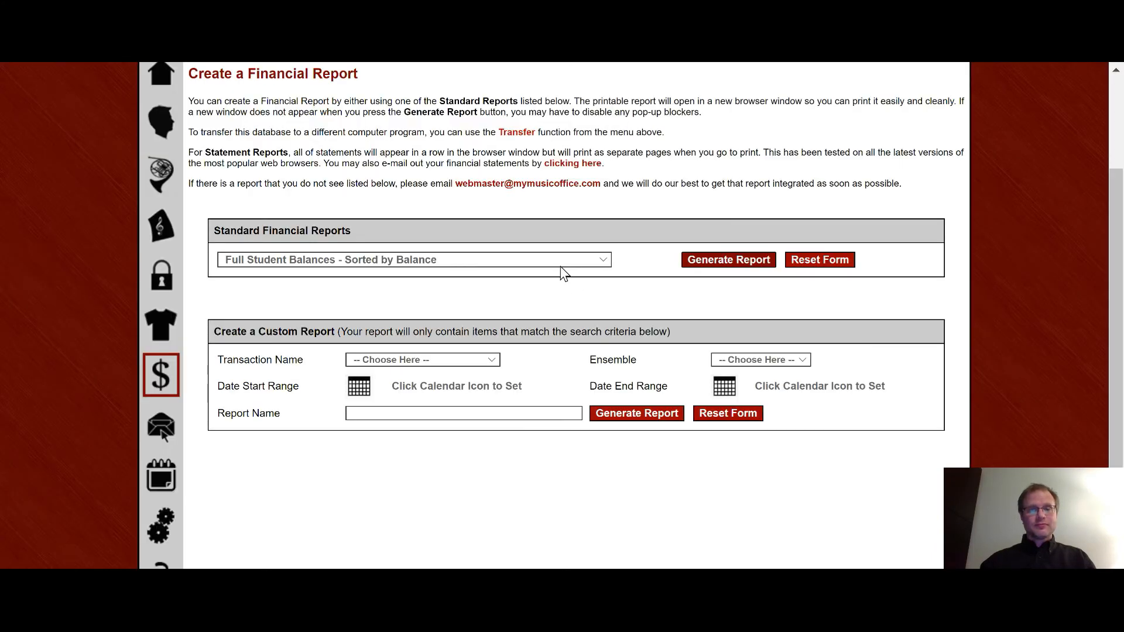
Try the Balances For An Ensemble report, then back out to the standard reports list
{"action": "left_click", "coordinate": [414, 259]}
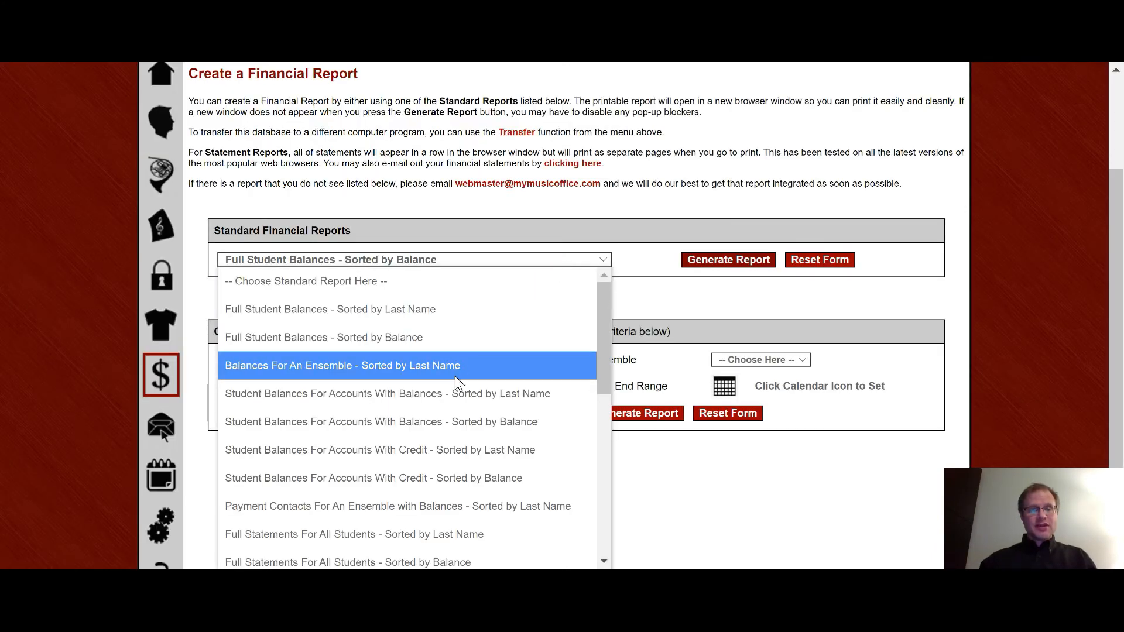
{"action": "mouse_move", "coordinate": [439, 393]}
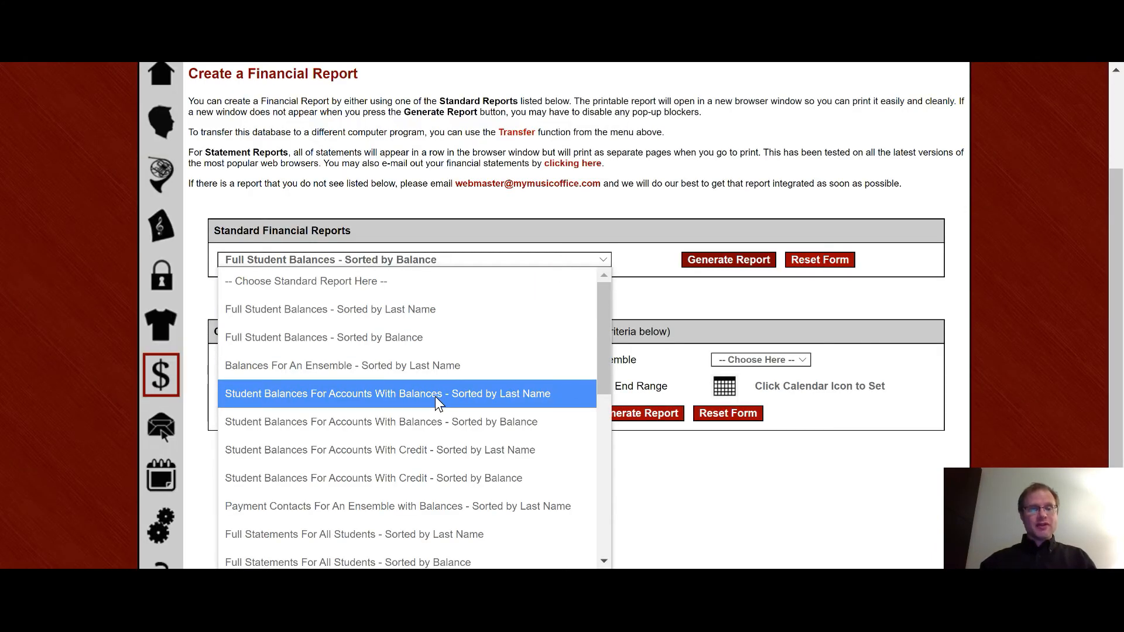
{"action": "mouse_move", "coordinate": [409, 456]}
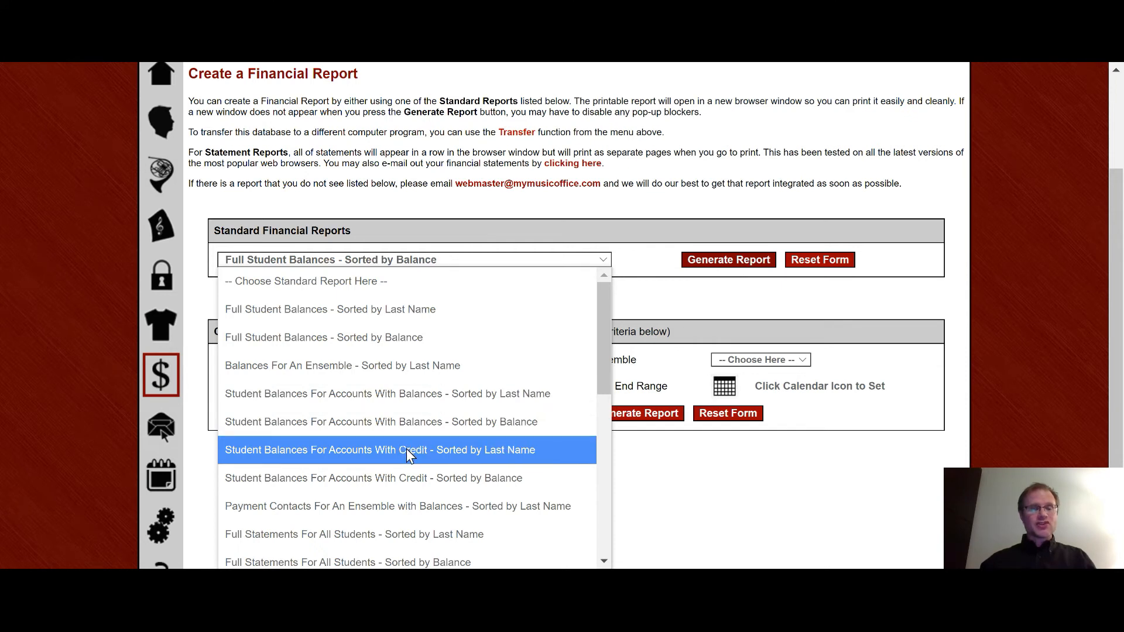
{"action": "mouse_move", "coordinate": [406, 366]}
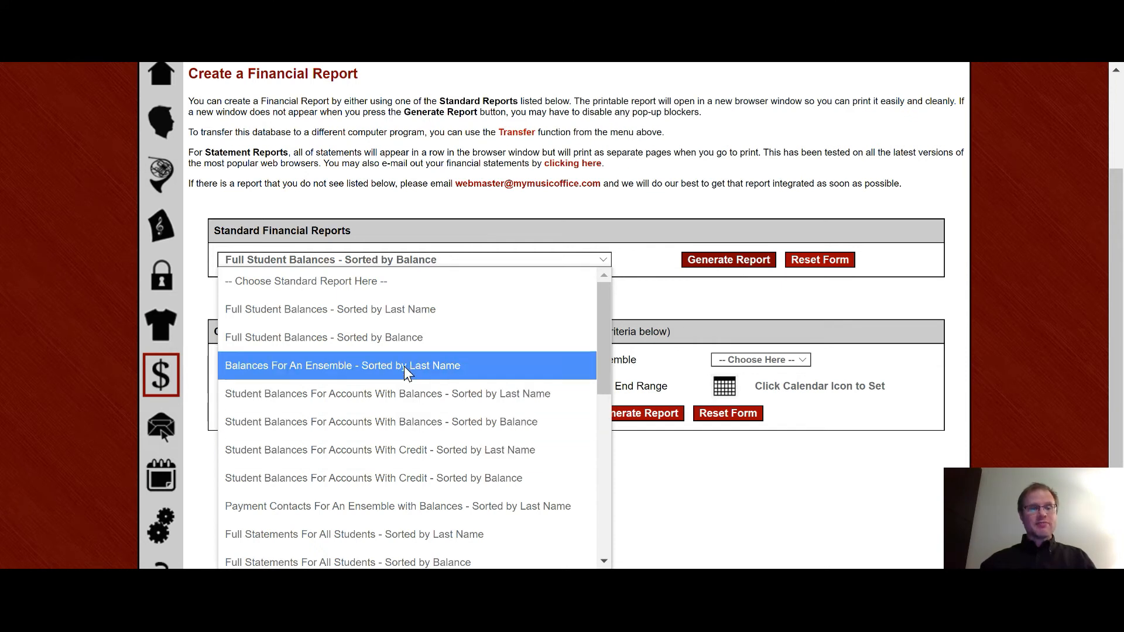
{"action": "left_click", "coordinate": [342, 366]}
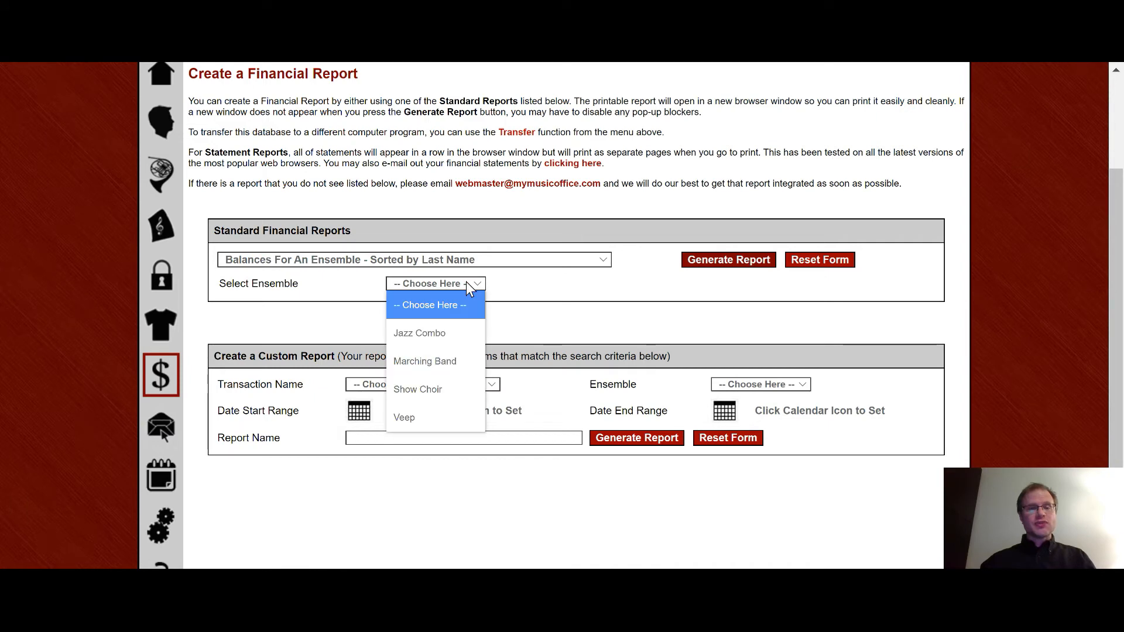
{"action": "left_click", "coordinate": [434, 303]}
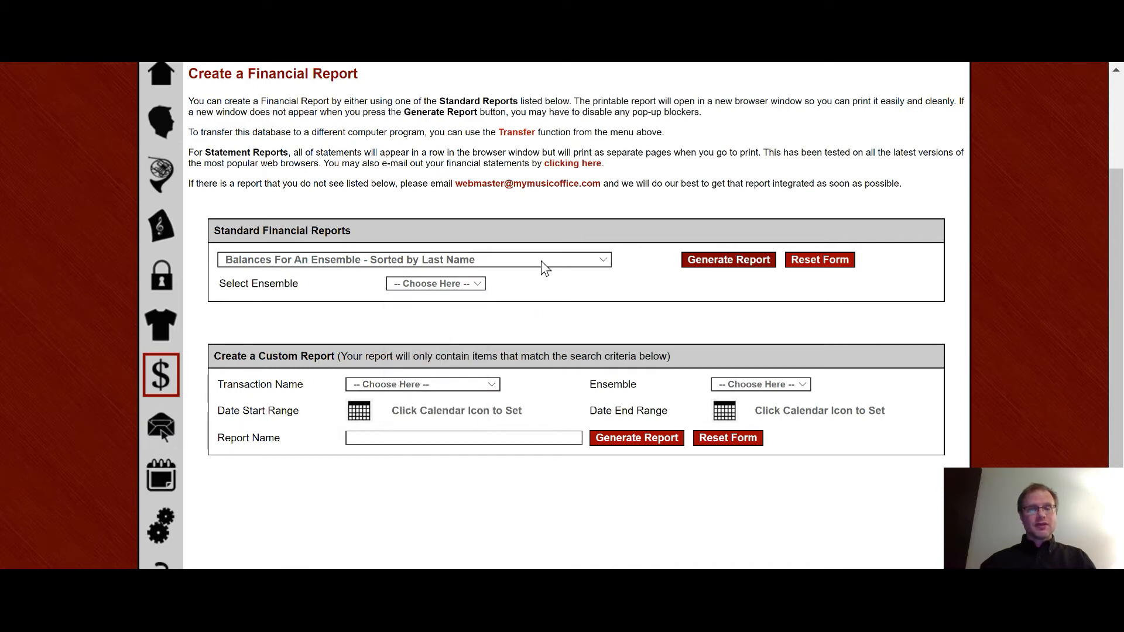
{"action": "left_click", "coordinate": [414, 260]}
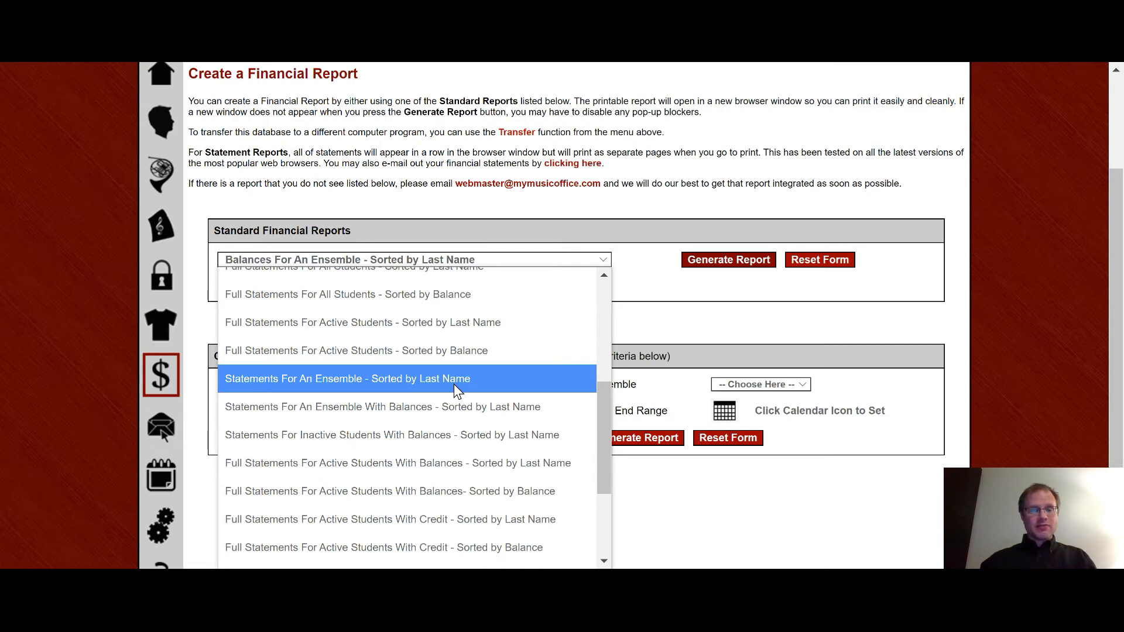
{"action": "mouse_move", "coordinate": [459, 406]}
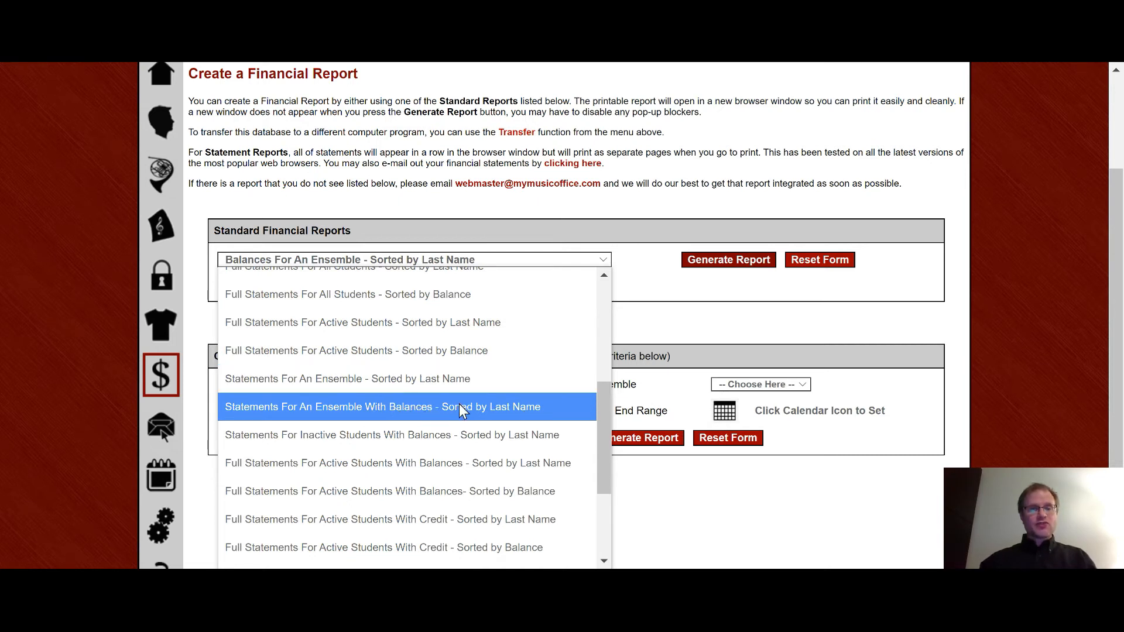
Choose Statements For An Ensemble With Balances with Marching Band as the ensemble
{"action": "left_click", "coordinate": [380, 406]}
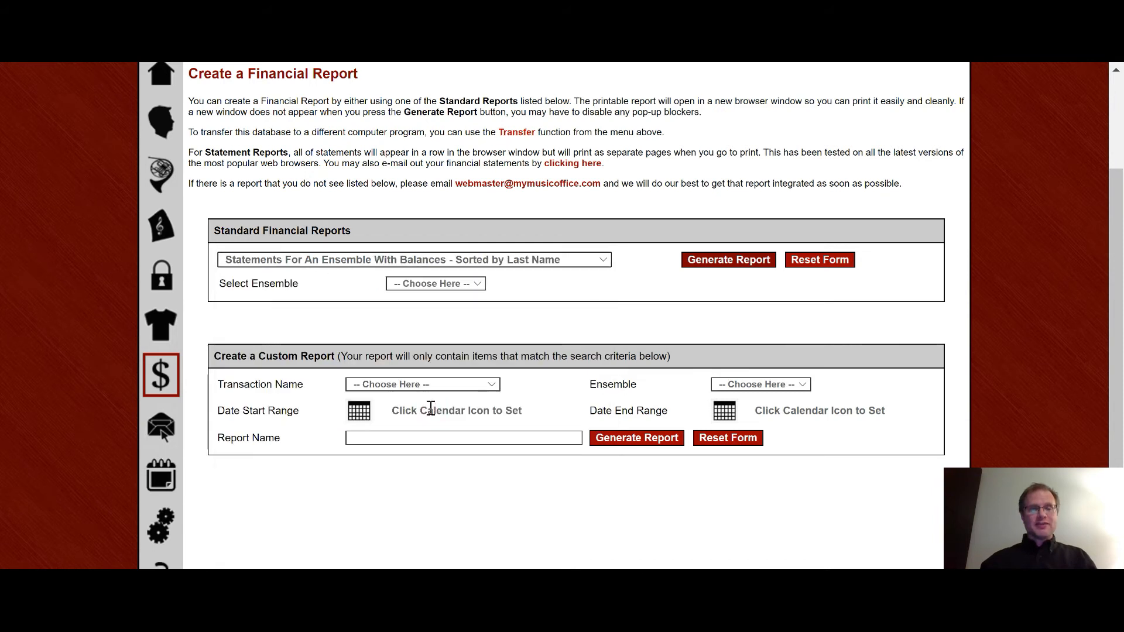
{"action": "left_click", "coordinate": [434, 283]}
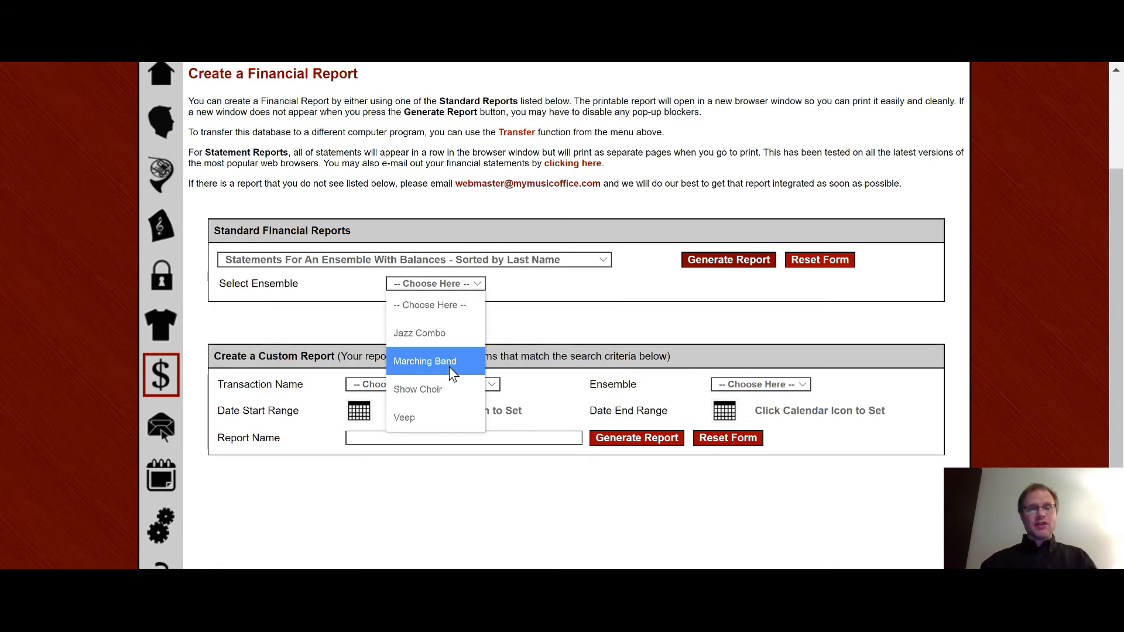
{"action": "left_click", "coordinate": [424, 361]}
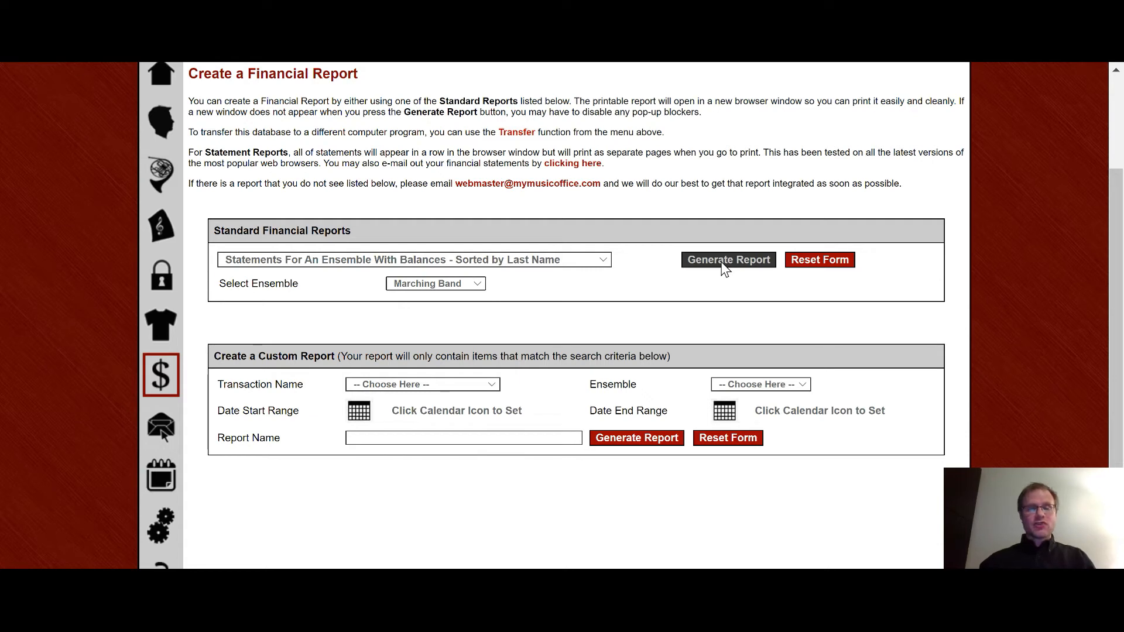
{"action": "left_click", "coordinate": [728, 259]}
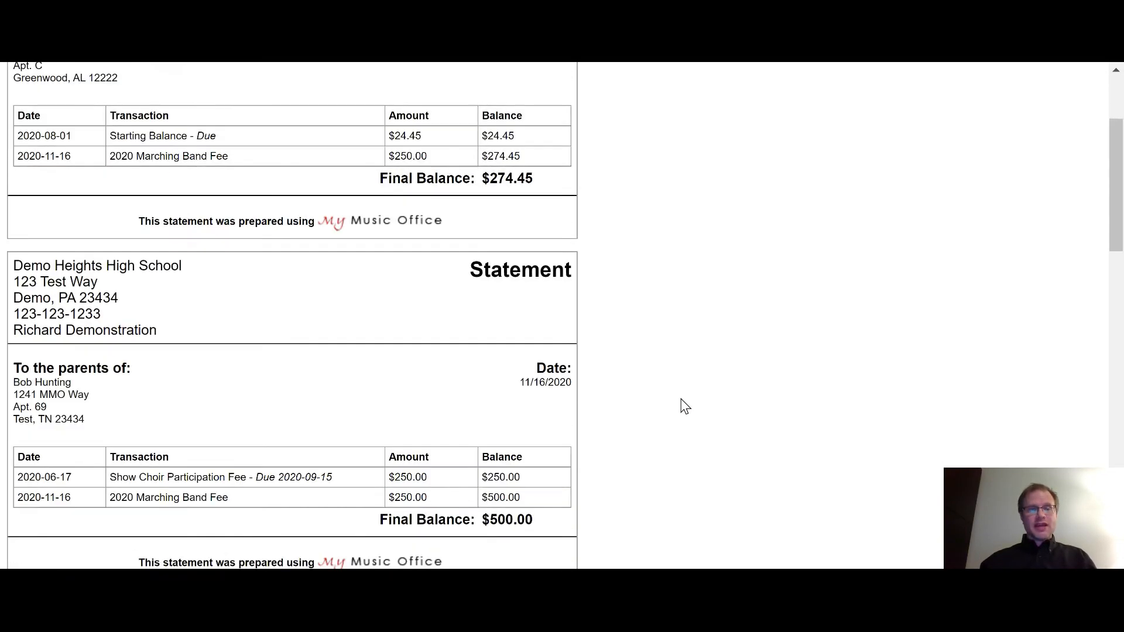
{"action": "scroll", "scroll_direction": "down", "scroll_amount": 3}
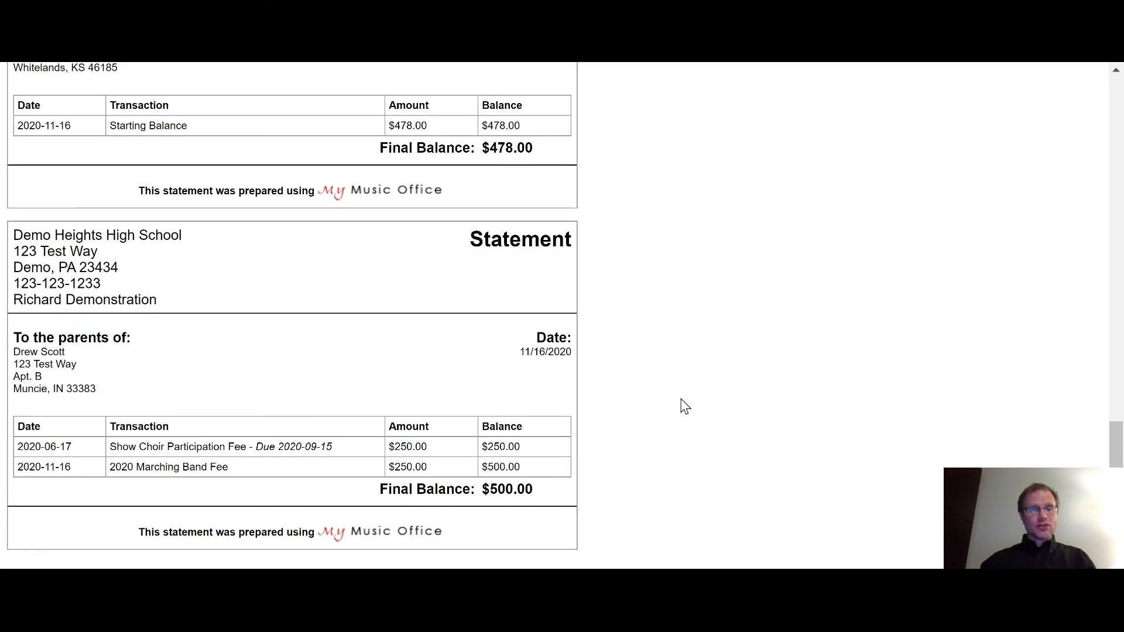
{"action": "scroll", "scroll_direction": "down", "scroll_amount": 3}
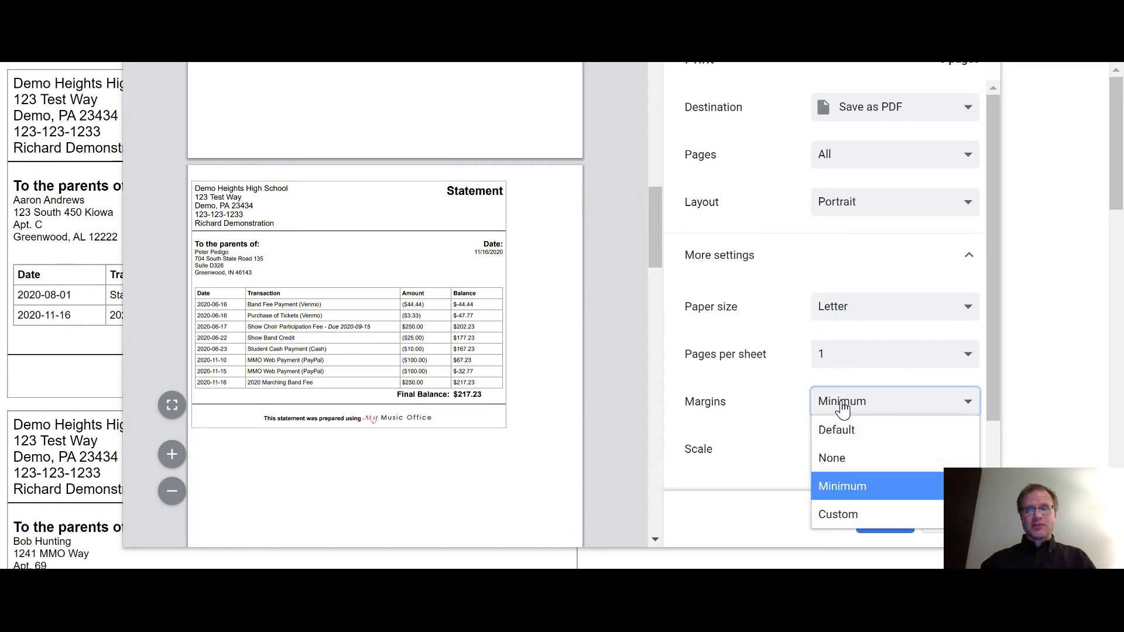
{"action": "left_click", "coordinate": [837, 429]}
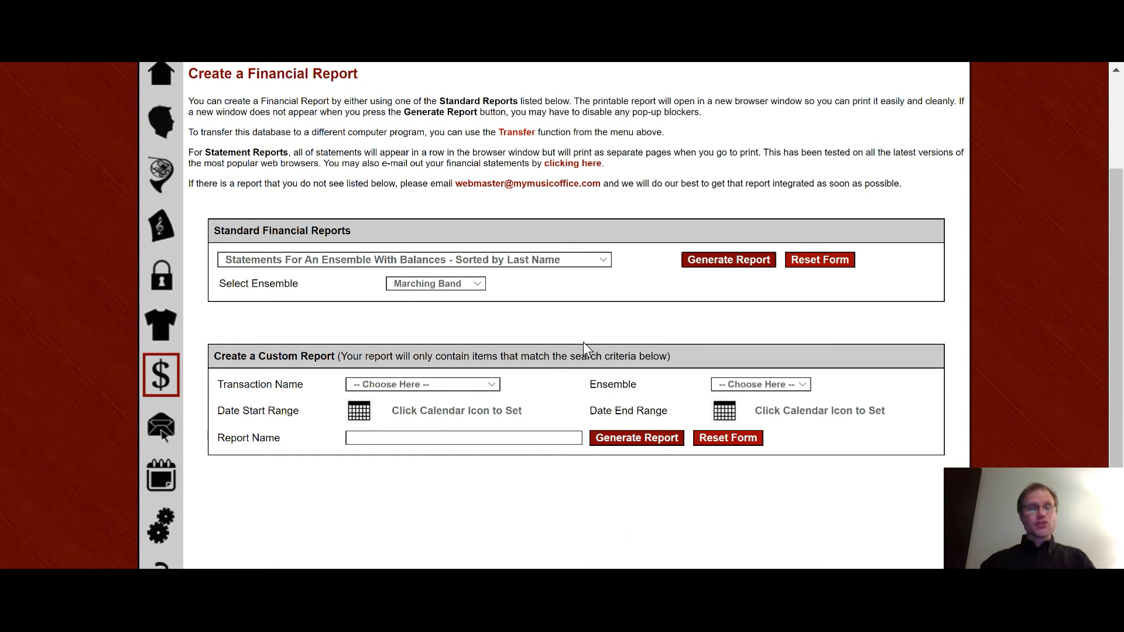
Leave the reports list and go to the Search Financial Transaction Database page
{"action": "left_click", "coordinate": [415, 259]}
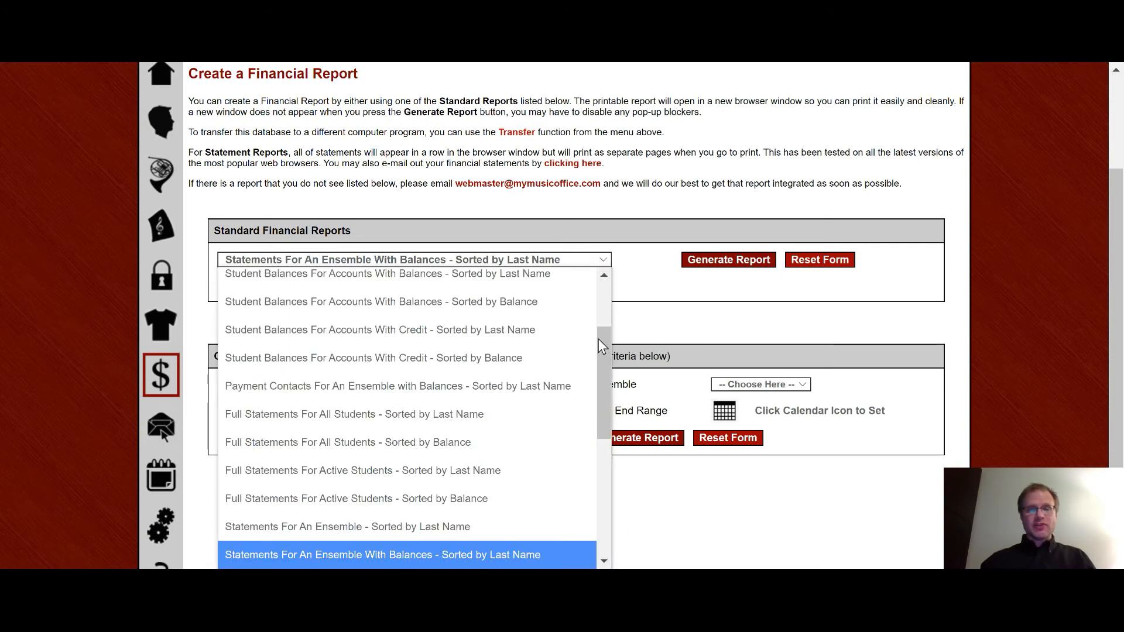
{"action": "scroll", "scroll_direction": "down", "scroll_amount": 3}
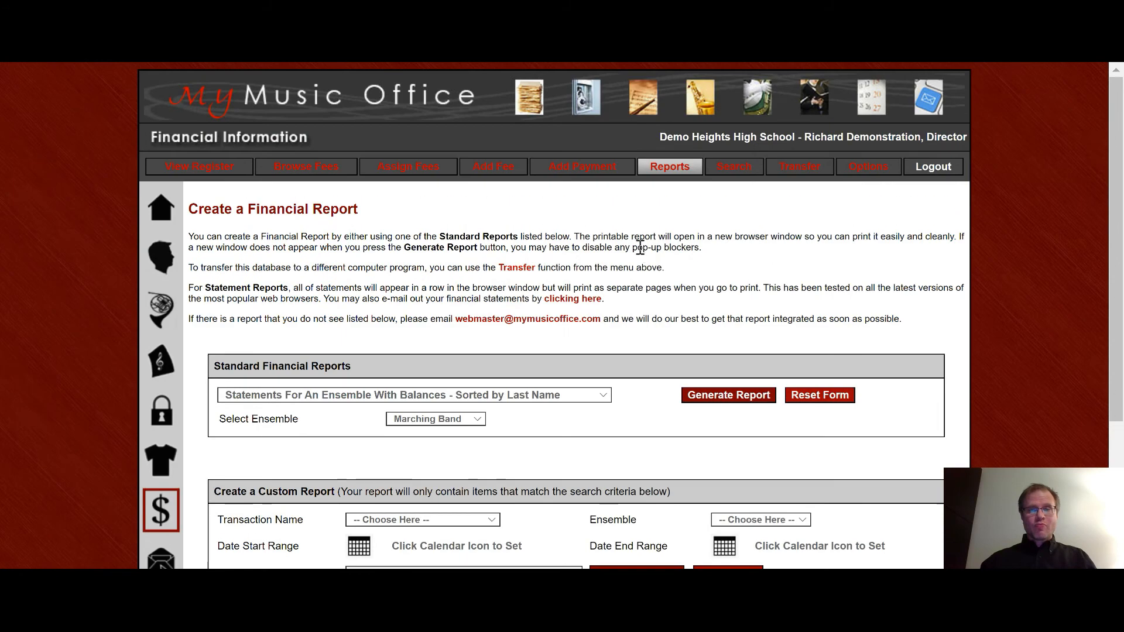
{"action": "left_click", "coordinate": [733, 167]}
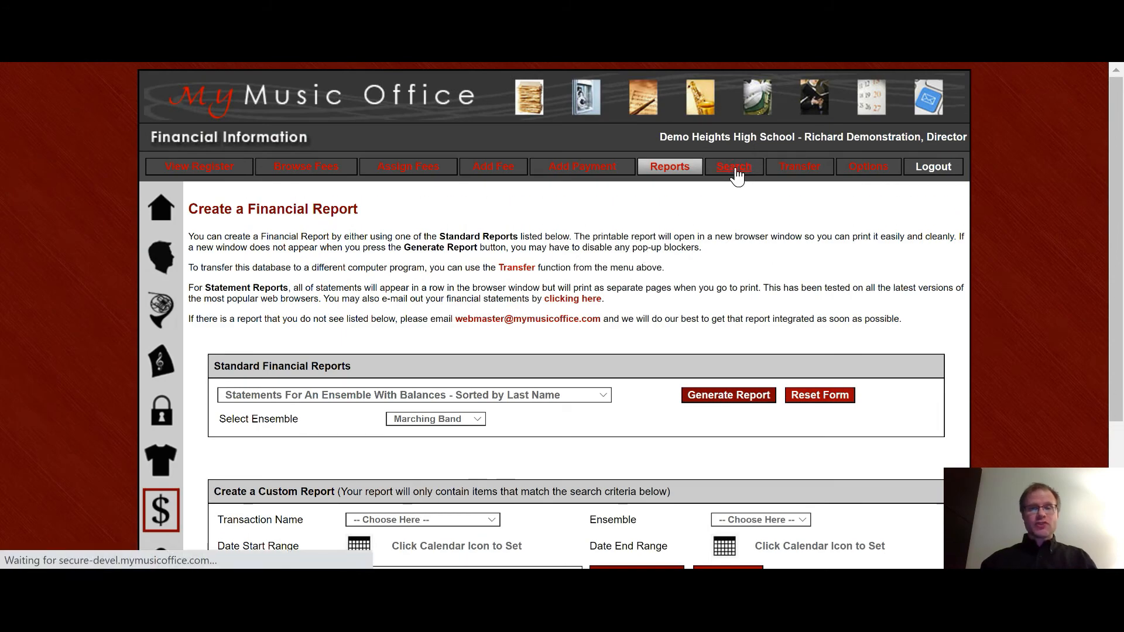
{"action": "left_click", "coordinate": [733, 167]}
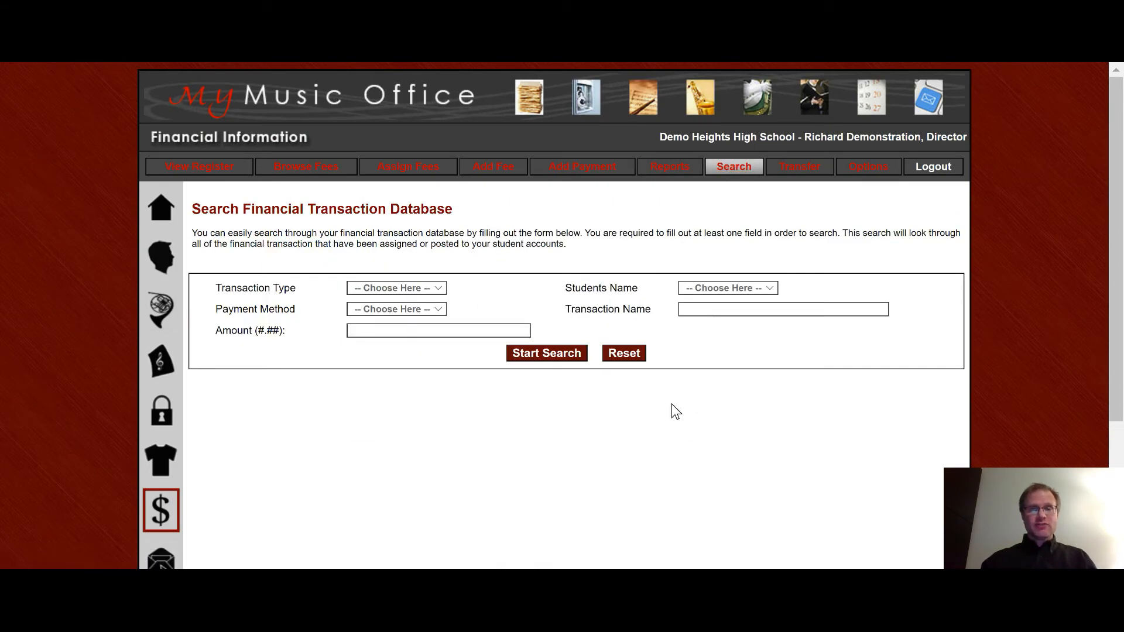
Go to the Transfer page for downloading the transaction database, then head to Options
{"action": "left_click", "coordinate": [799, 166]}
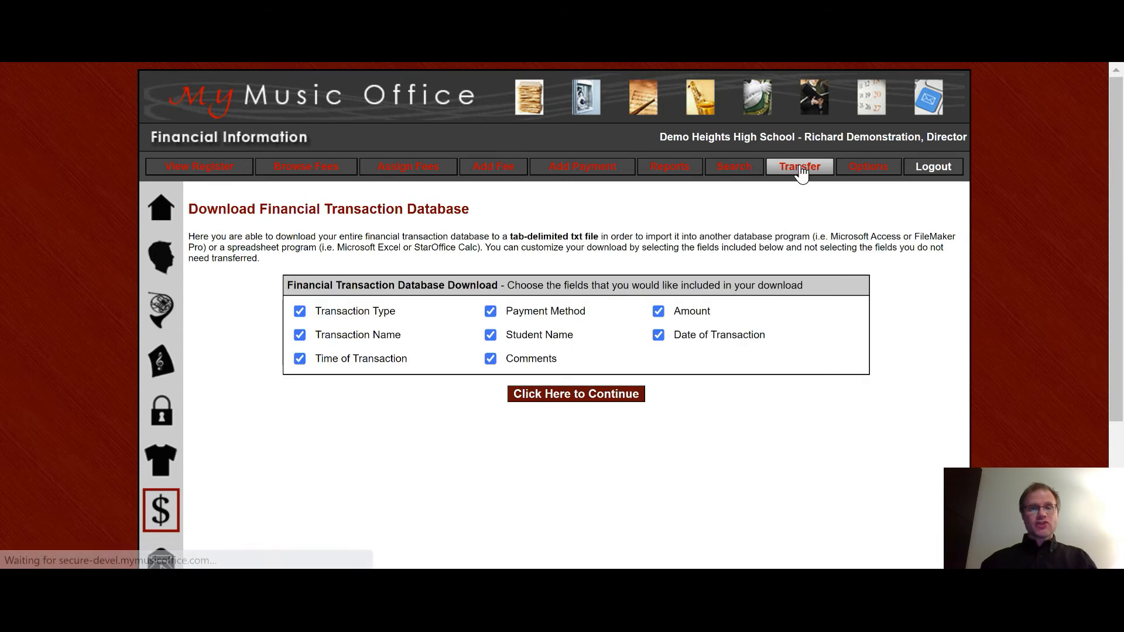
{"action": "mouse_move", "coordinate": [539, 467]}
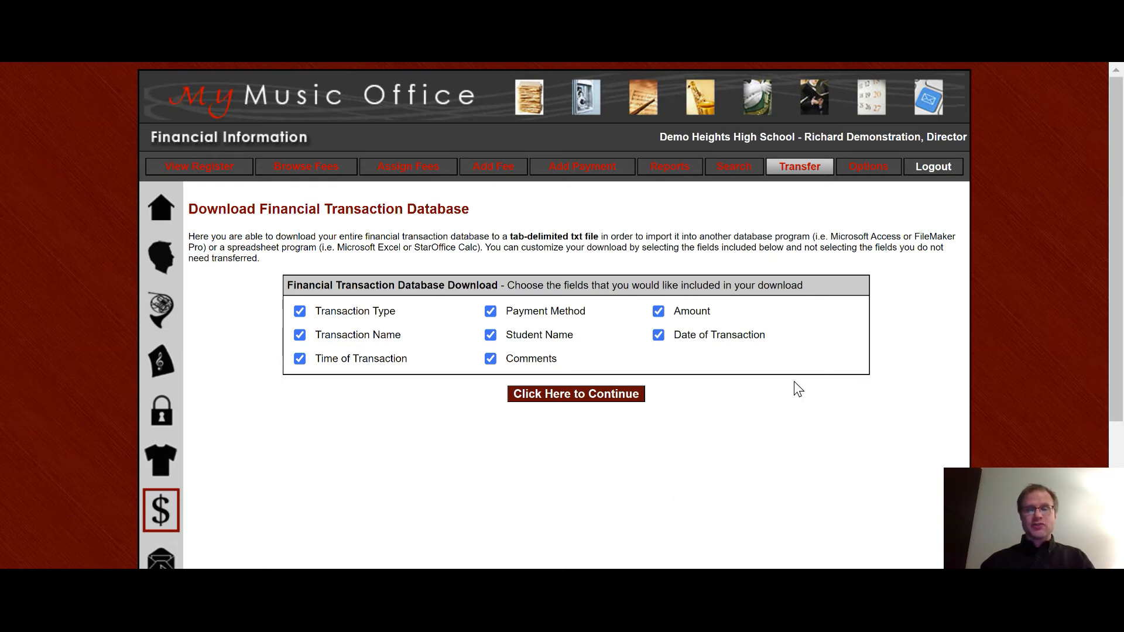
{"action": "left_click", "coordinate": [868, 167]}
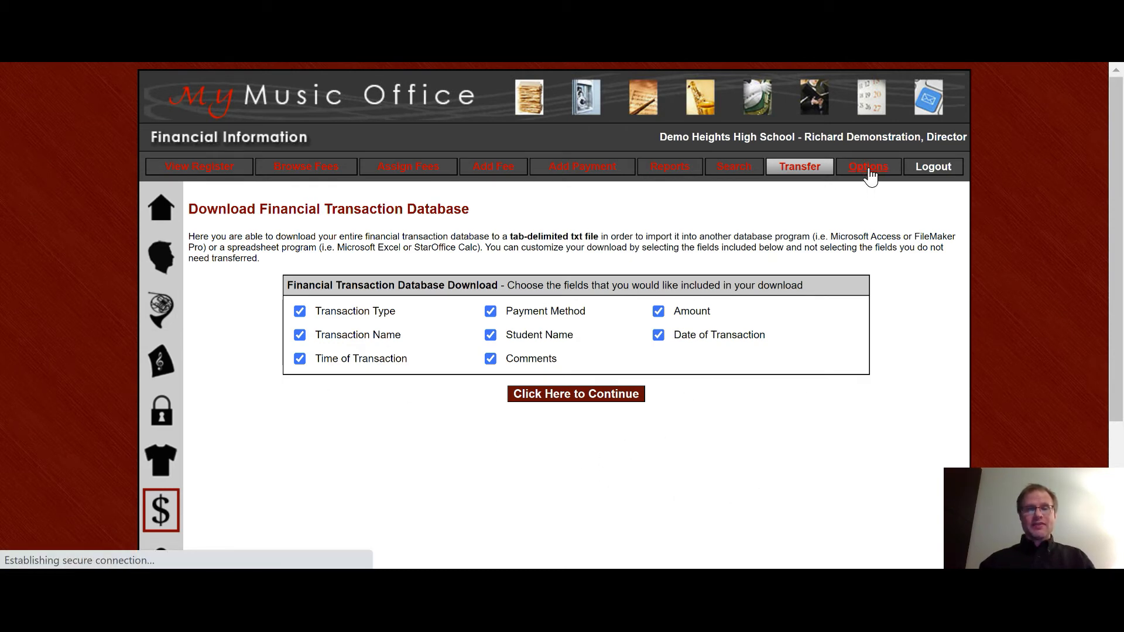
View the Global Options page down to the Financial Database Options section
{"action": "left_click", "coordinate": [868, 166]}
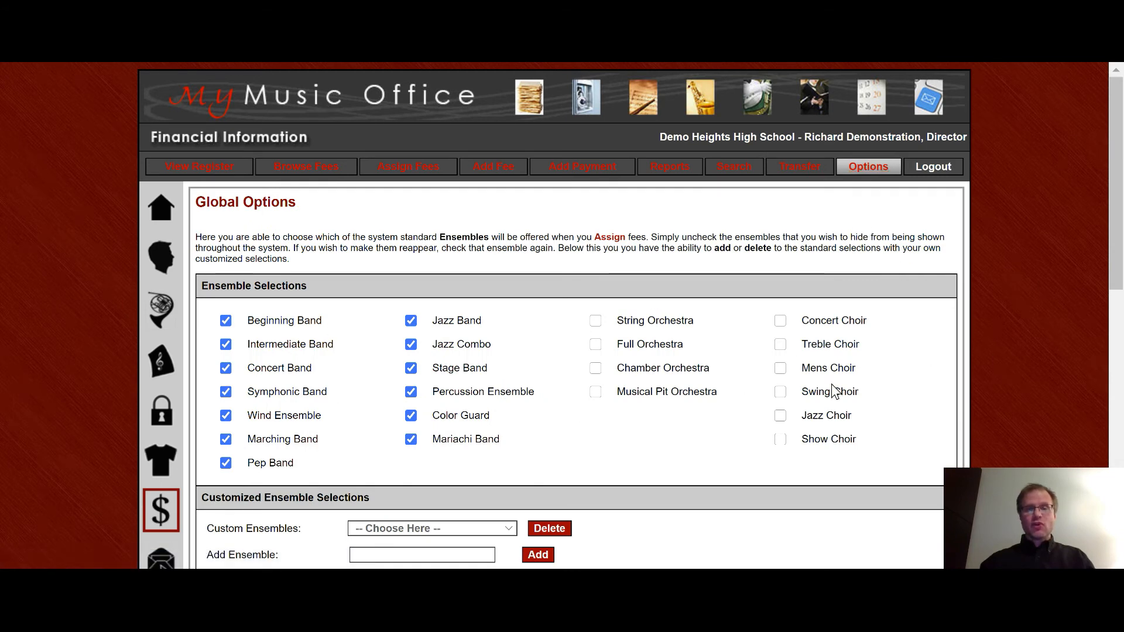
{"action": "scroll", "scroll_direction": "down", "scroll_amount": 3}
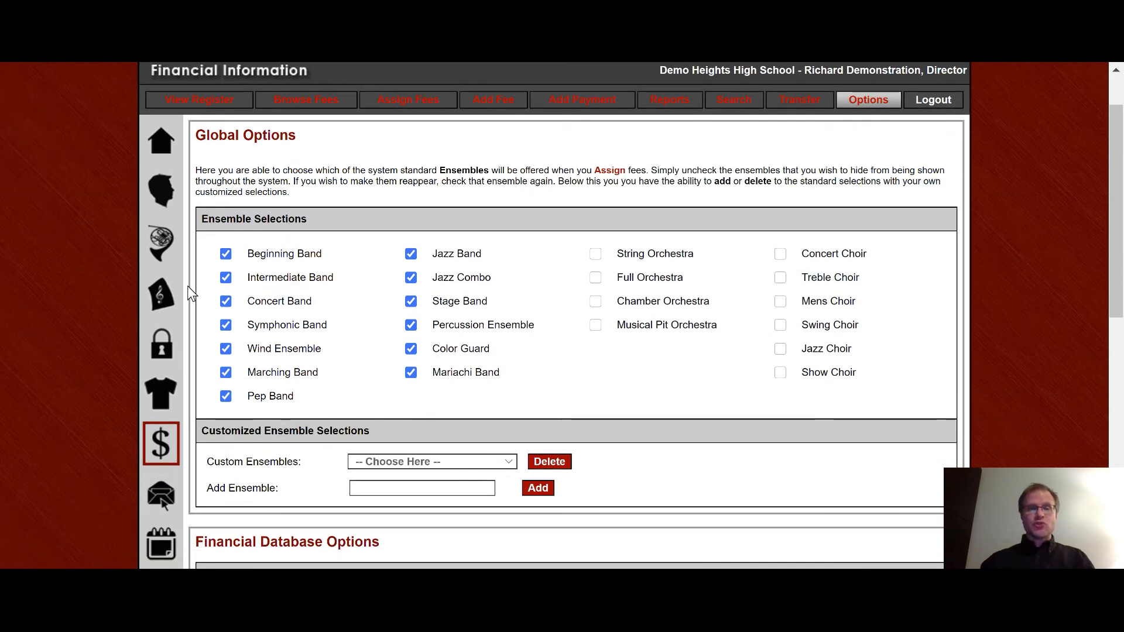
{"action": "mouse_move", "coordinate": [832, 337]}
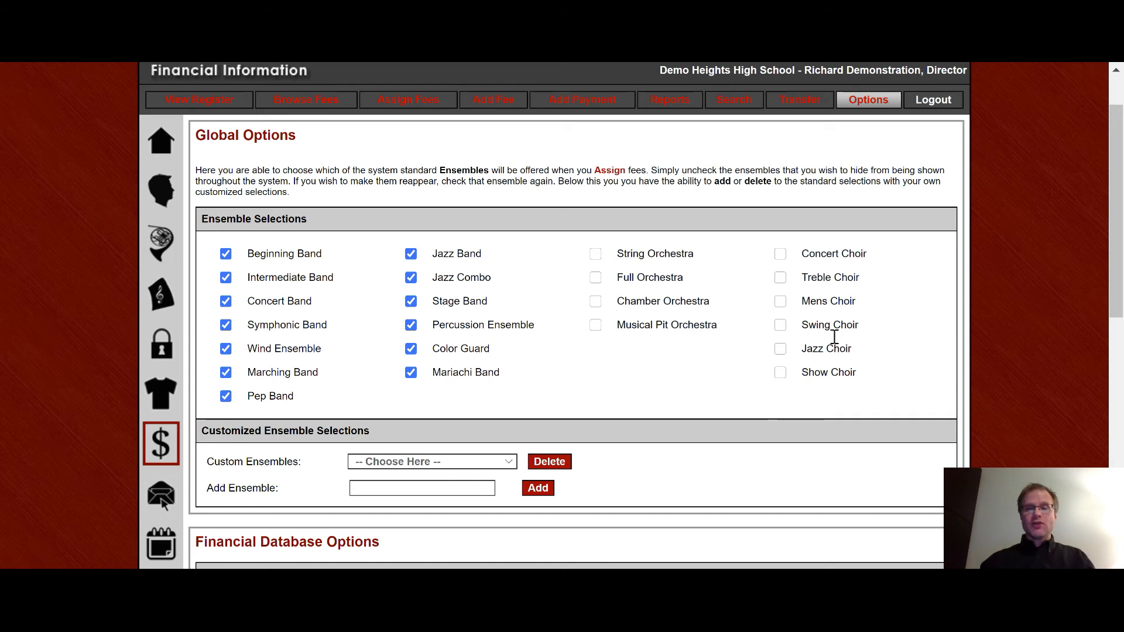
{"action": "mouse_move", "coordinate": [964, 409]}
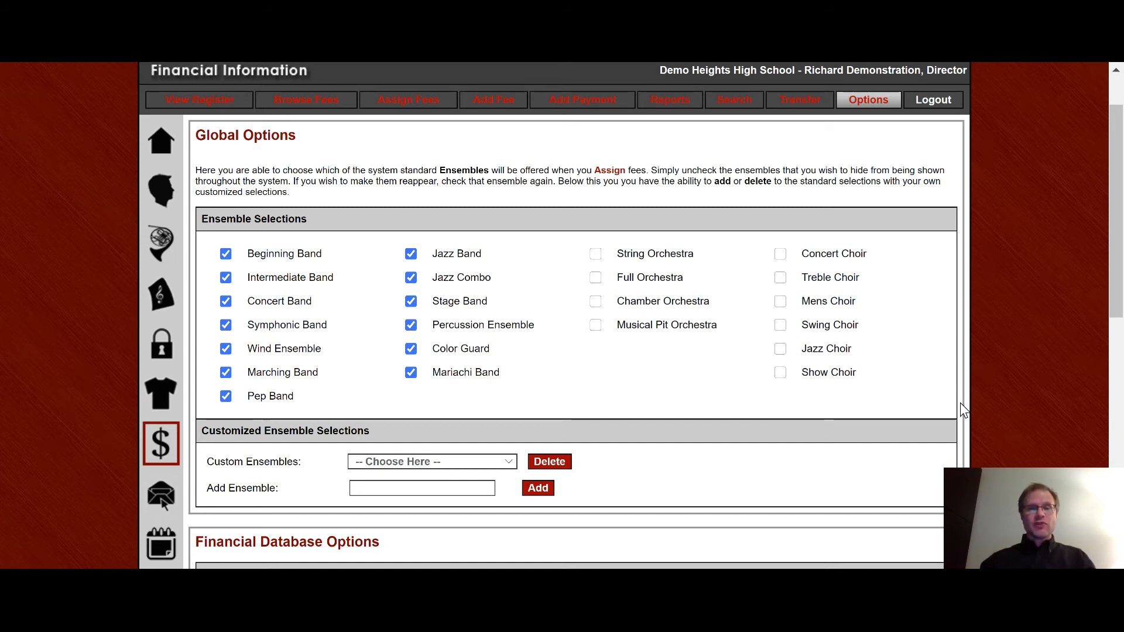
{"action": "mouse_move", "coordinate": [638, 216]}
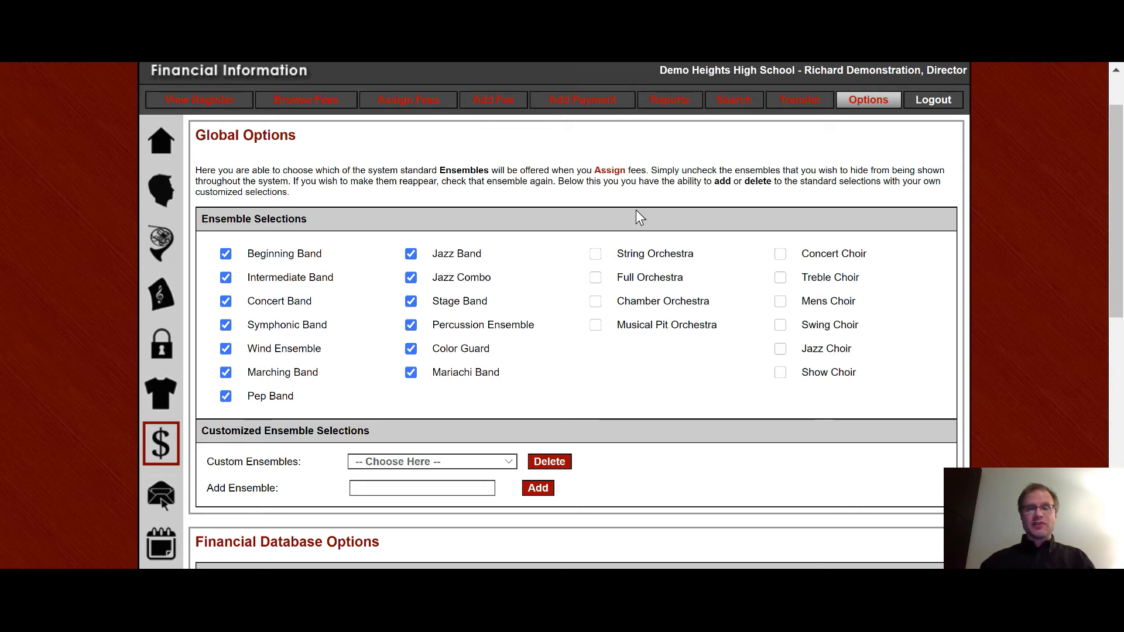
{"action": "mouse_move", "coordinate": [846, 408]}
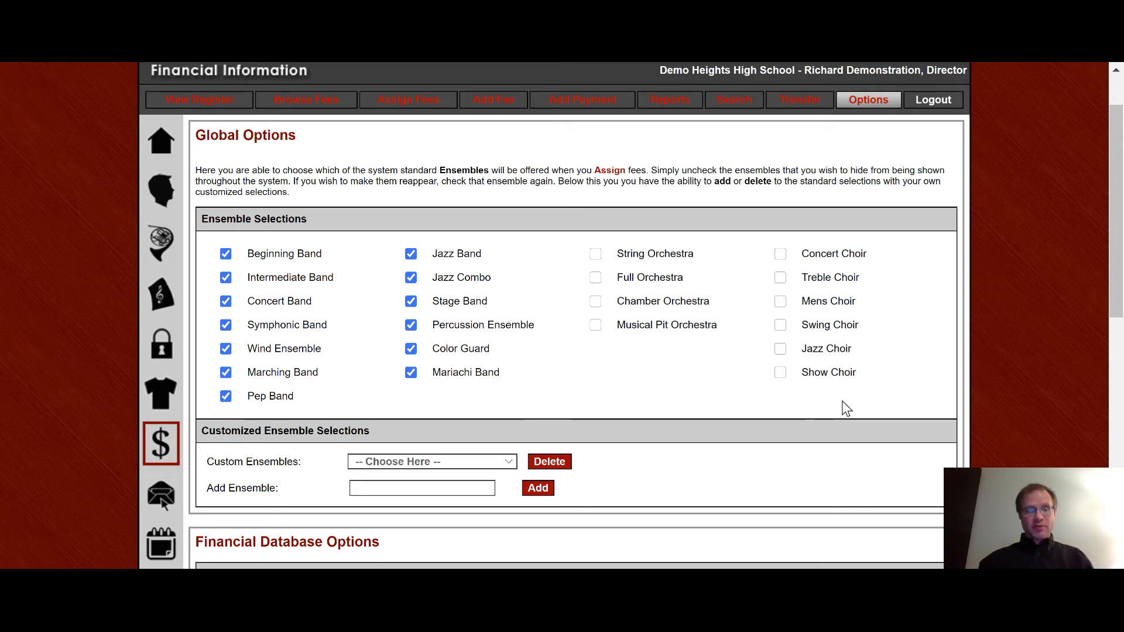
{"action": "mouse_move", "coordinate": [683, 392]}
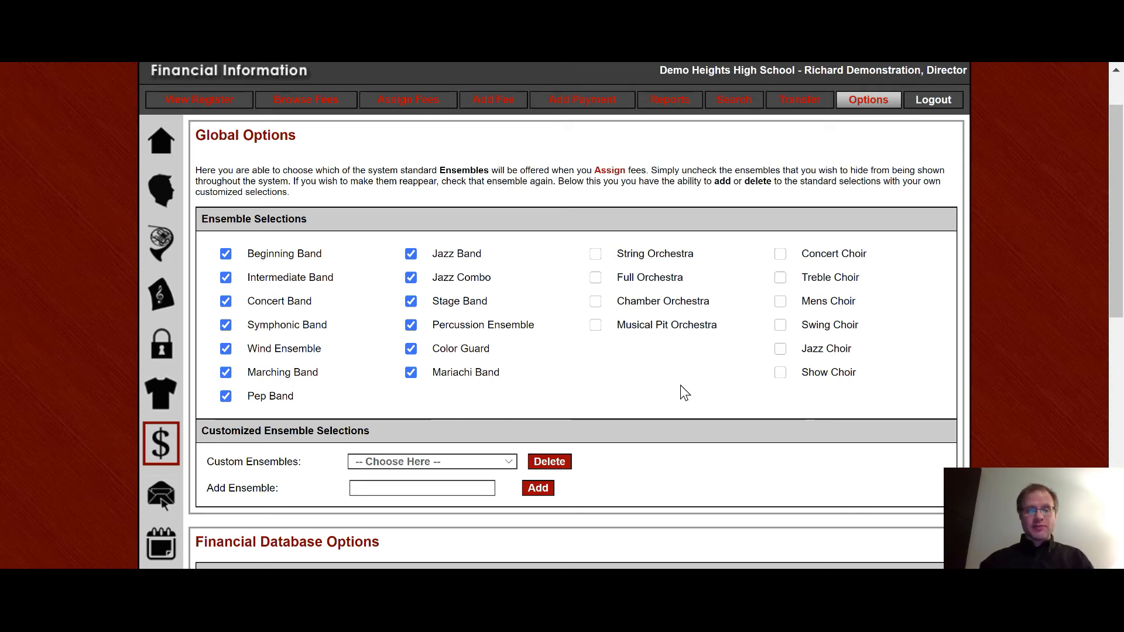
{"action": "scroll", "scroll_direction": "down", "scroll_amount": 3}
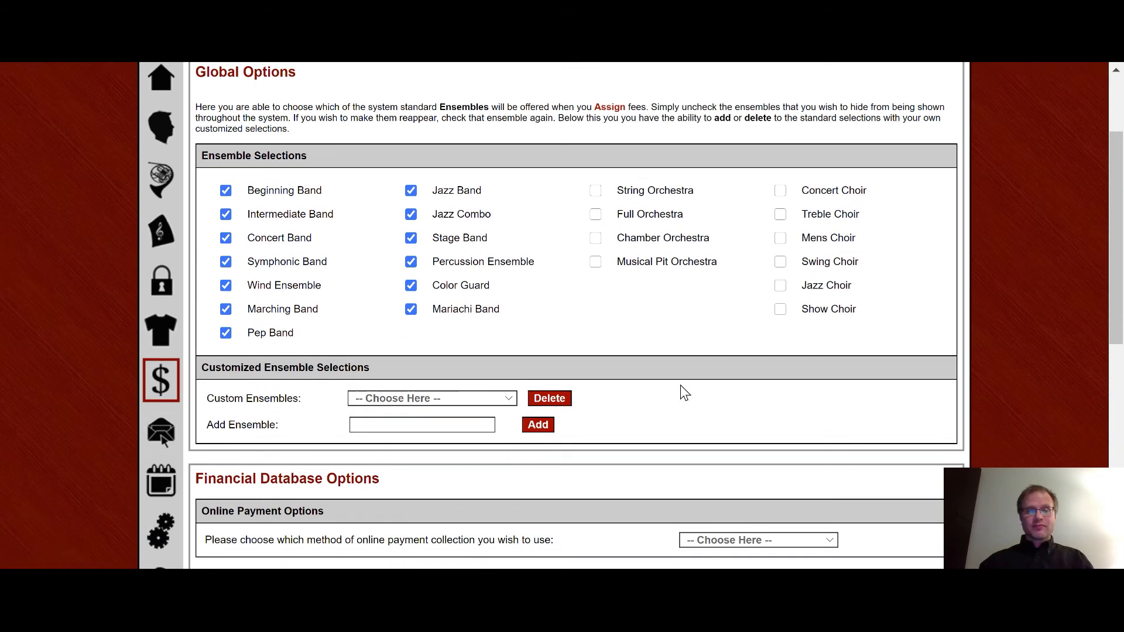
{"action": "scroll", "scroll_direction": "down", "scroll_amount": 3}
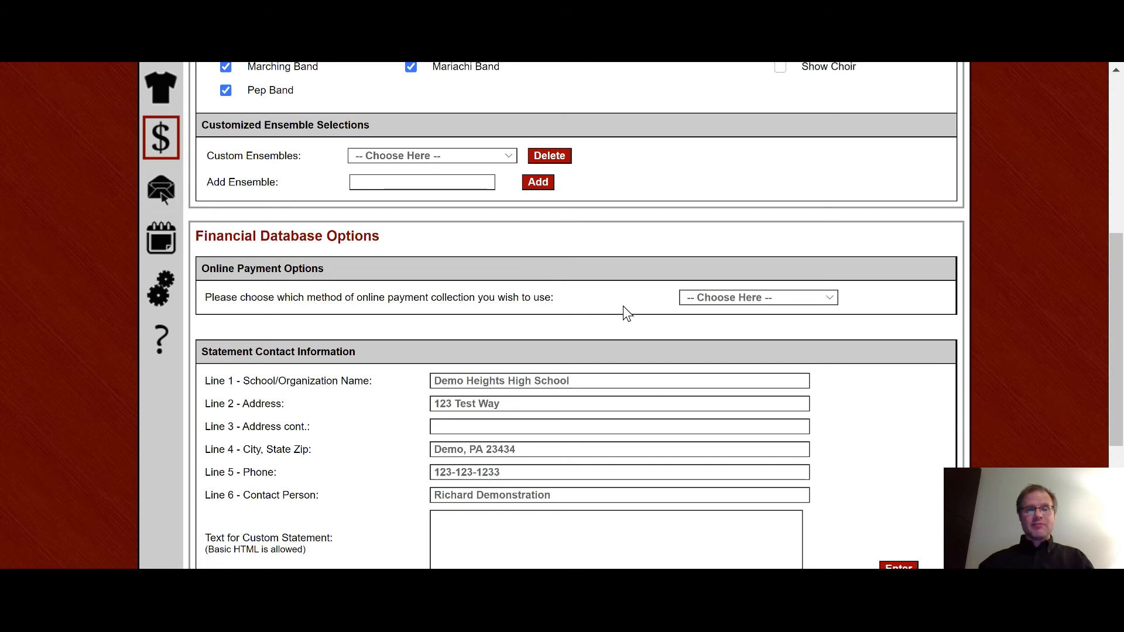
{"action": "left_click", "coordinate": [756, 297]}
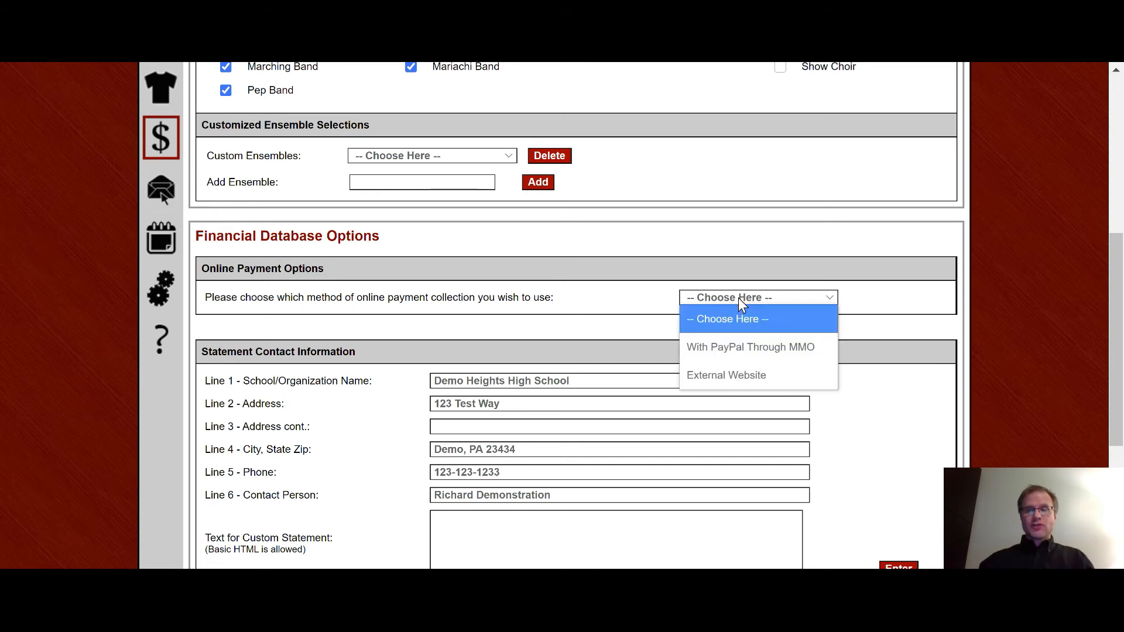
{"action": "left_click", "coordinate": [726, 374]}
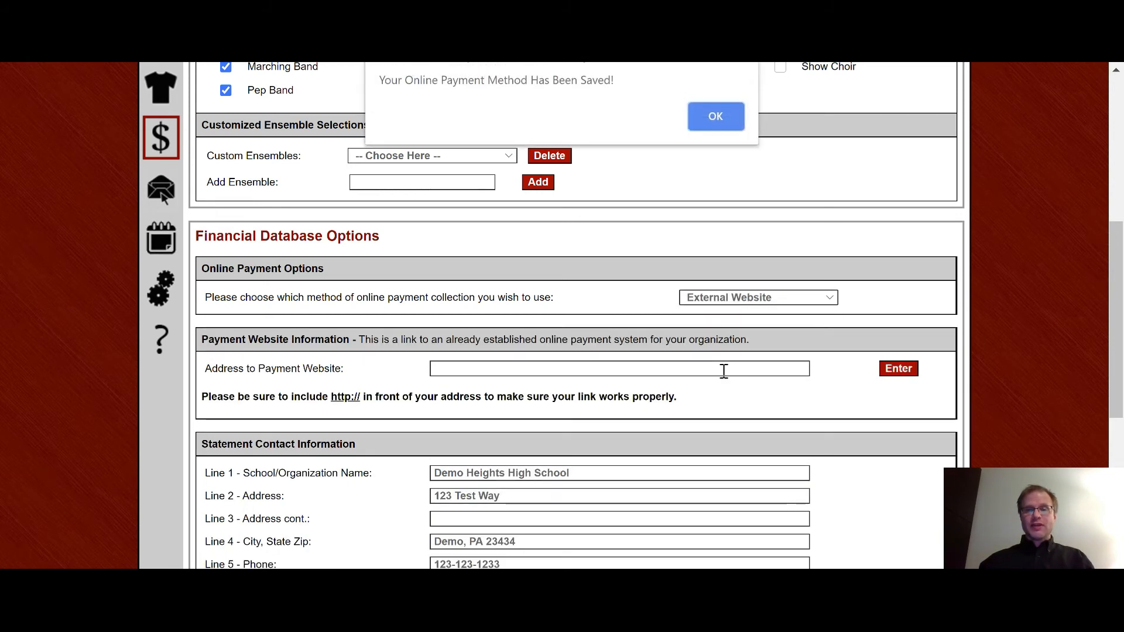
{"action": "left_click", "coordinate": [714, 116]}
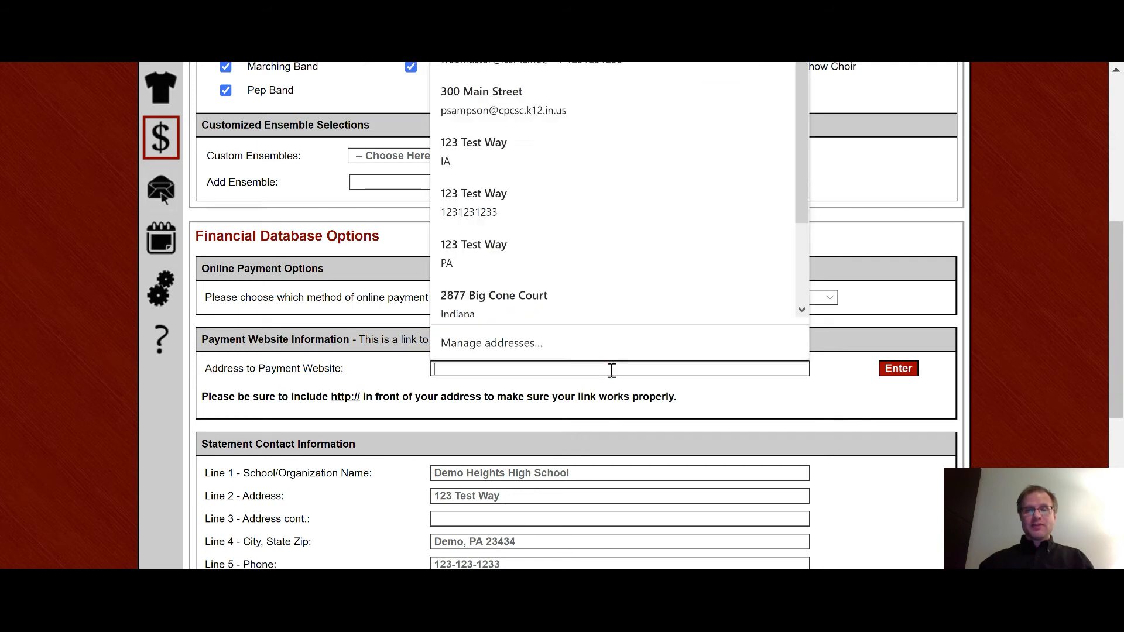
{"action": "type", "text": "http://www"}
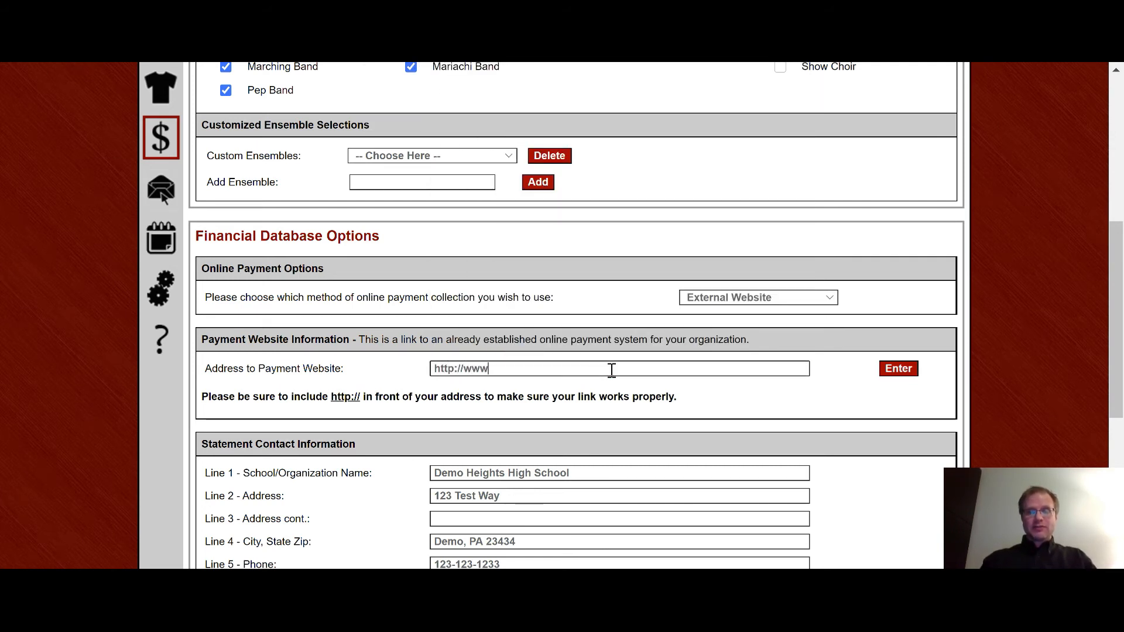
{"action": "type", "text": ".google.com"}
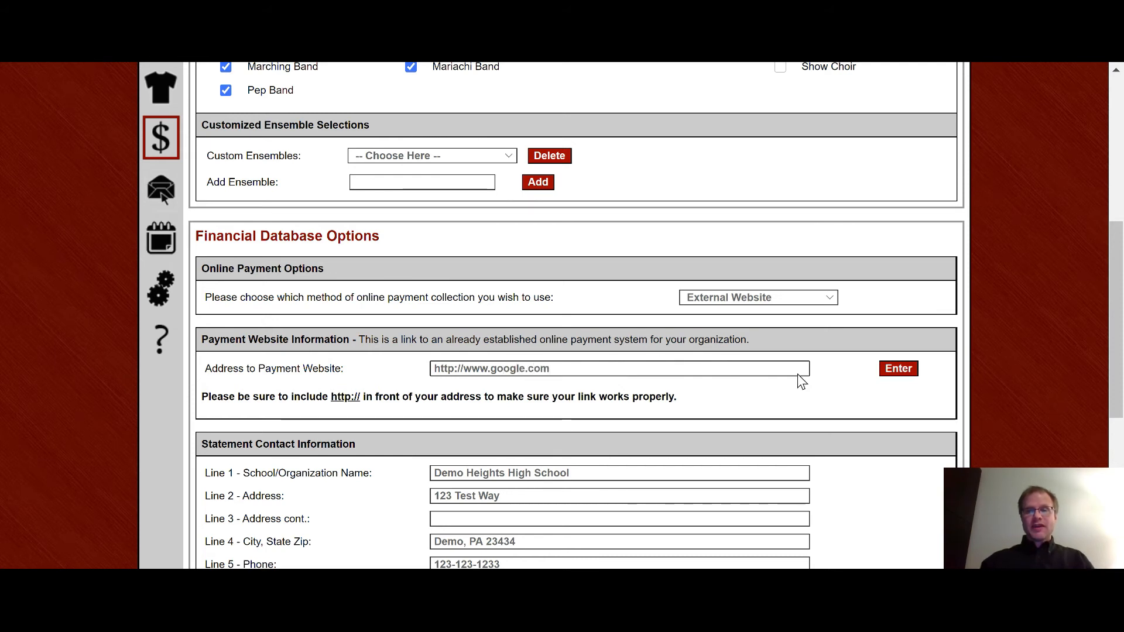
{"action": "left_click", "coordinate": [898, 367]}
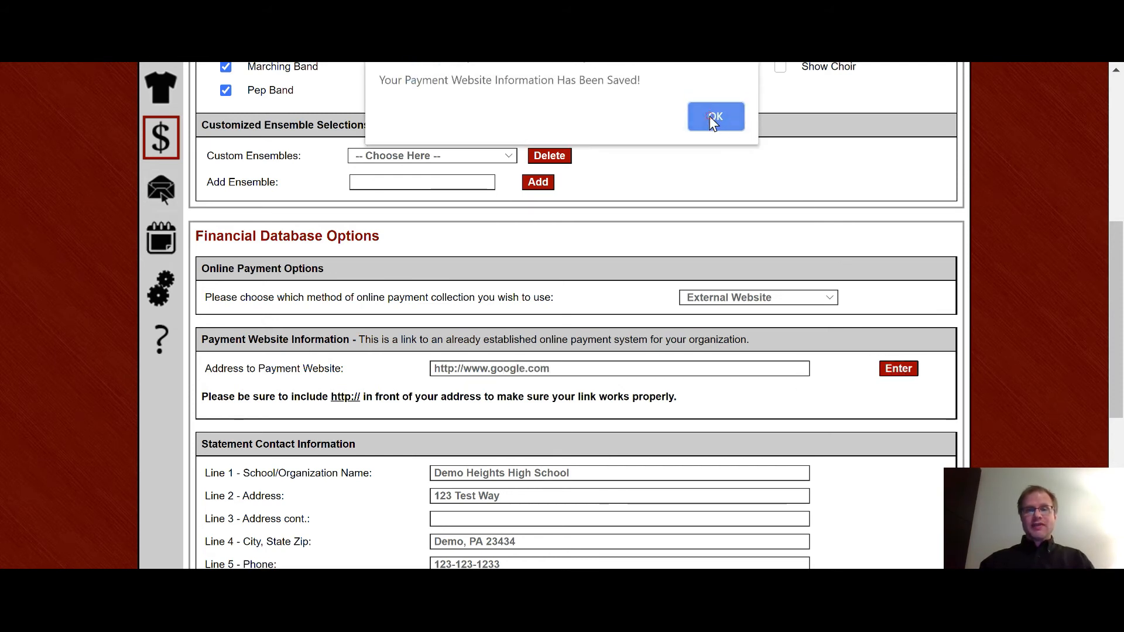
{"action": "left_click", "coordinate": [715, 117]}
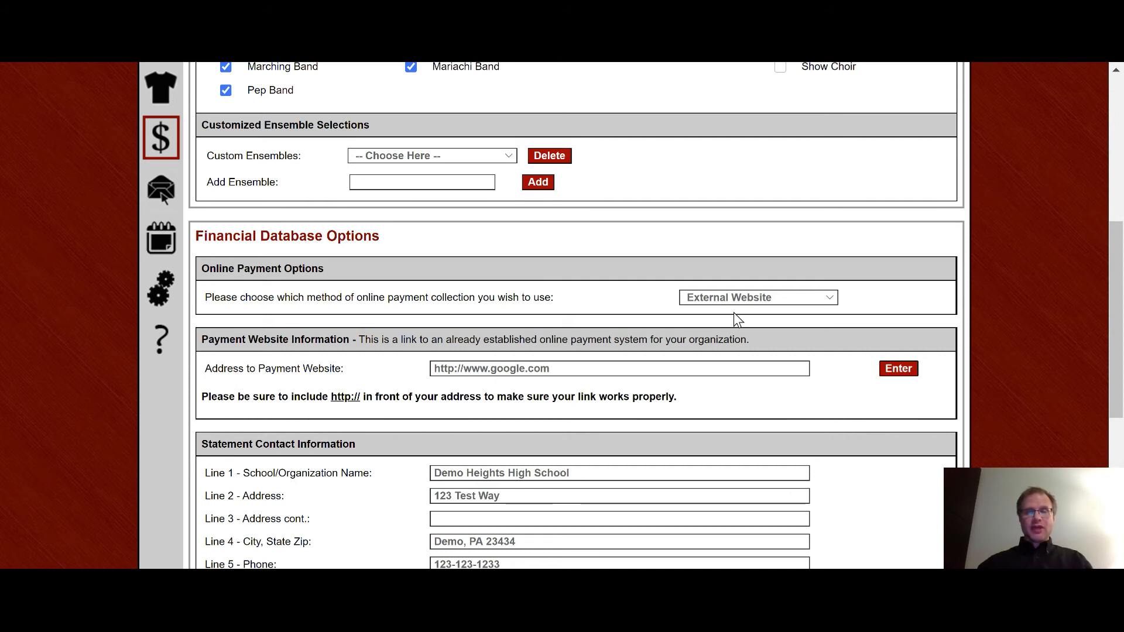
Switch online payment collection to With PayPal Through MMO and confirm
{"action": "left_click", "coordinate": [757, 297]}
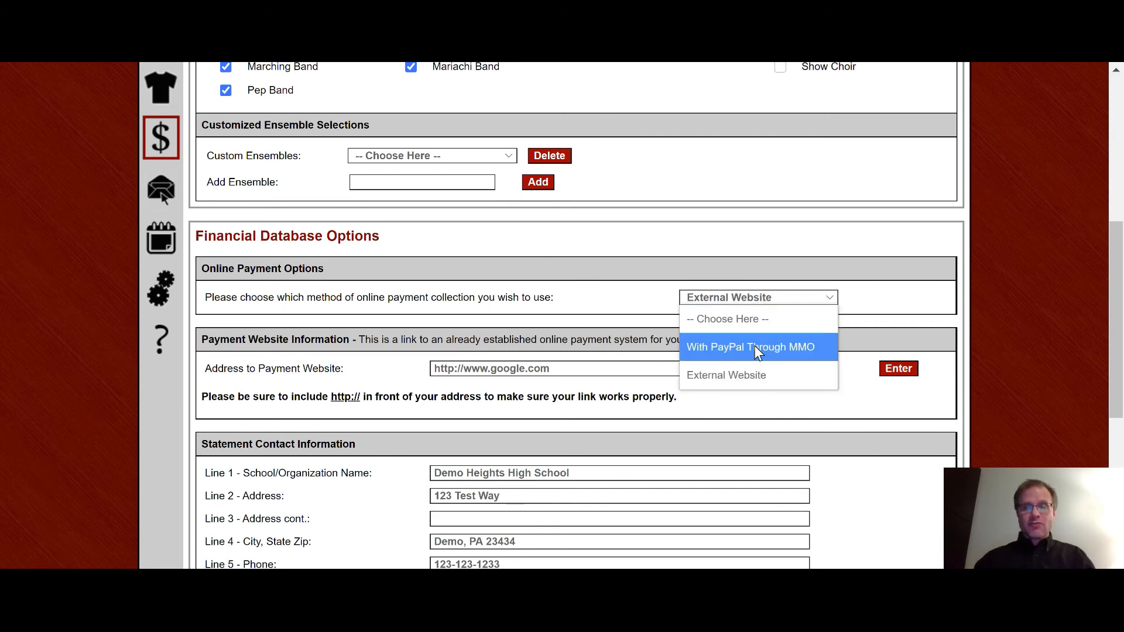
{"action": "left_click", "coordinate": [751, 347]}
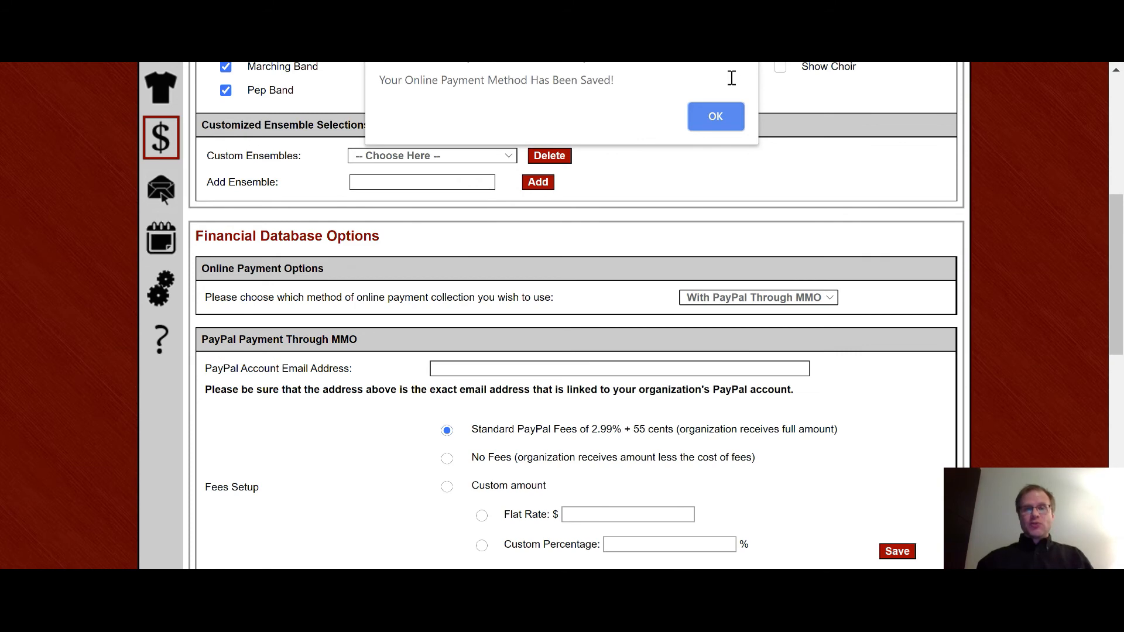
{"action": "left_click", "coordinate": [715, 116]}
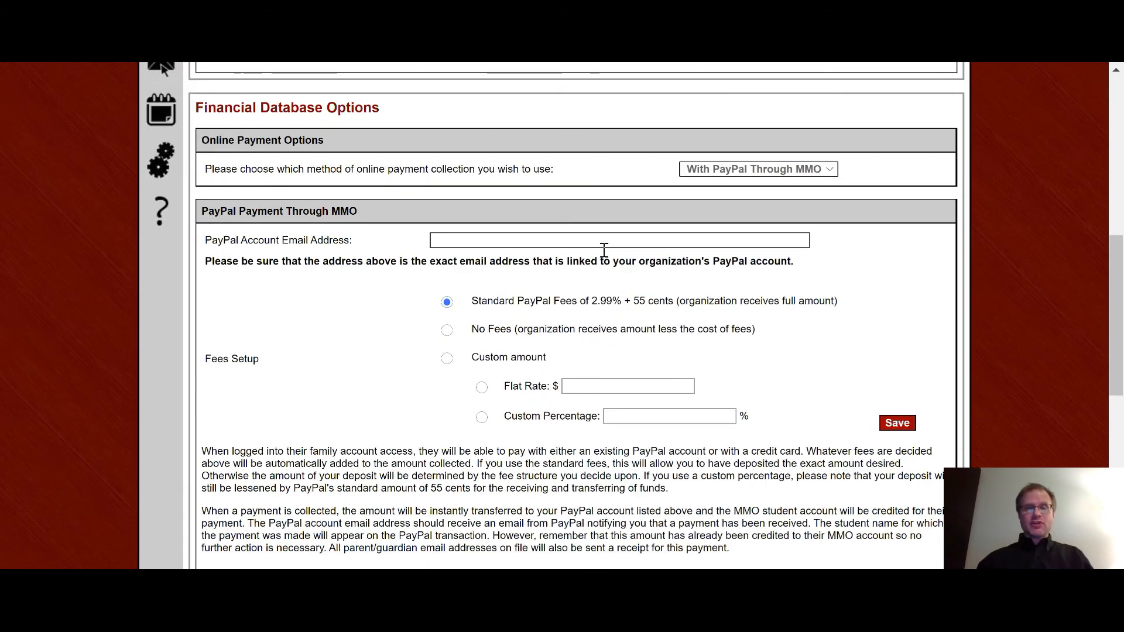
{"action": "left_click", "coordinate": [618, 239]}
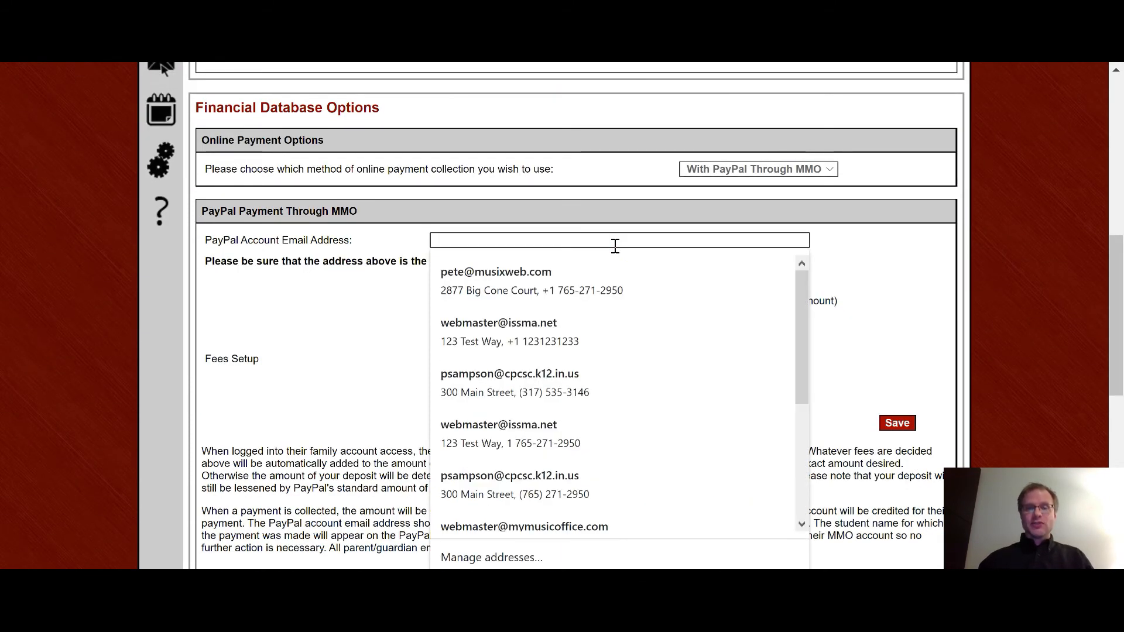
{"action": "type", "text": "p"}
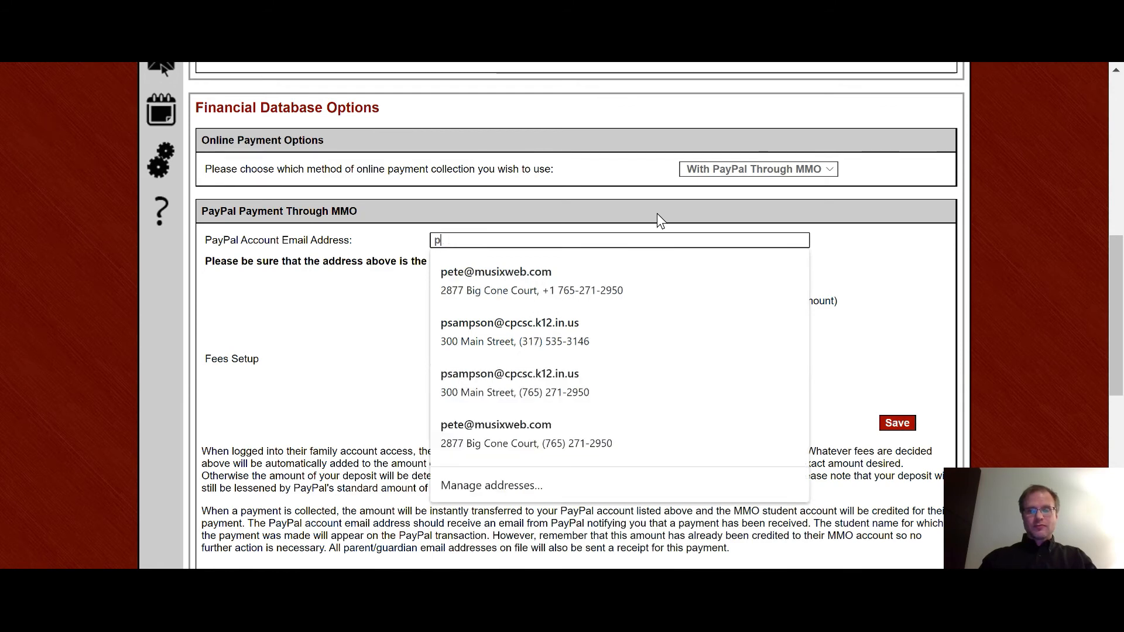
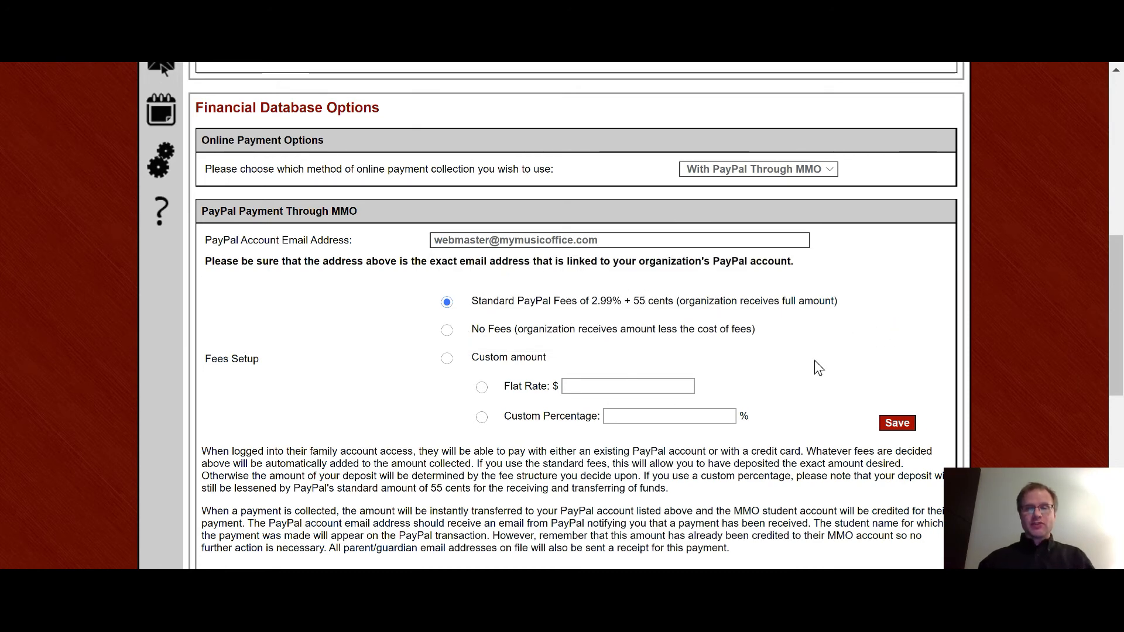
{"action": "scroll", "scroll_direction": "down", "scroll_amount": 3}
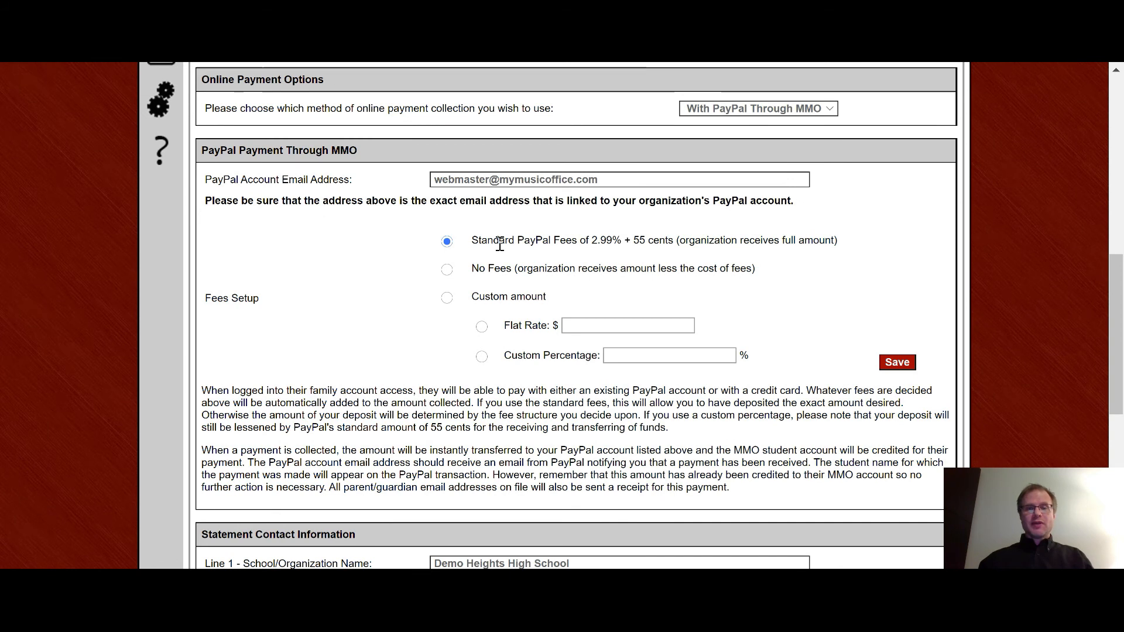
{"action": "mouse_move", "coordinate": [638, 256]}
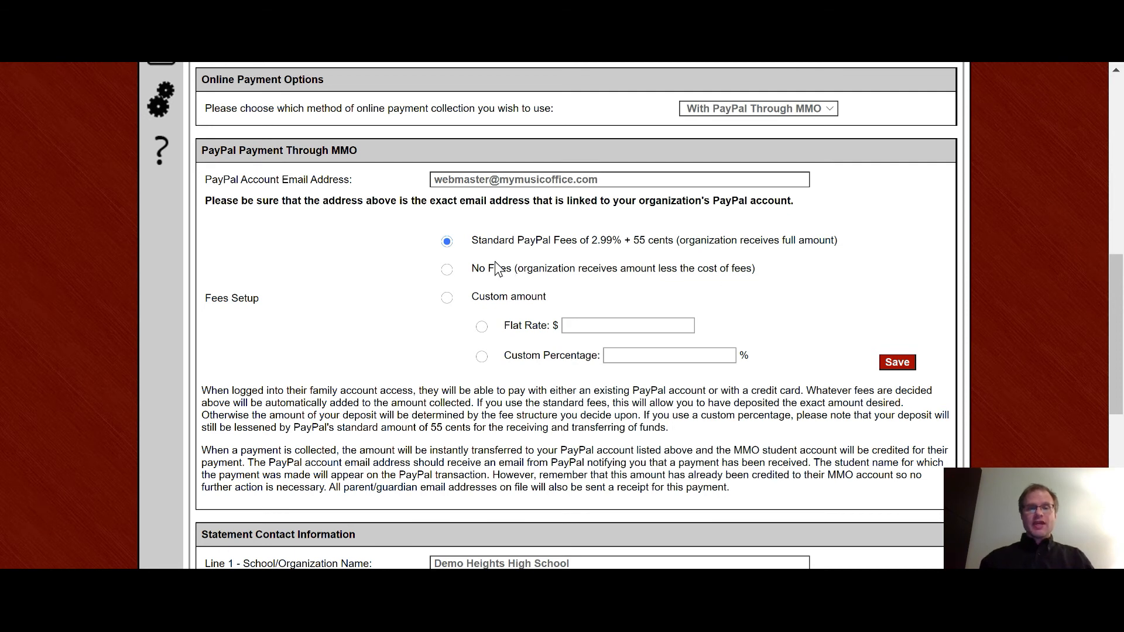
{"action": "left_click", "coordinate": [447, 269]}
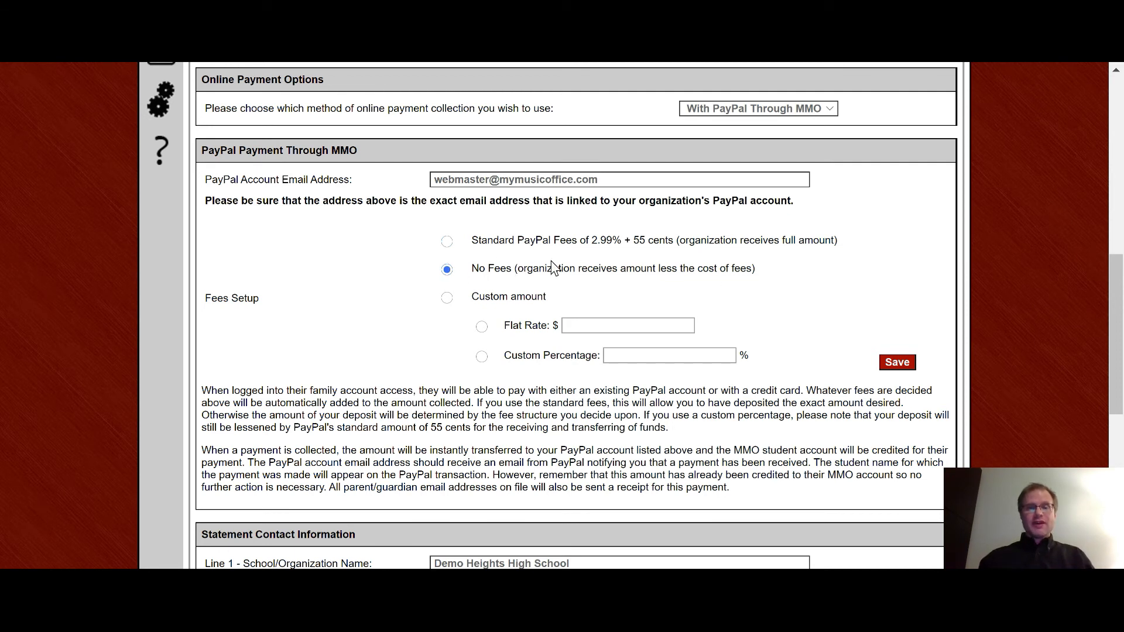
{"action": "mouse_move", "coordinate": [775, 304]}
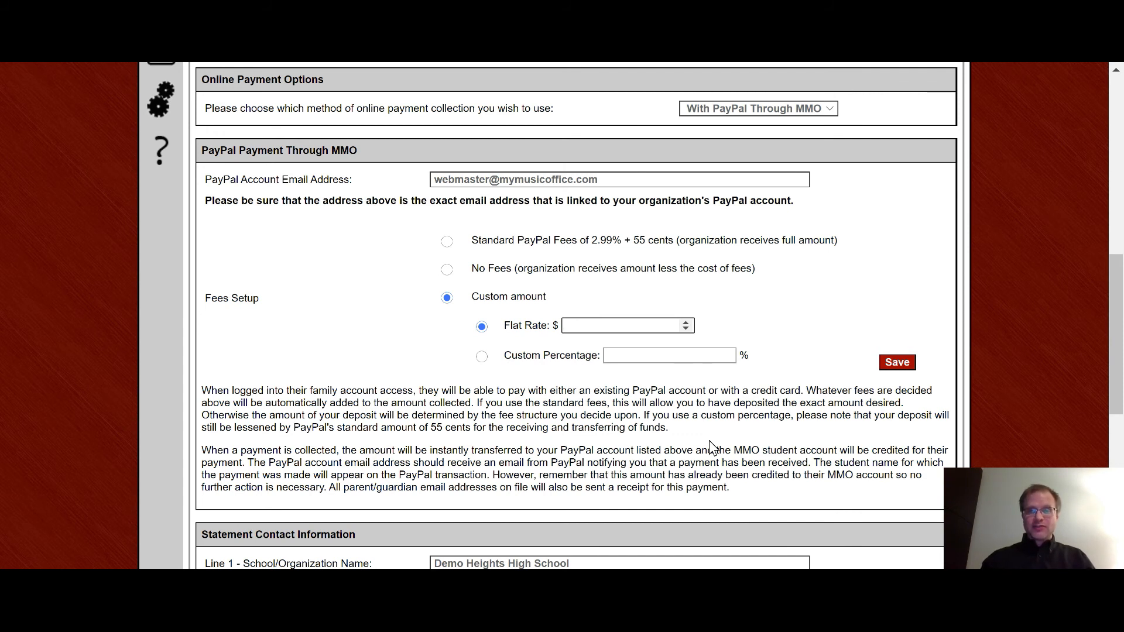
{"action": "left_click", "coordinate": [627, 326]}
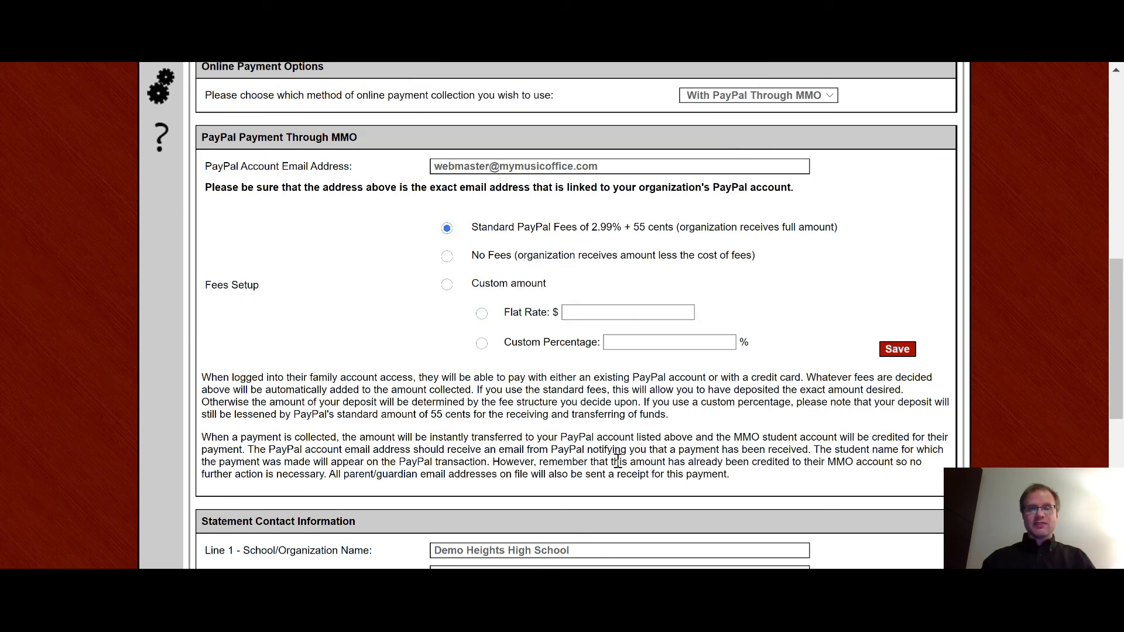
{"action": "scroll", "scroll_direction": "down", "scroll_amount": 3}
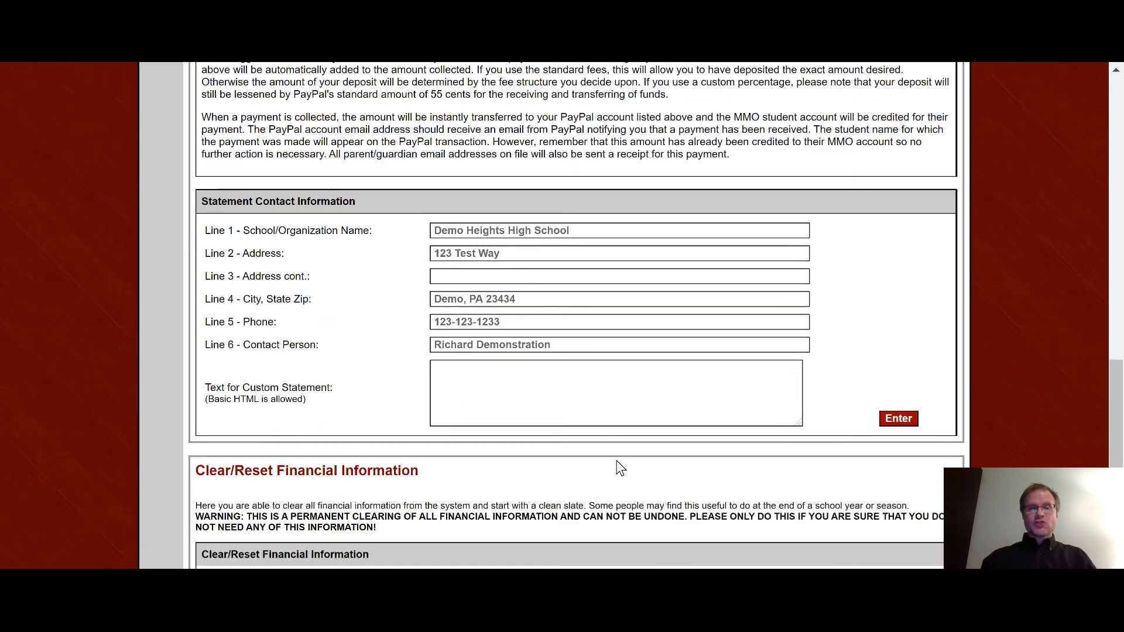
{"action": "scroll", "scroll_direction": "down", "scroll_amount": 3}
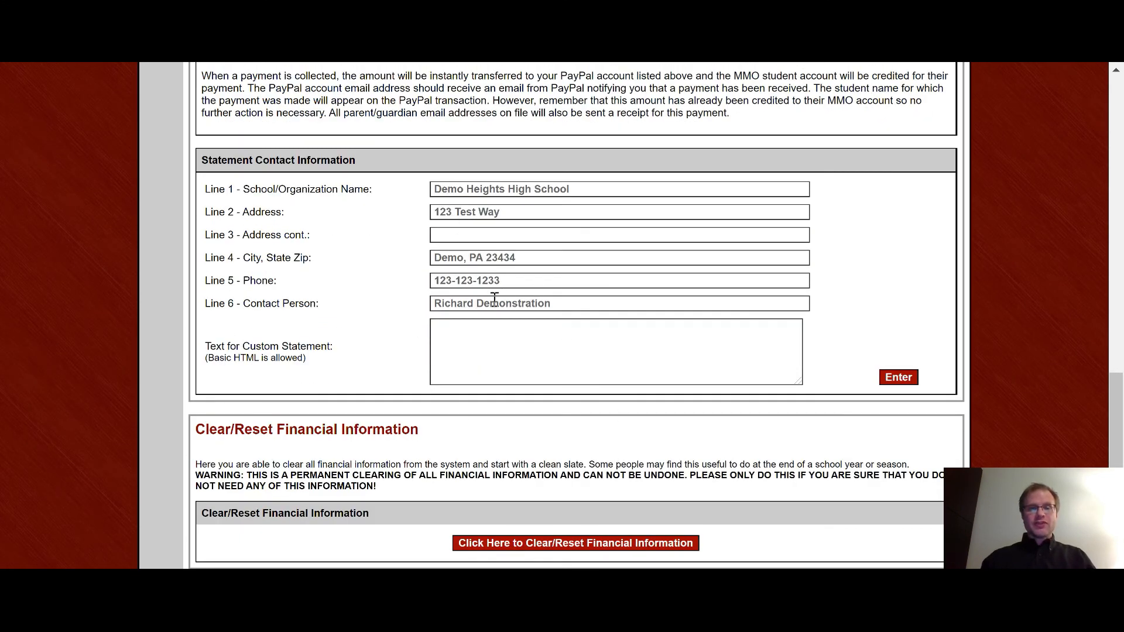
{"action": "mouse_move", "coordinate": [514, 303]}
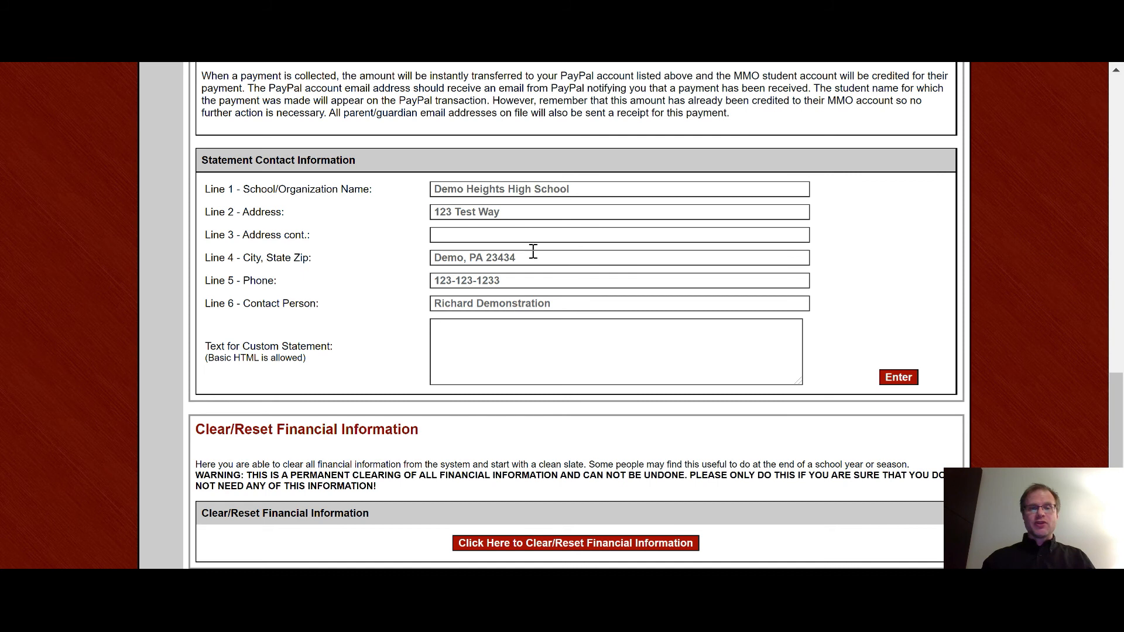
{"action": "mouse_move", "coordinate": [583, 303]}
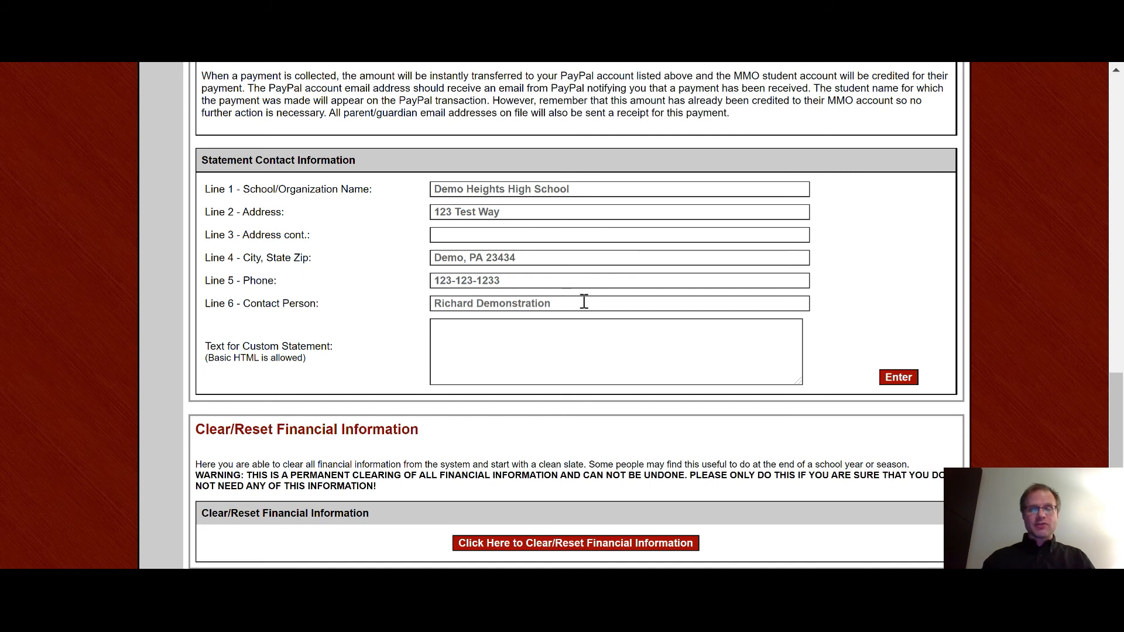
{"action": "mouse_move", "coordinate": [613, 303]}
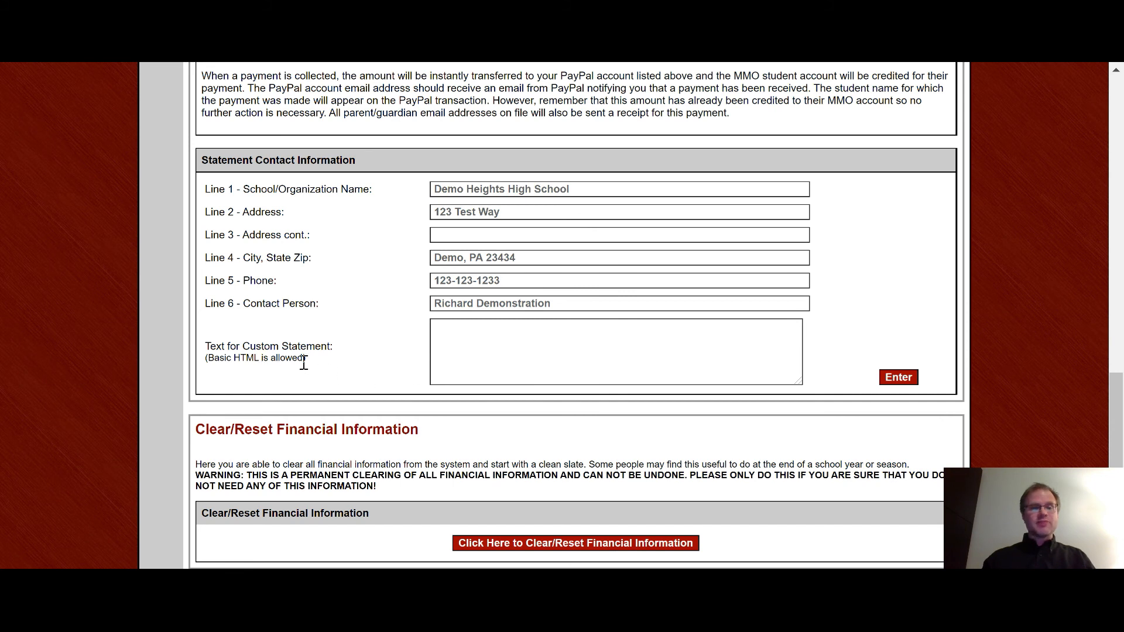
{"action": "mouse_move", "coordinate": [507, 352]}
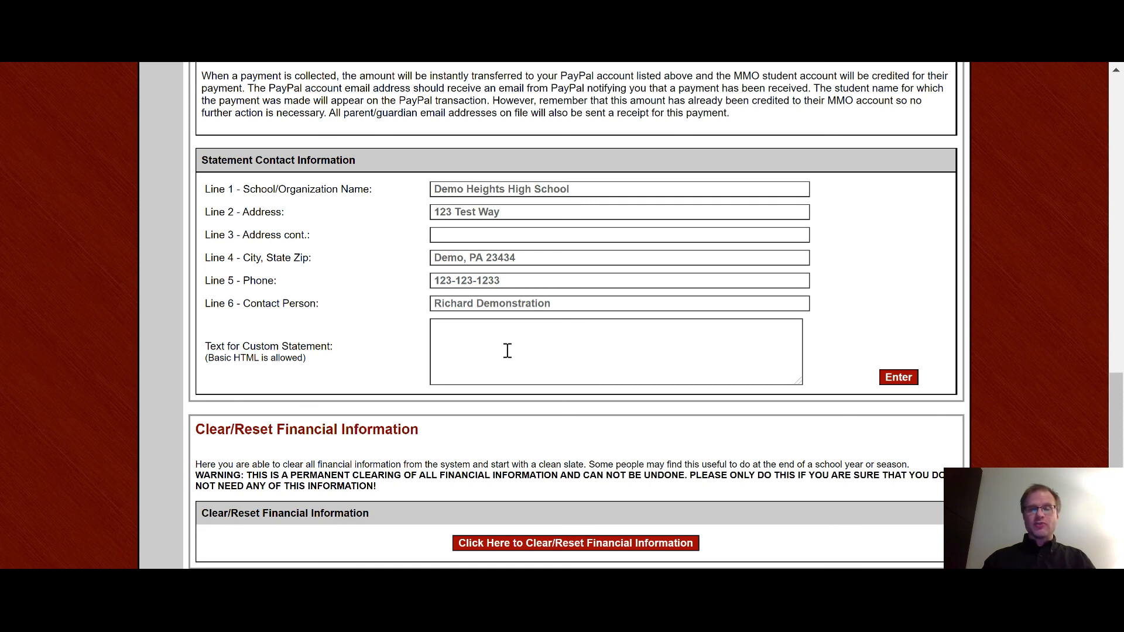
{"action": "scroll", "scroll_direction": "down", "scroll_amount": 3}
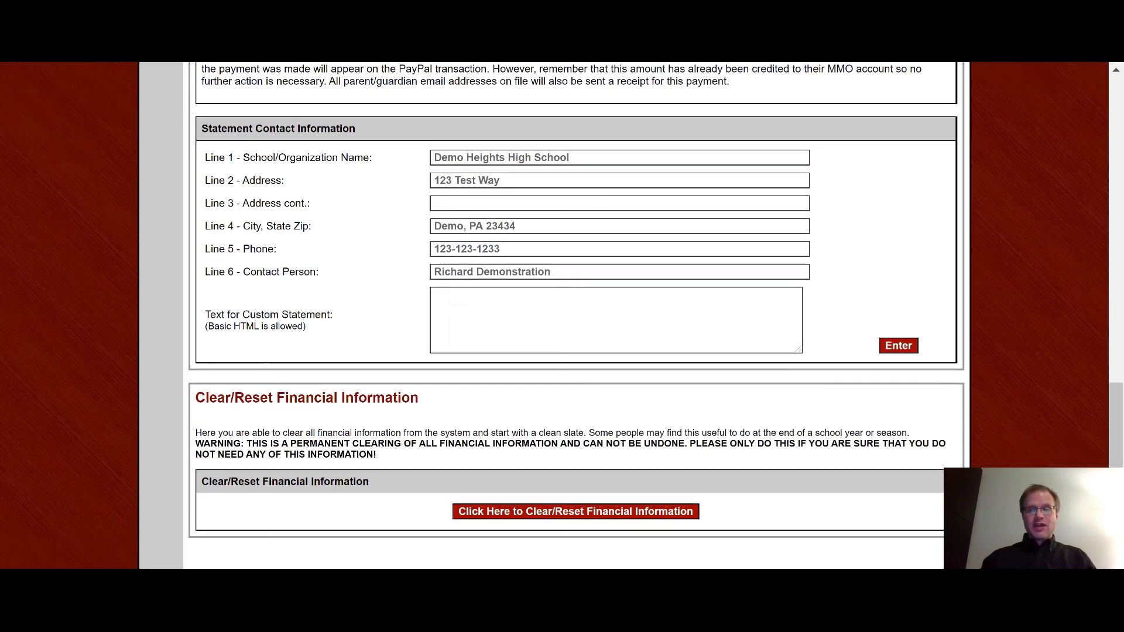
{"action": "scroll", "scroll_direction": "down", "scroll_amount": 3}
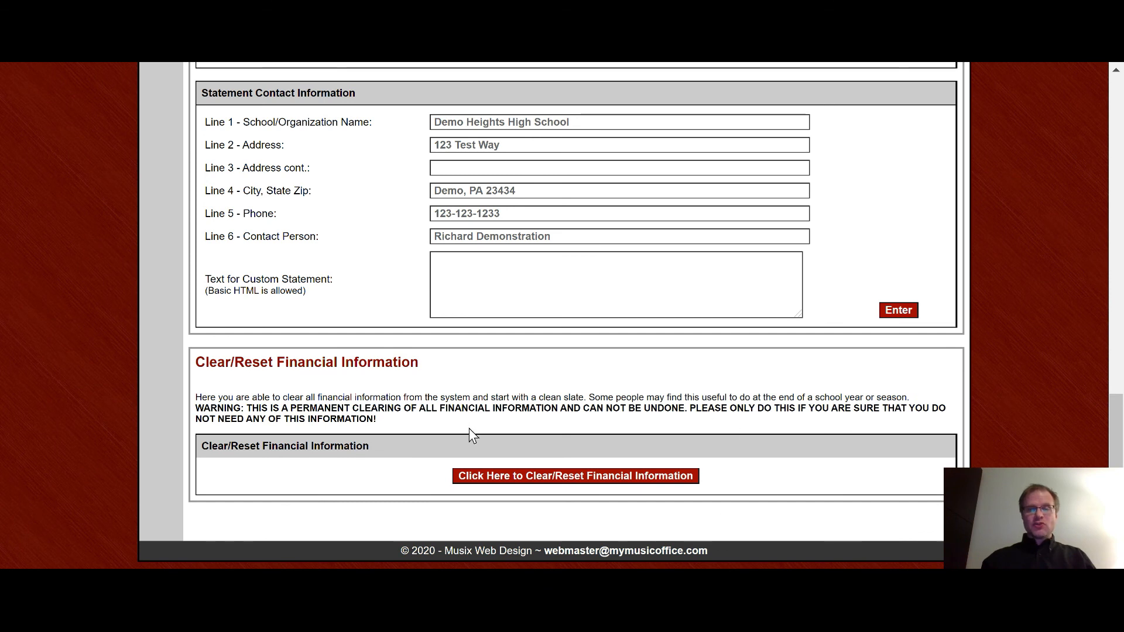
{"action": "mouse_move", "coordinate": [785, 473]}
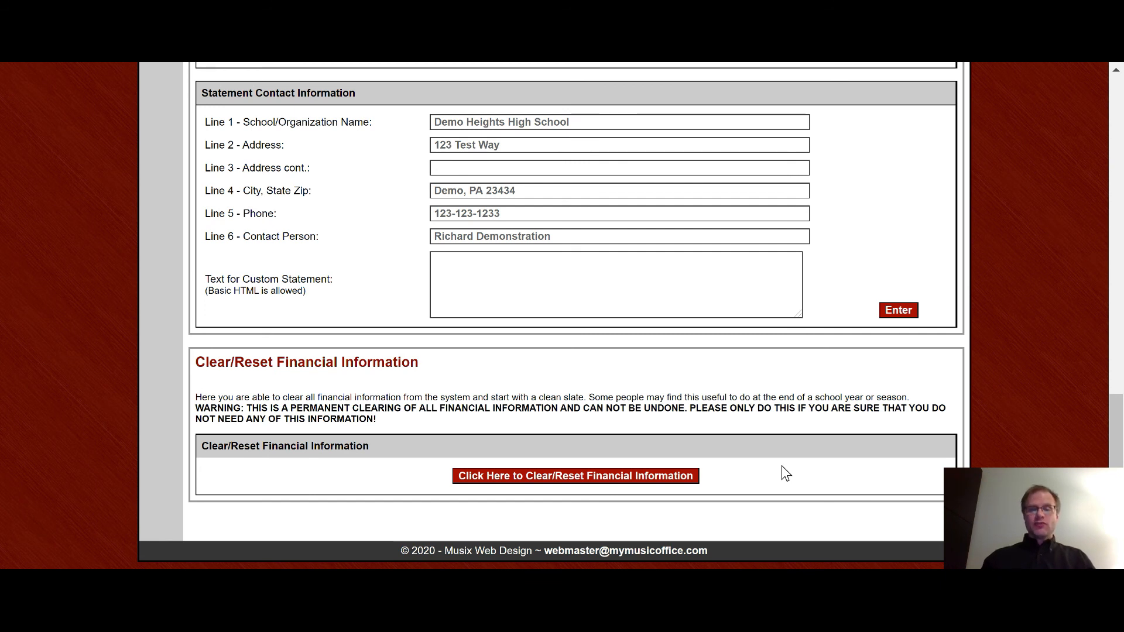
{"action": "mouse_move", "coordinate": [767, 489]}
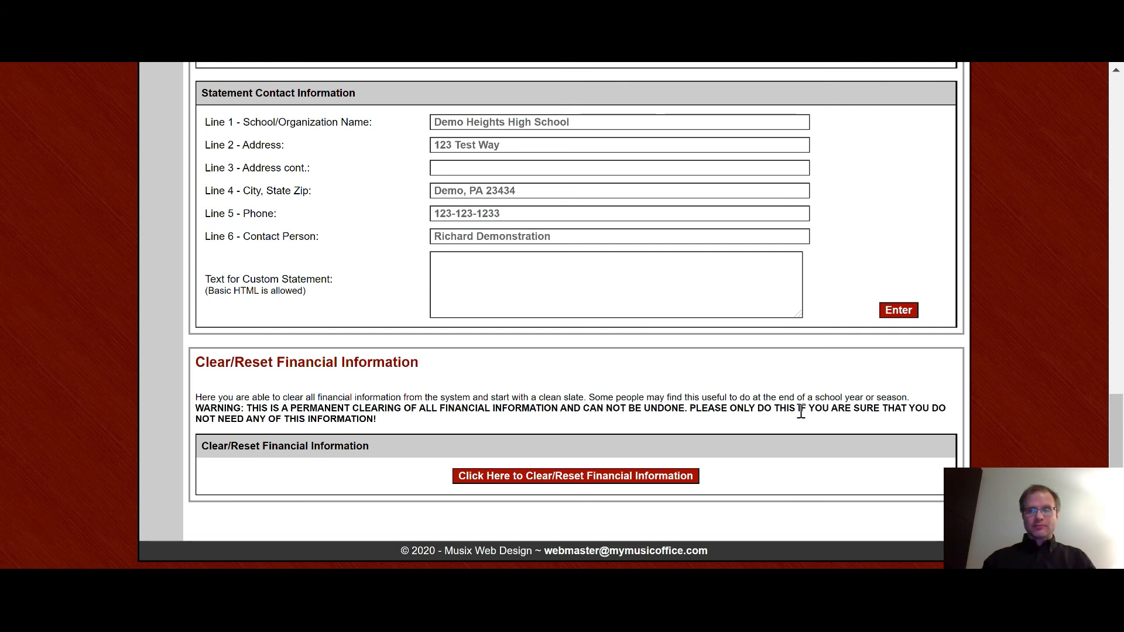
Return from the options page to the Financial module's View Register of student balances
{"action": "left_click", "coordinate": [868, 166]}
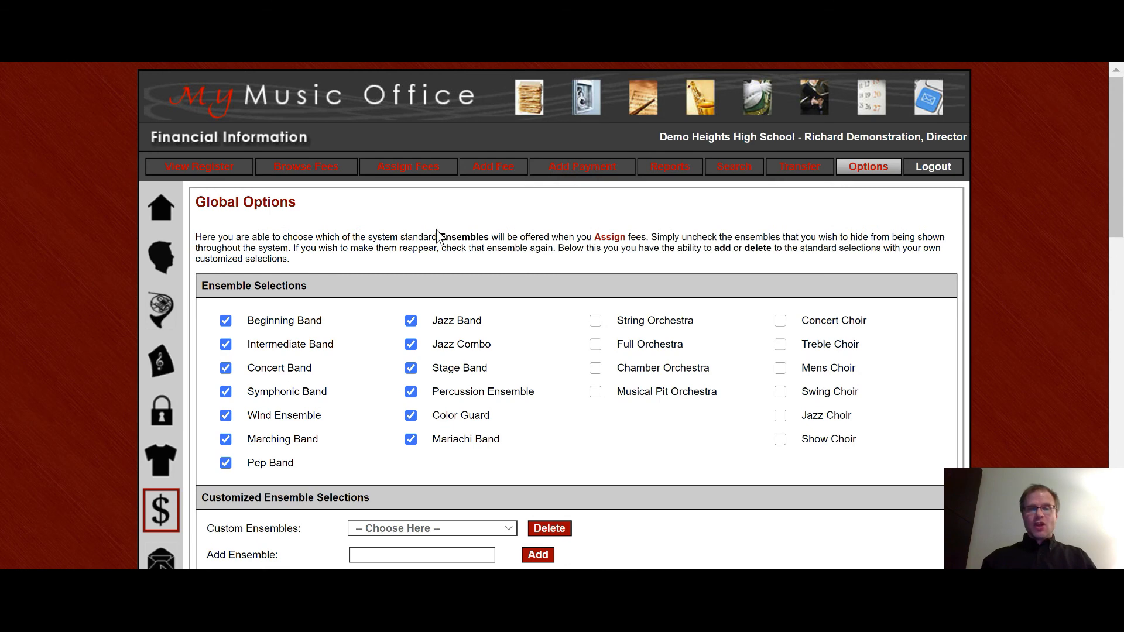
{"action": "left_click", "coordinate": [162, 511]}
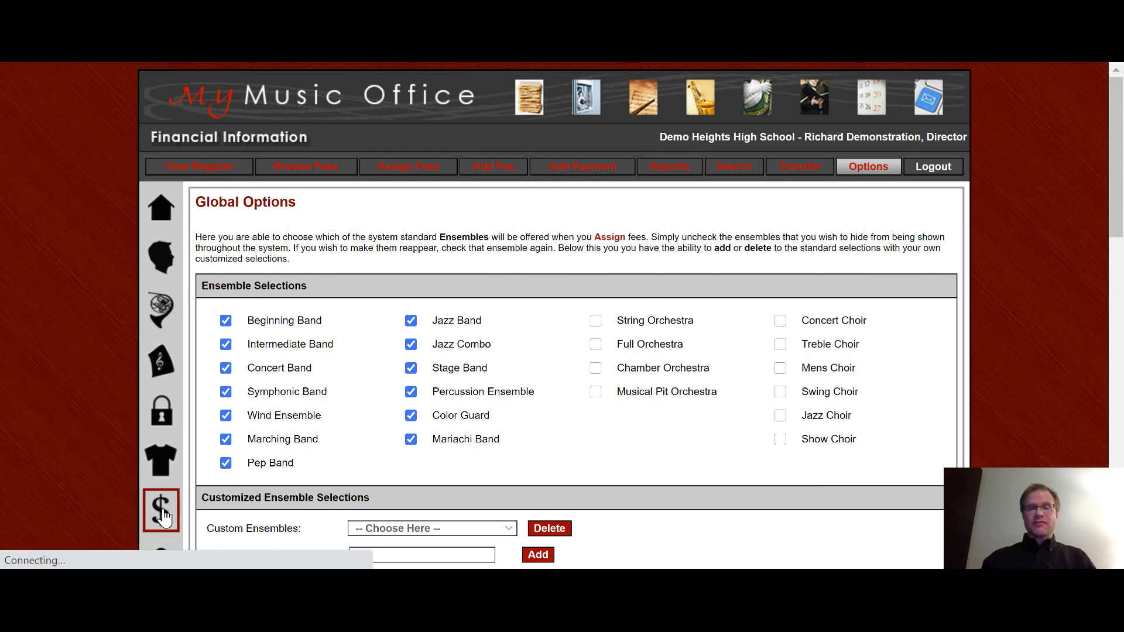
{"action": "left_click", "coordinate": [198, 166]}
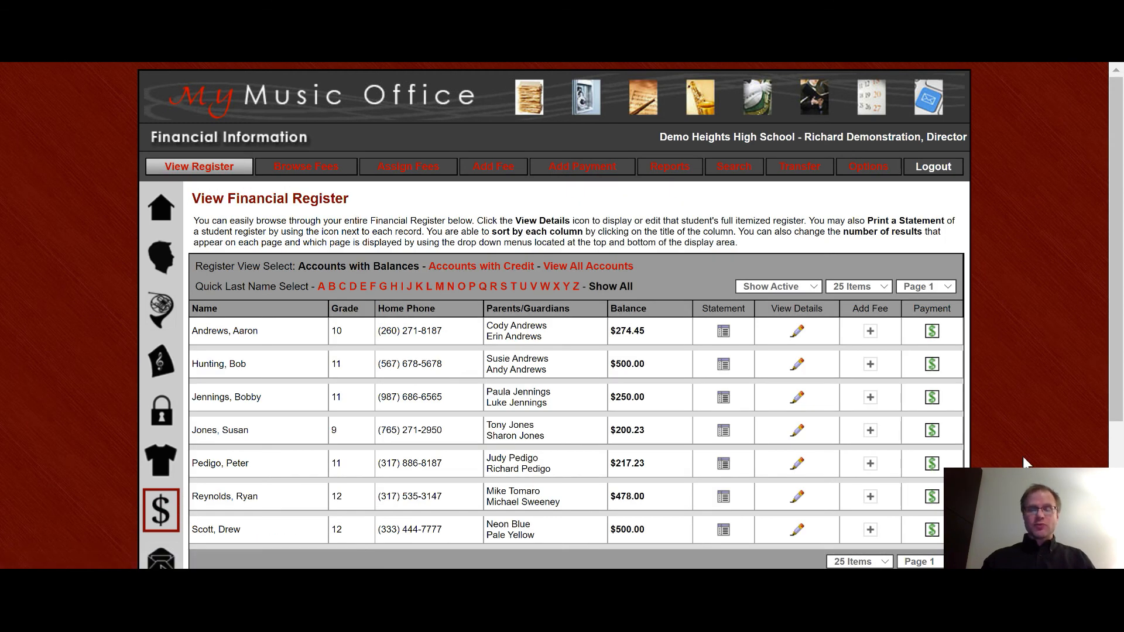